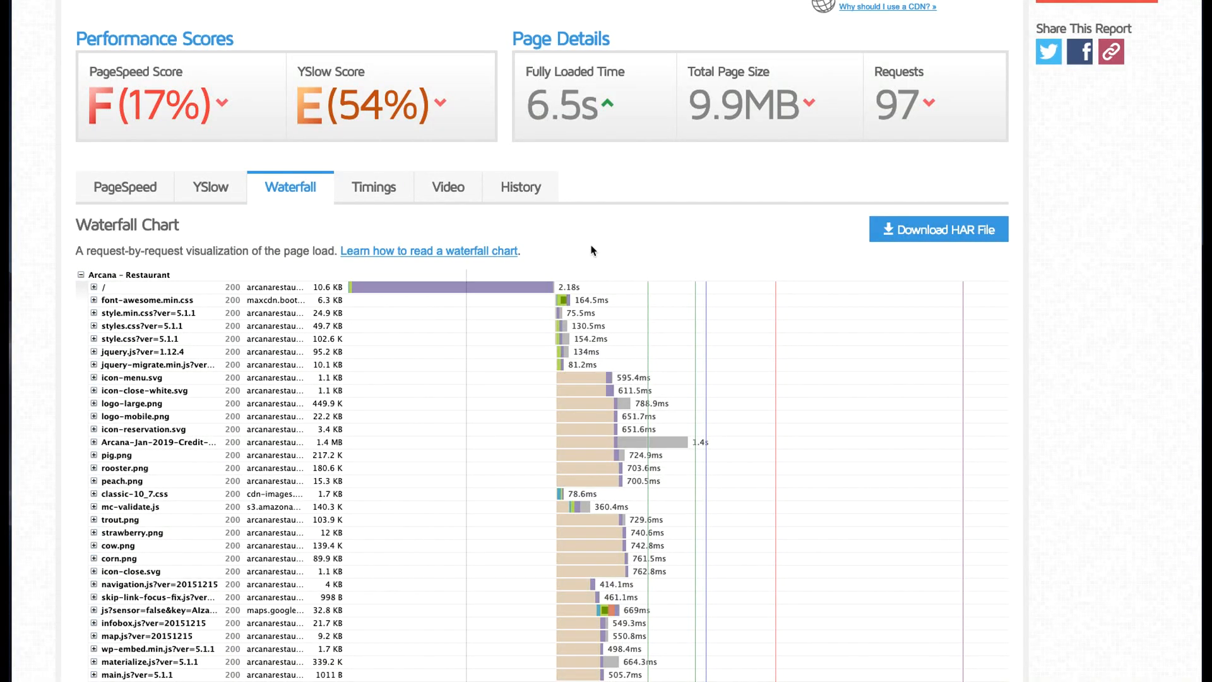
mouse_move(658, 235)
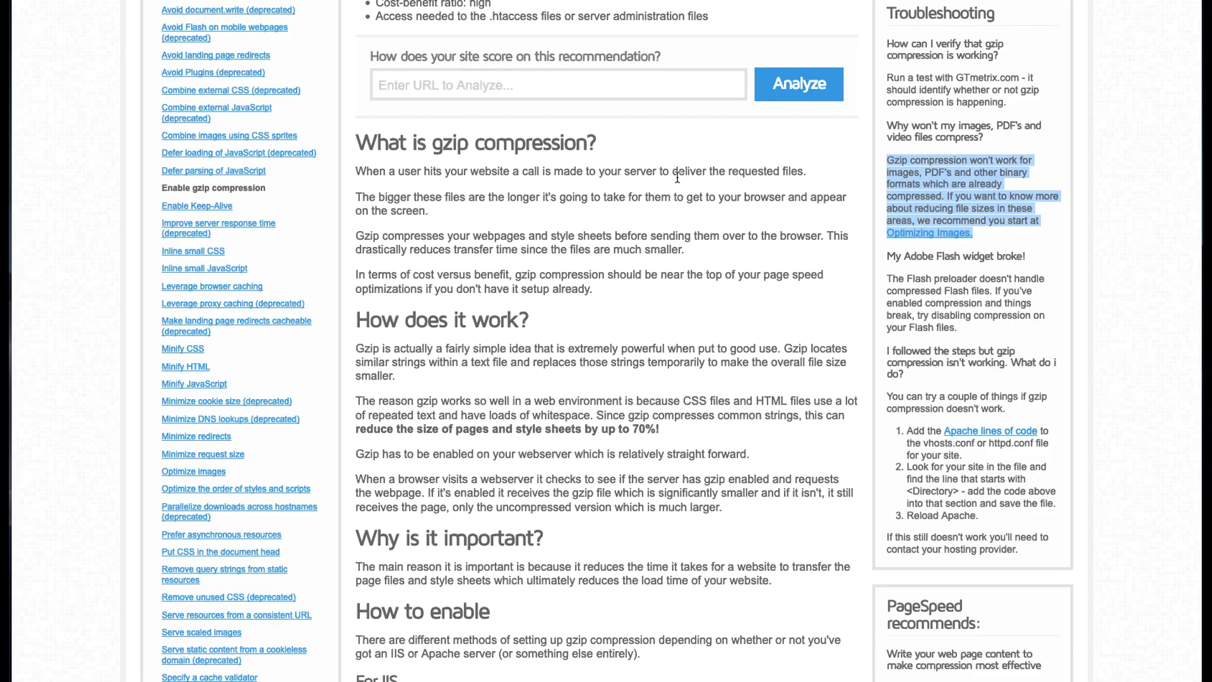
mouse_move(648, 190)
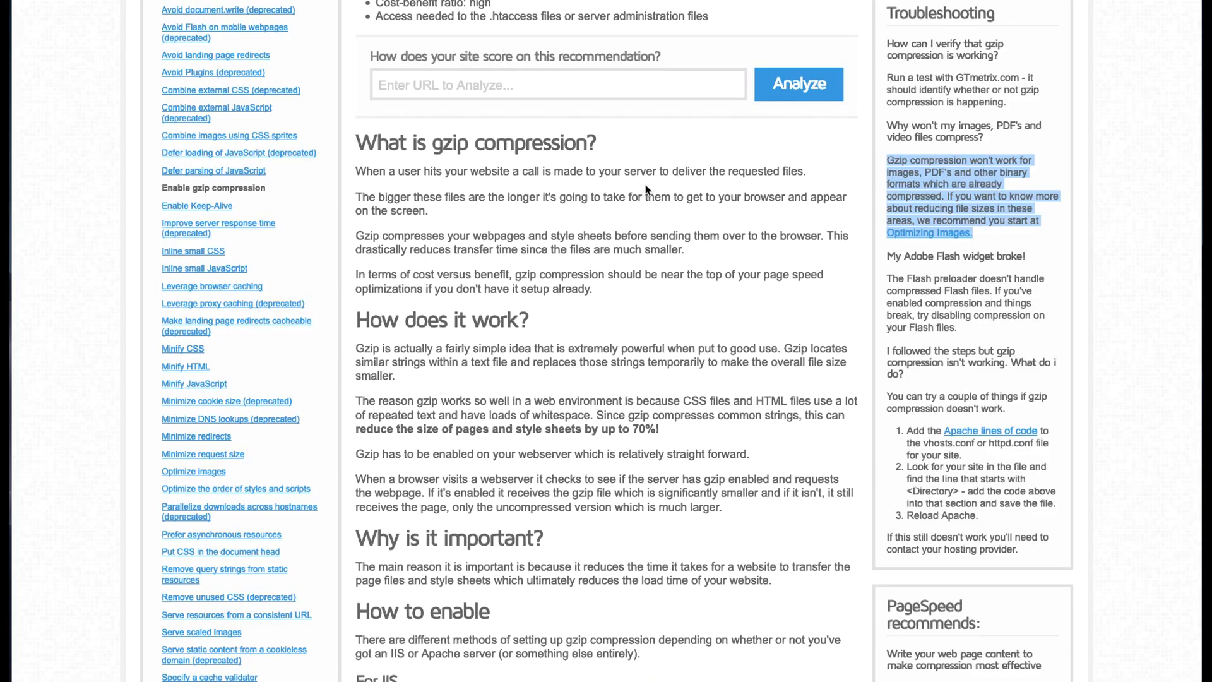
mouse_move(640, 191)
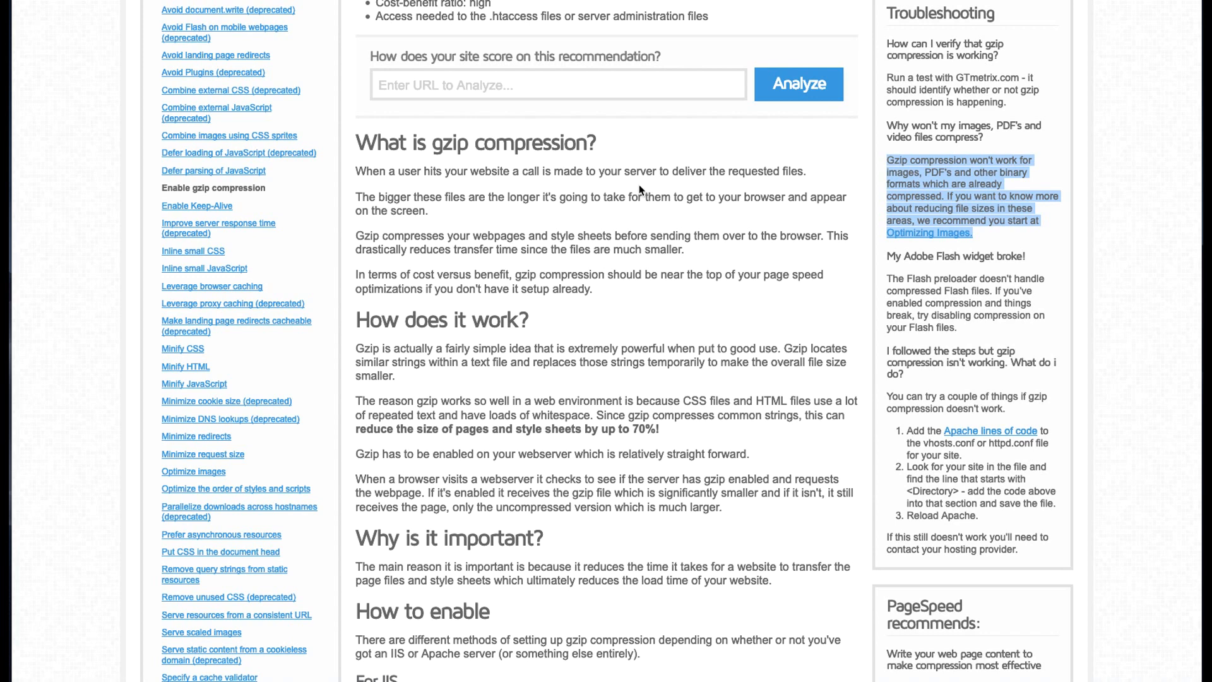
mouse_move(607, 213)
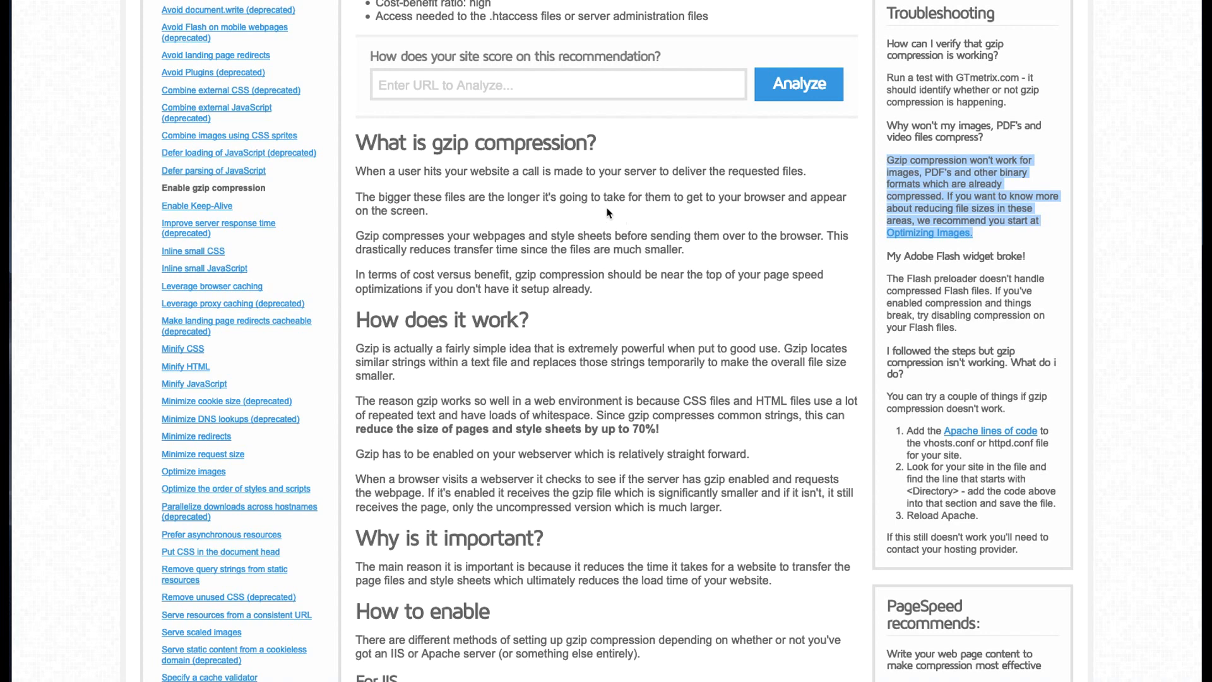
mouse_move(602, 225)
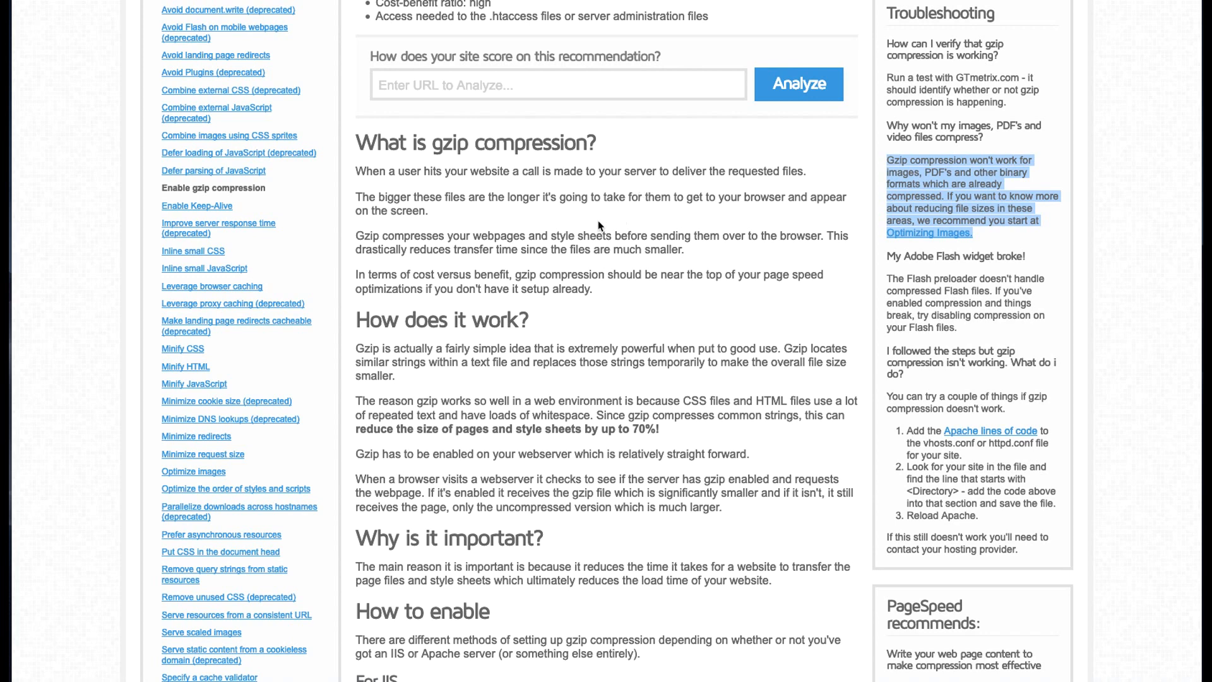
mouse_move(596, 220)
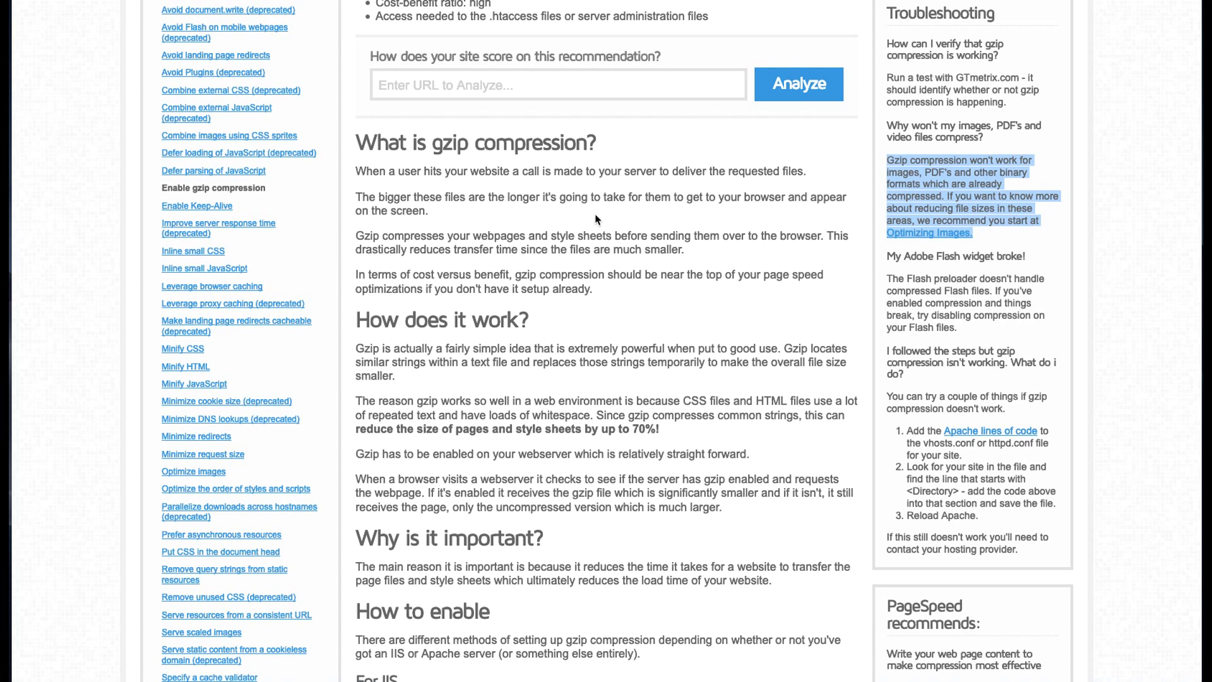
mouse_move(624, 218)
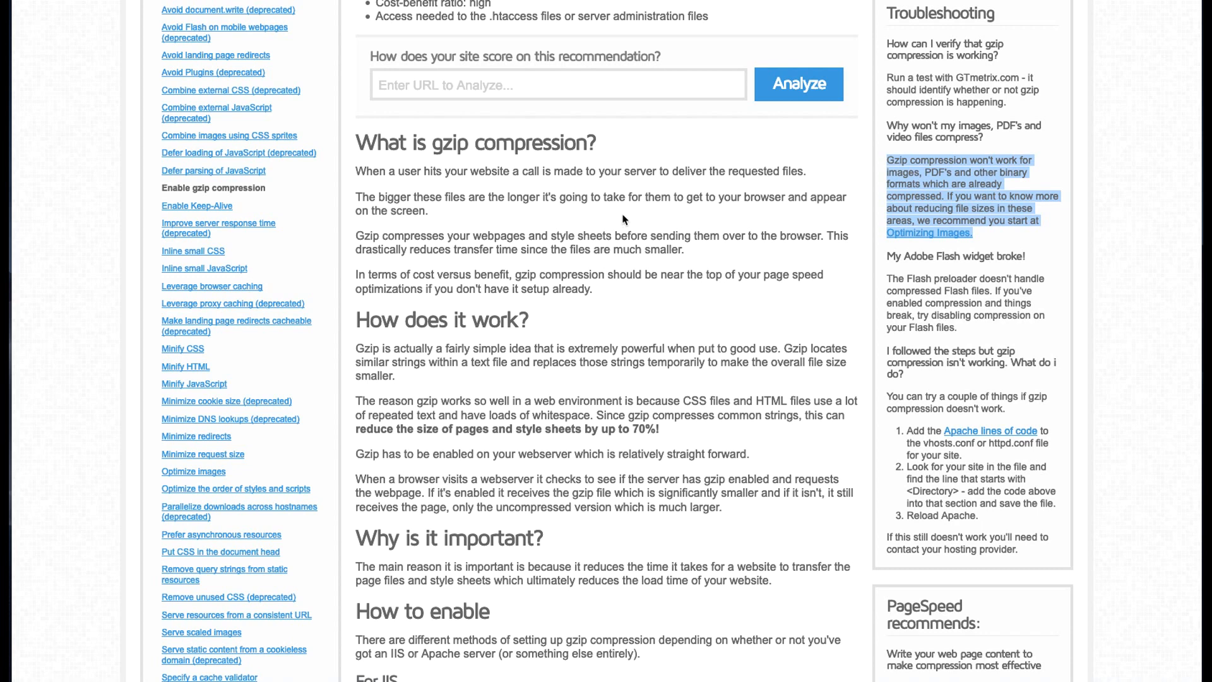
mouse_move(630, 223)
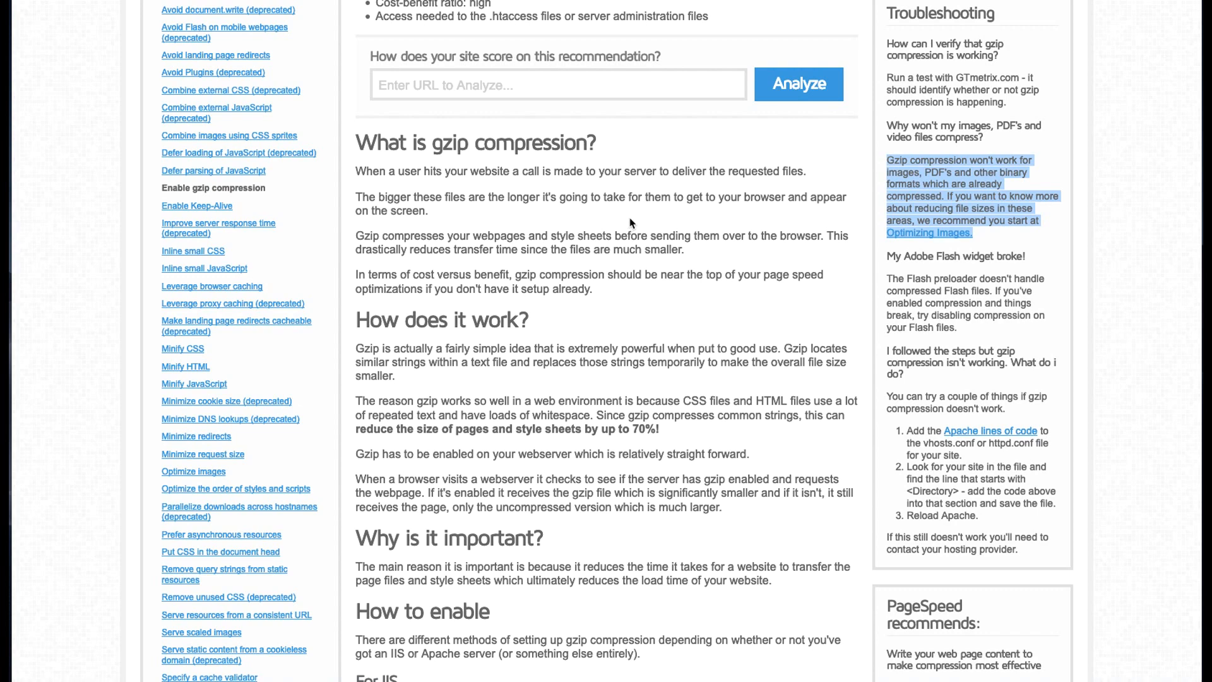
scroll(down, 3)
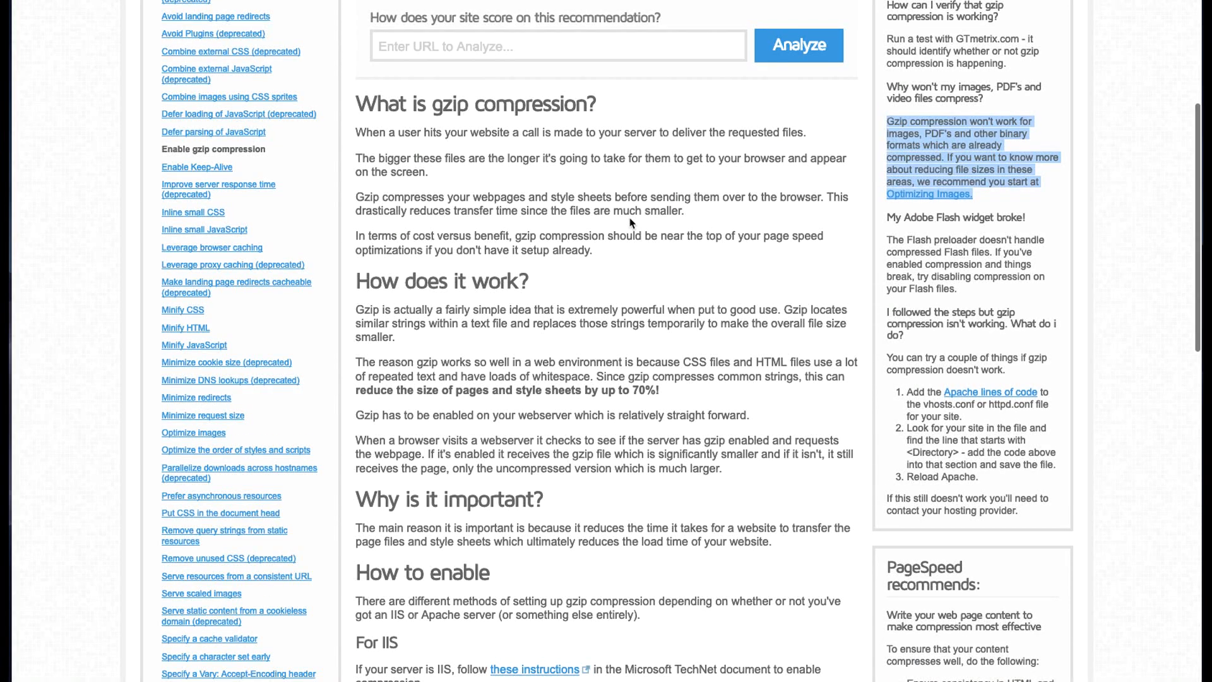
scroll(down, 3)
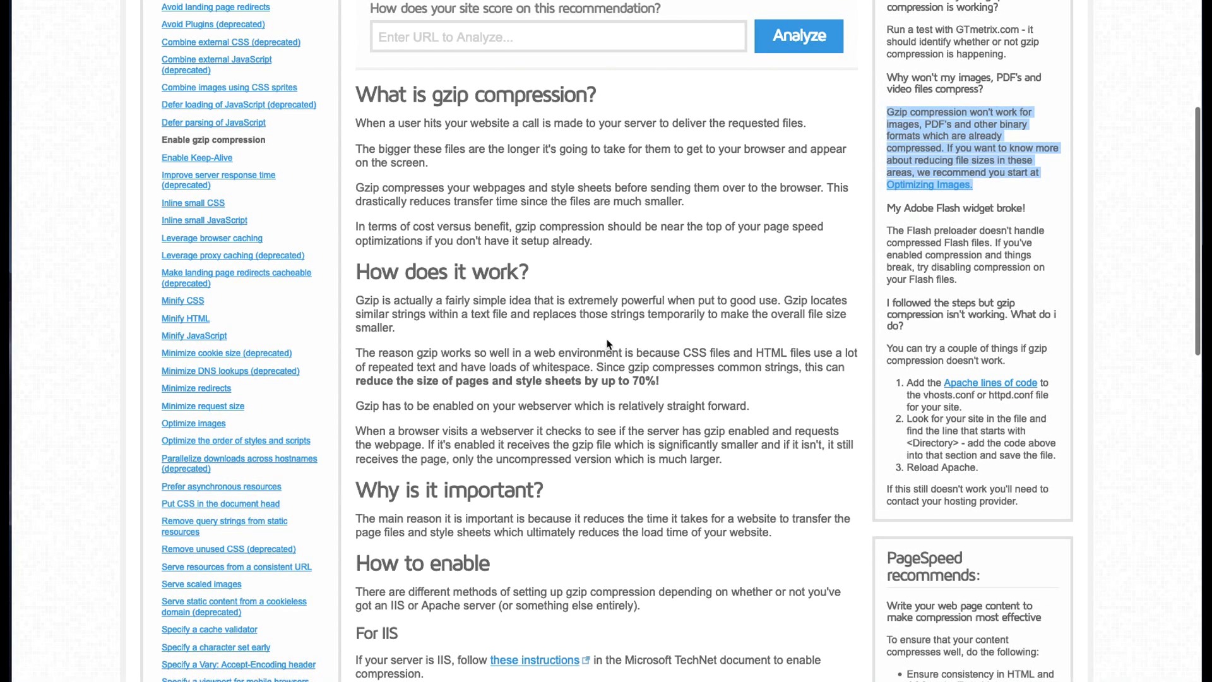
mouse_move(602, 331)
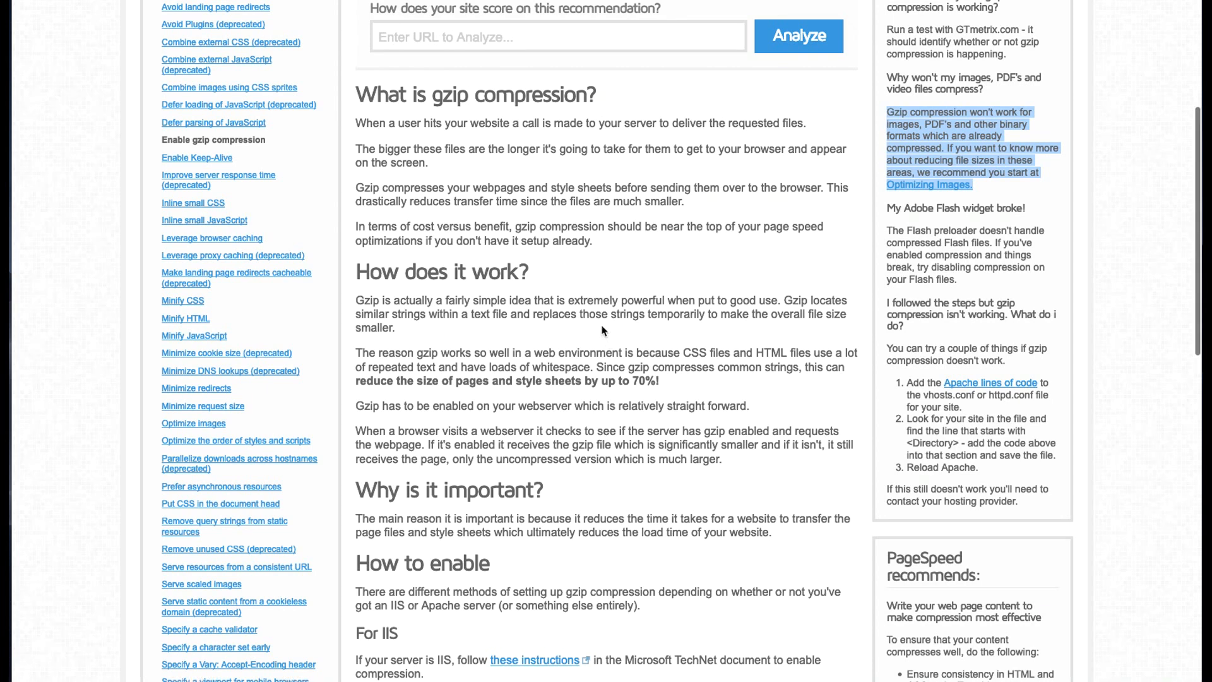
mouse_move(591, 319)
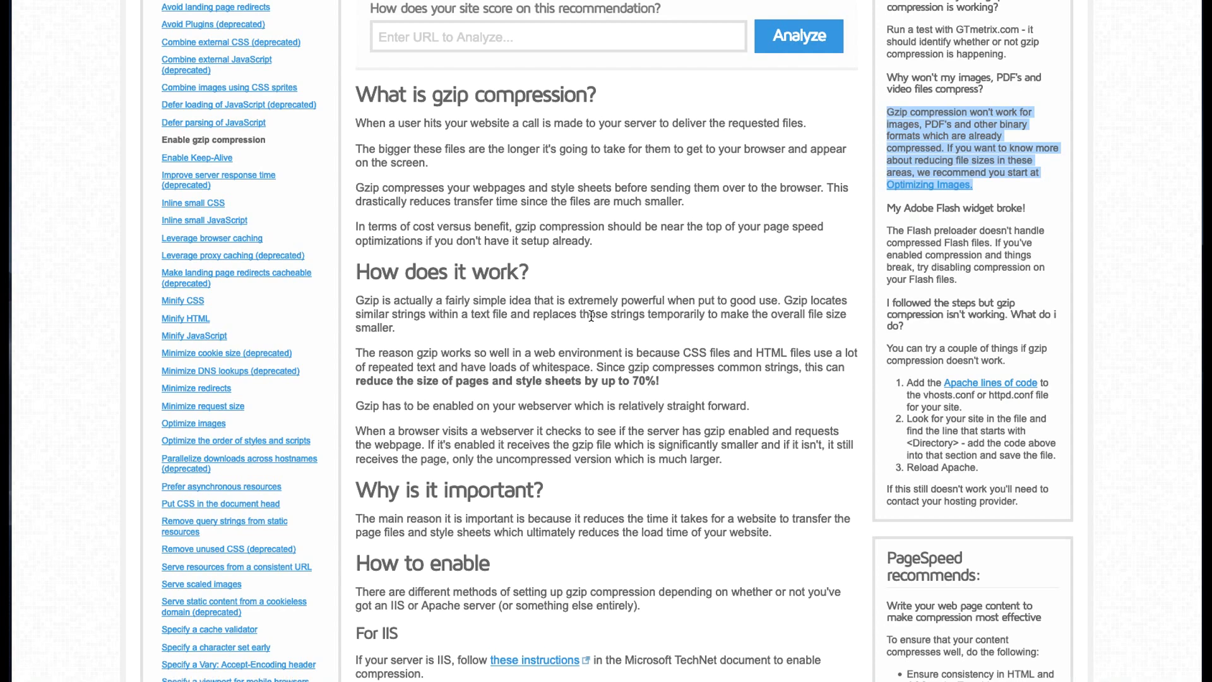
mouse_move(586, 327)
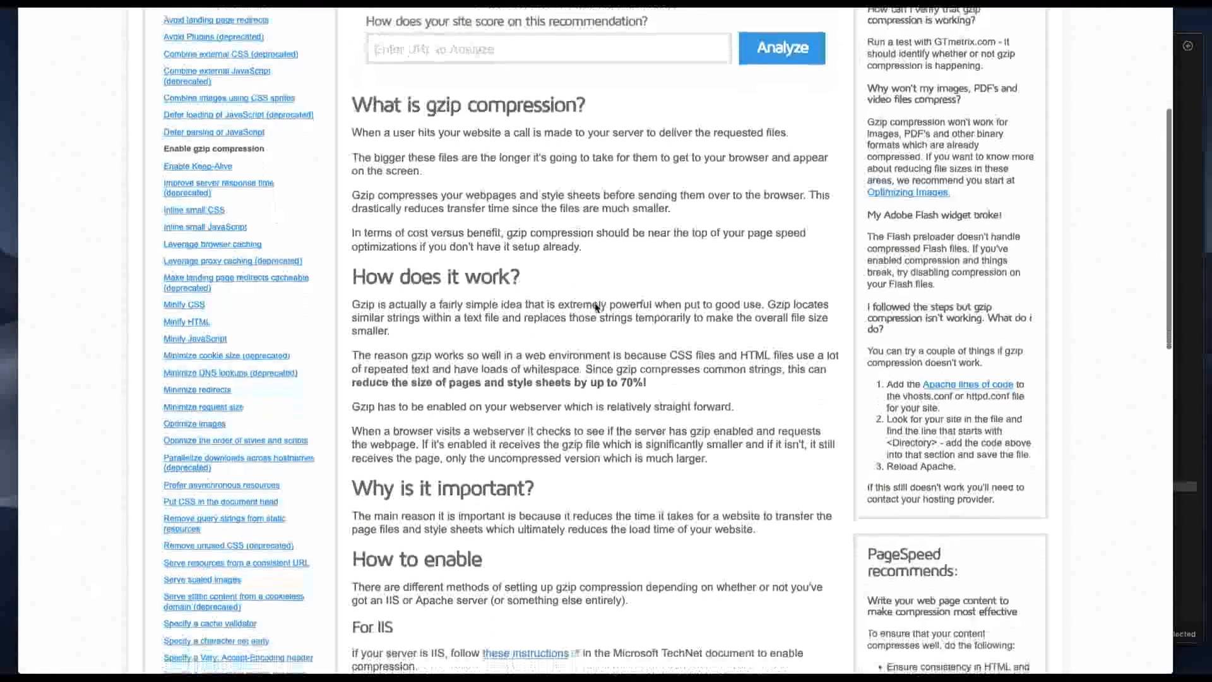
Scroll the GTmetrix gzip guide down to the For Apache mod_deflate code block
scroll(down, 3)
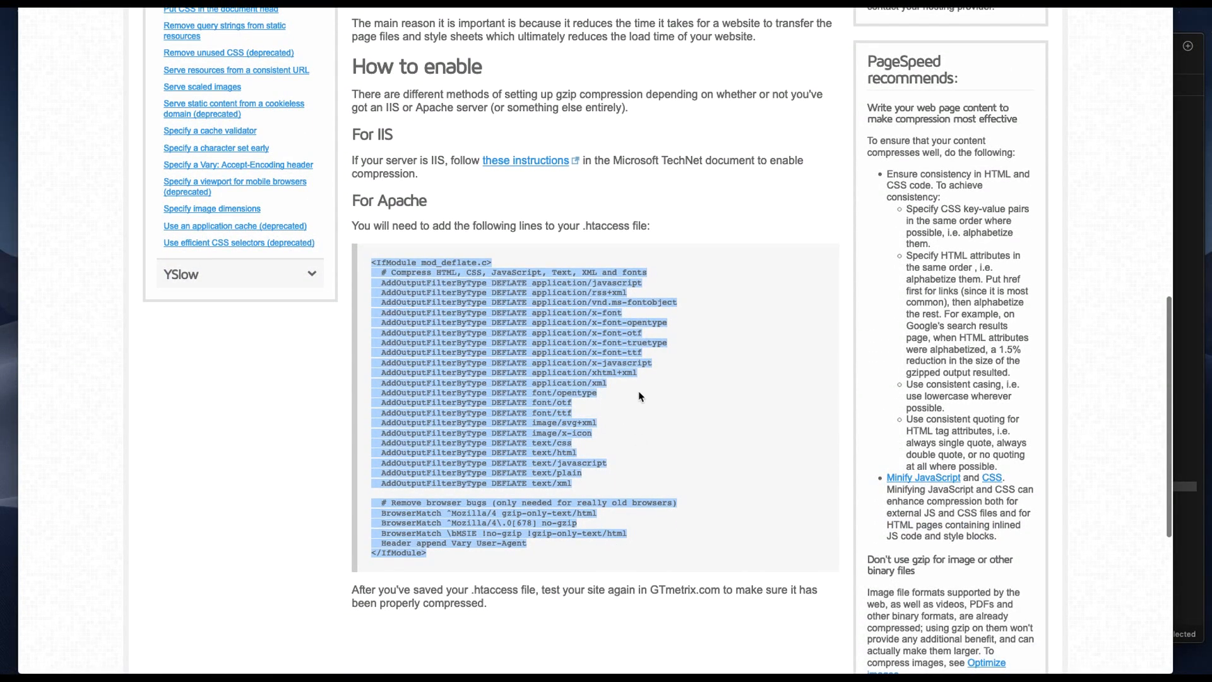
mouse_move(527, 302)
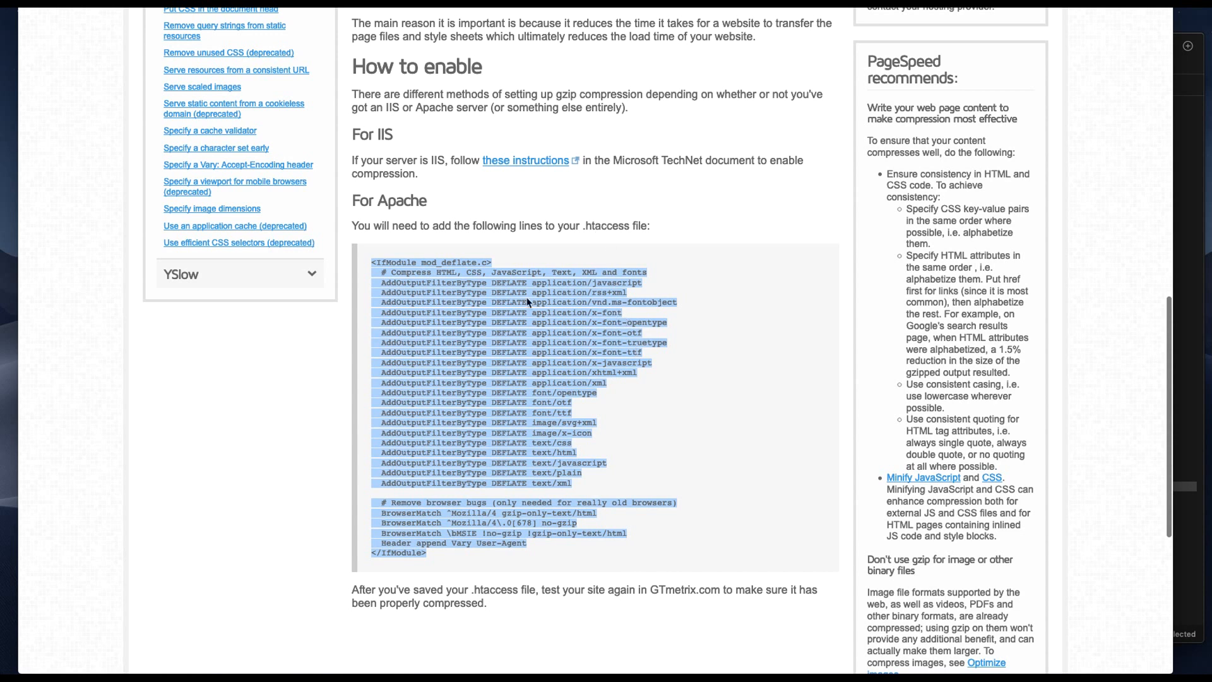
mouse_move(714, 342)
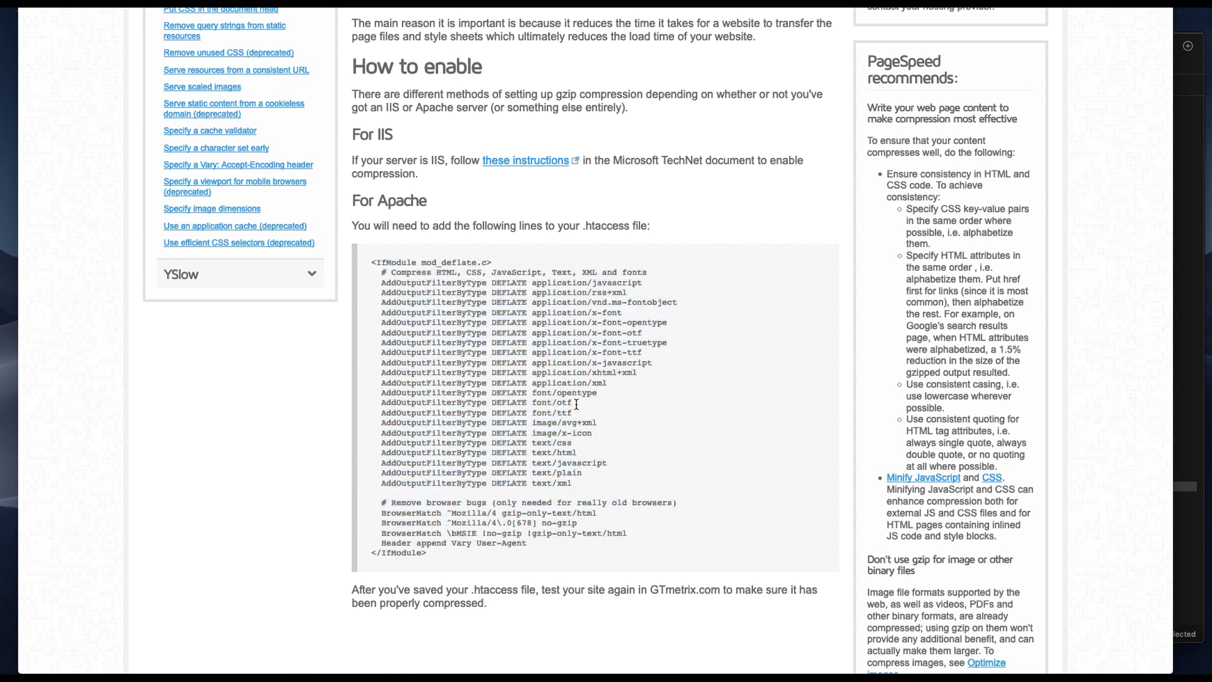
mouse_move(572, 452)
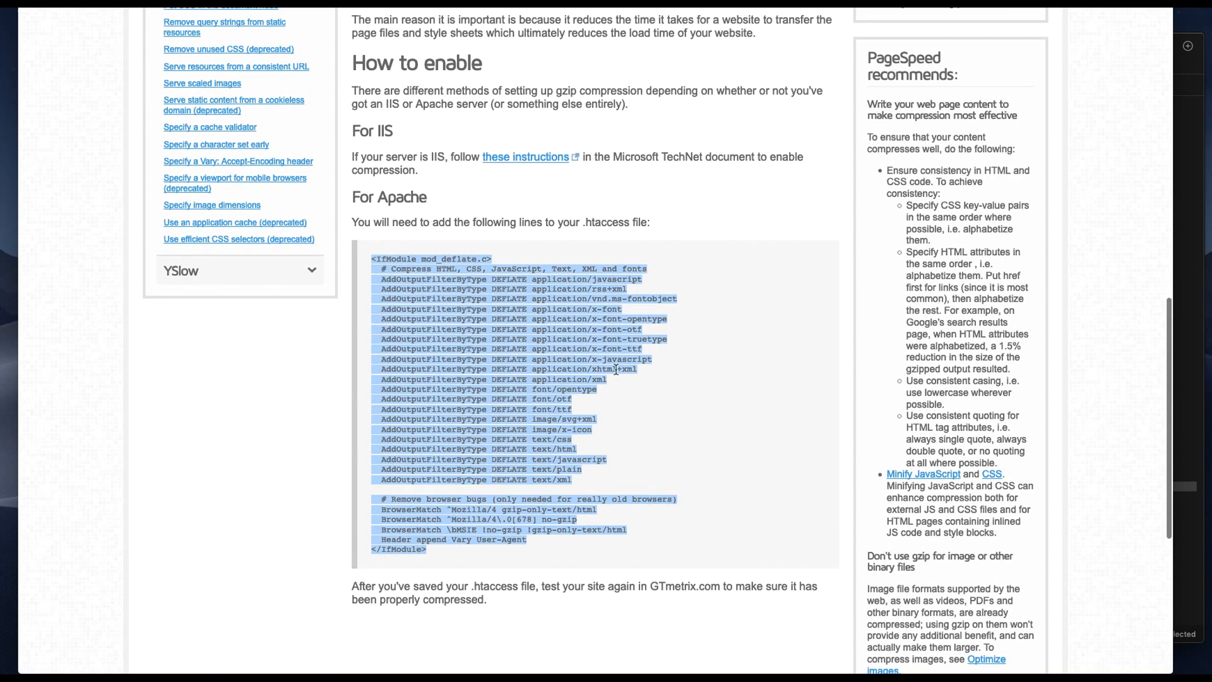
mouse_move(774, 334)
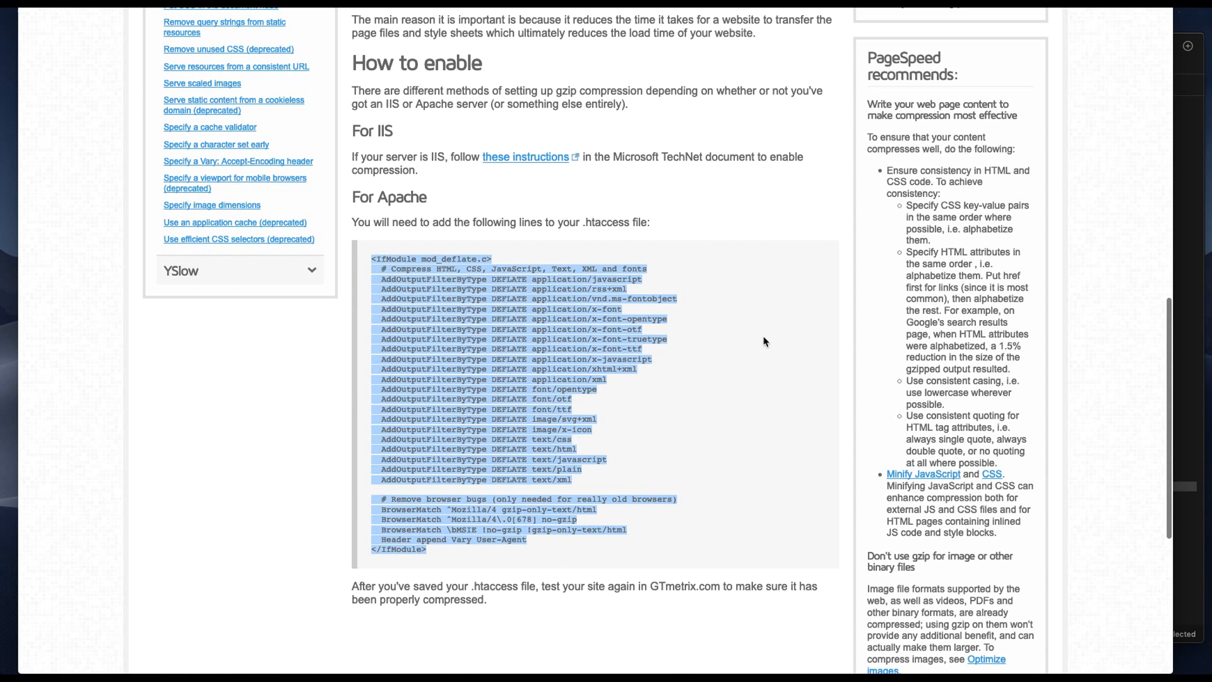
mouse_move(1049, 392)
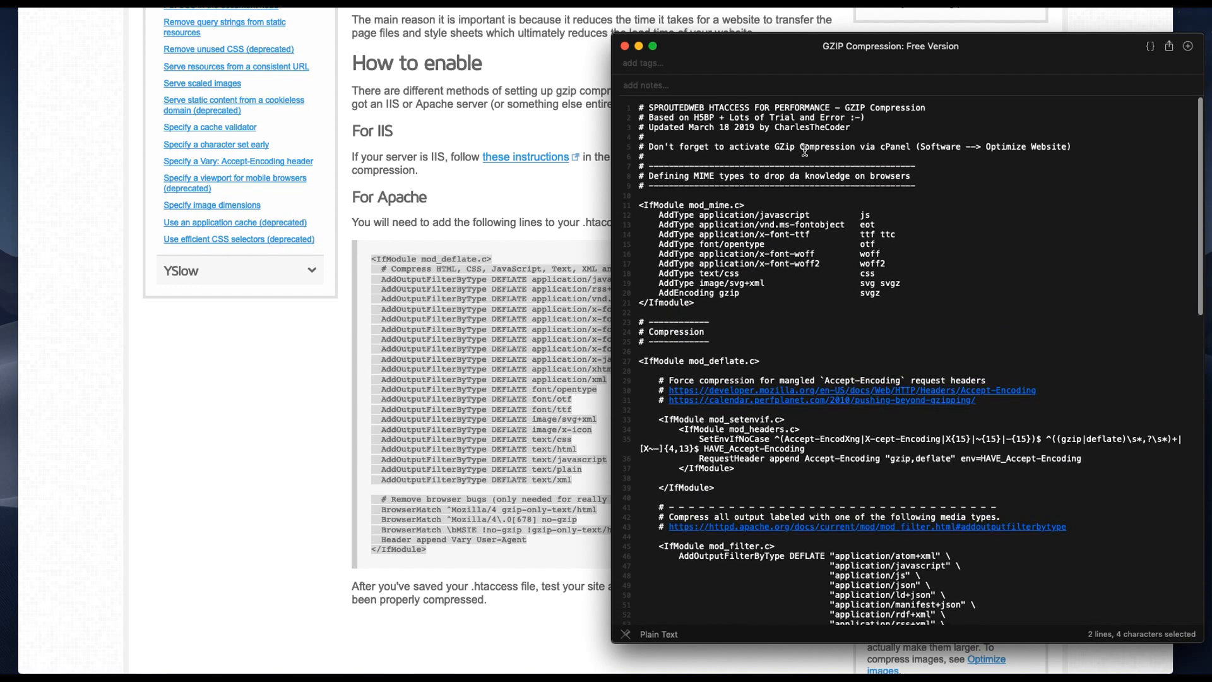
mouse_move(825, 218)
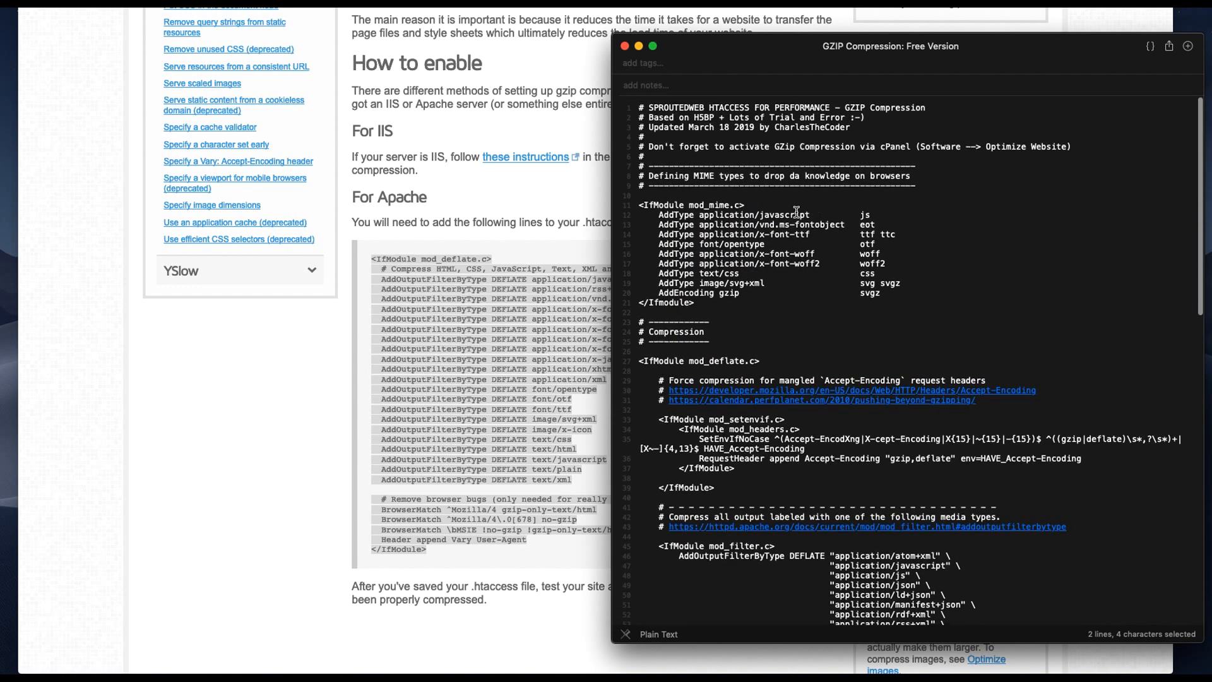
Review the .htaccess gzip rules in the 'GZIP Compression: Free Version' note
scroll(down, 3)
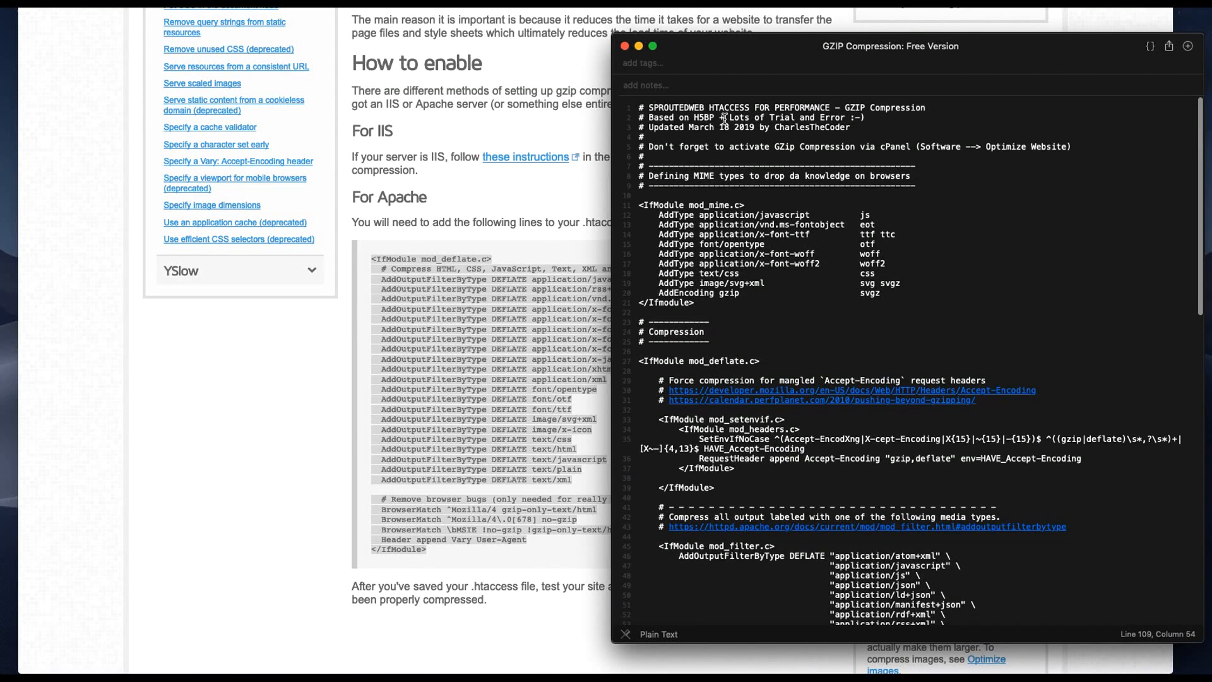
mouse_move(777, 125)
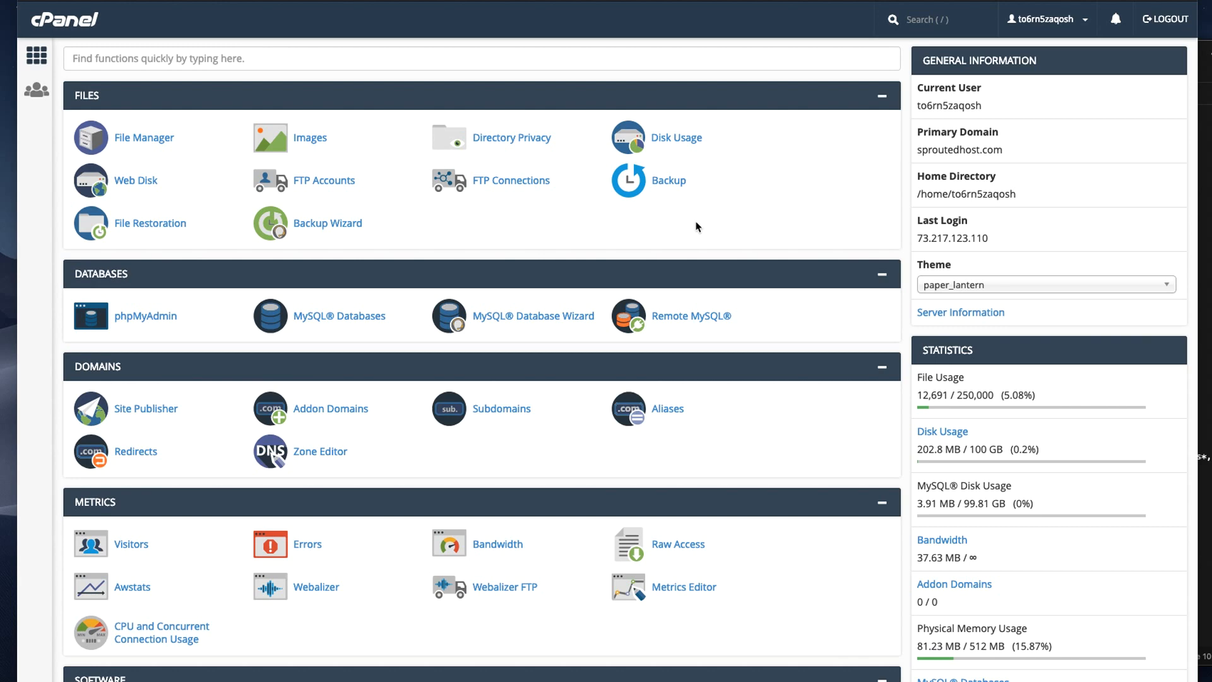
Go to the Software section of the cPanel dashboard and start Select PHP Version
scroll(down, 3)
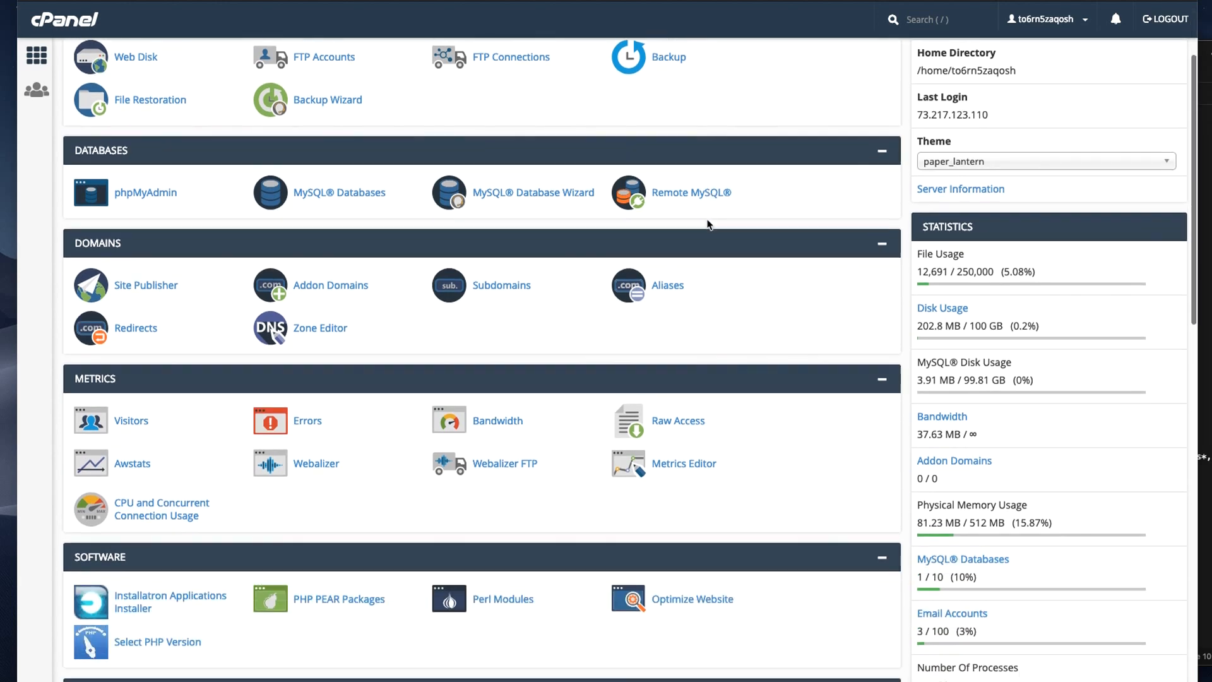
scroll(down, 3)
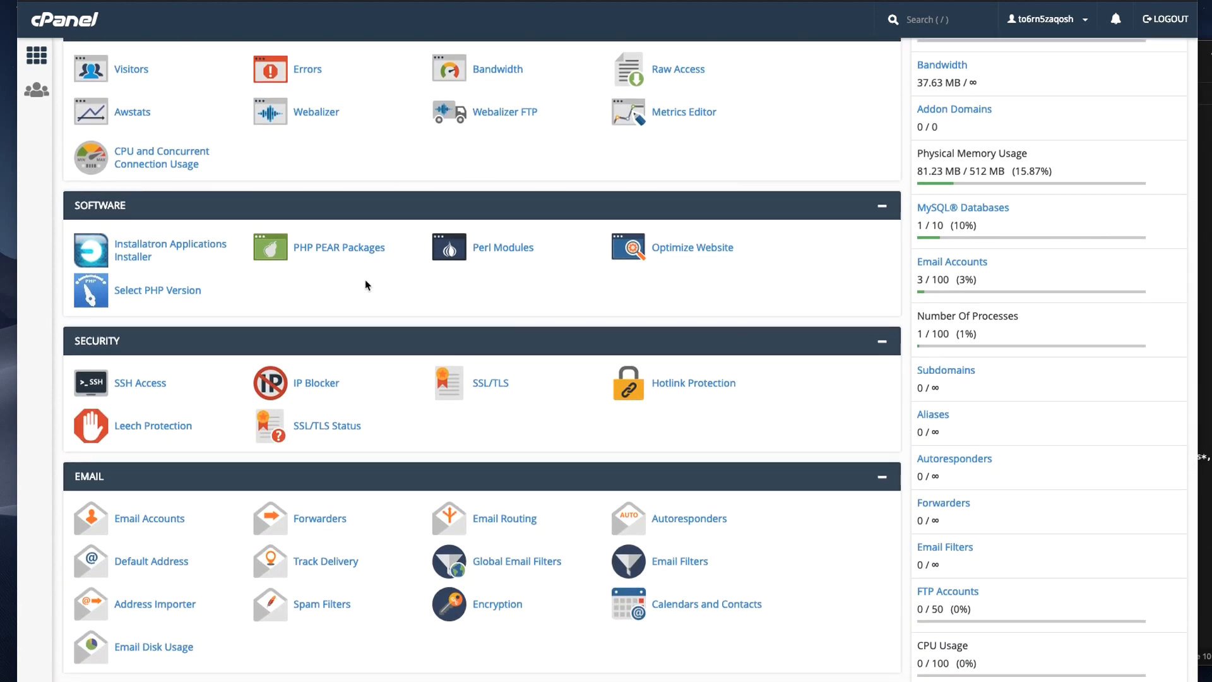
mouse_move(184, 299)
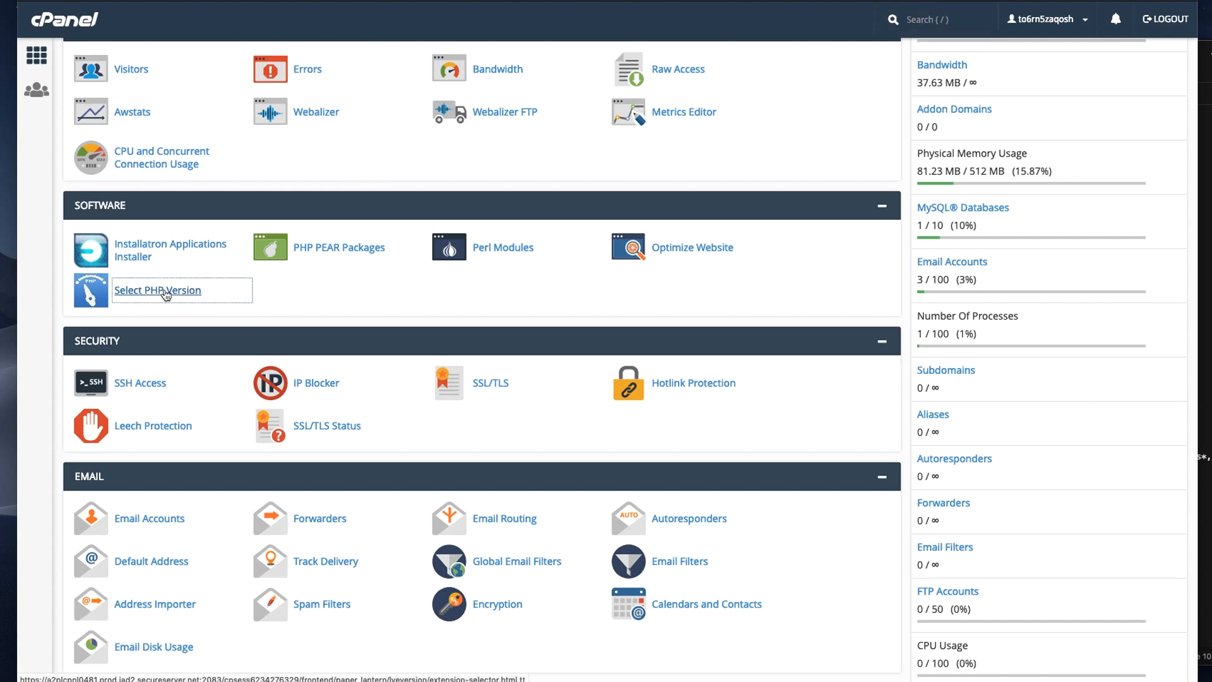
click(157, 290)
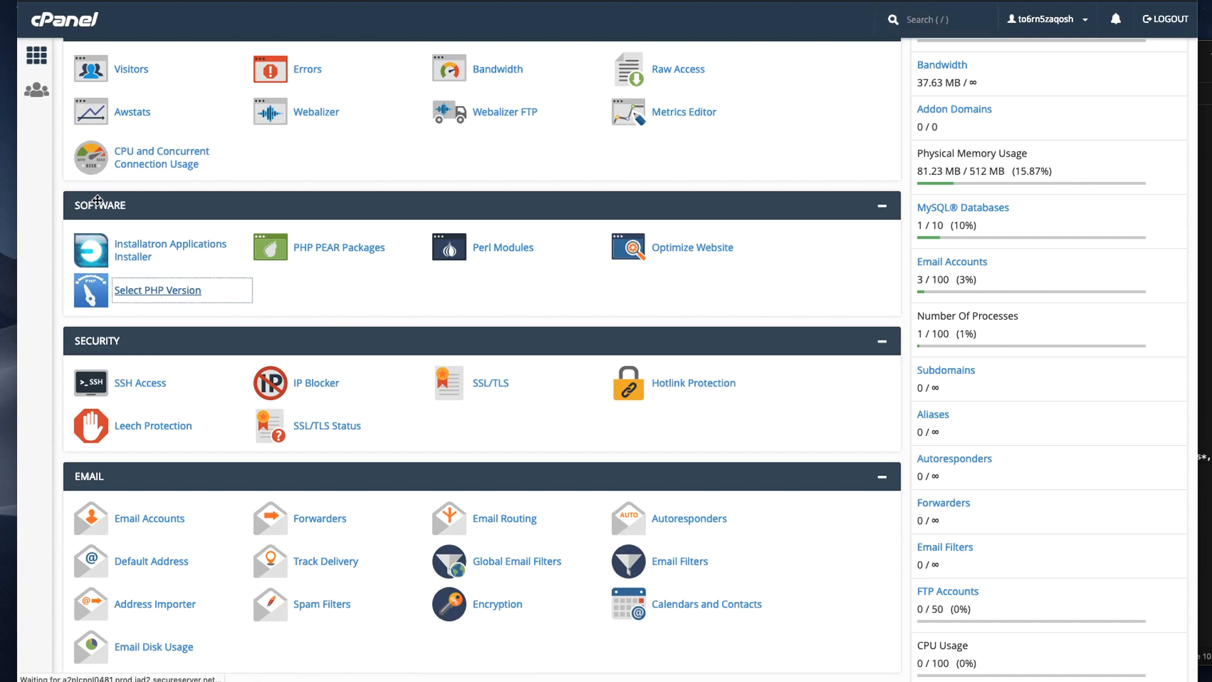
Choose PHP version 7.2 in PHP Selector and save its extension set
click(157, 290)
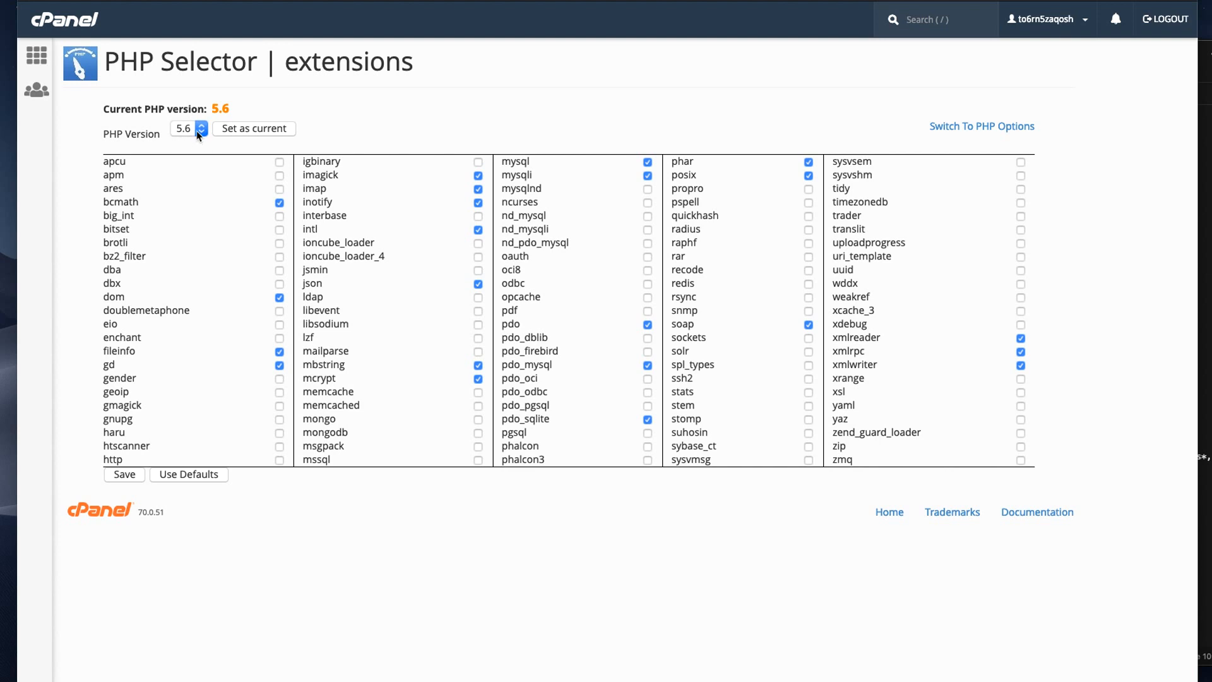
click(183, 128)
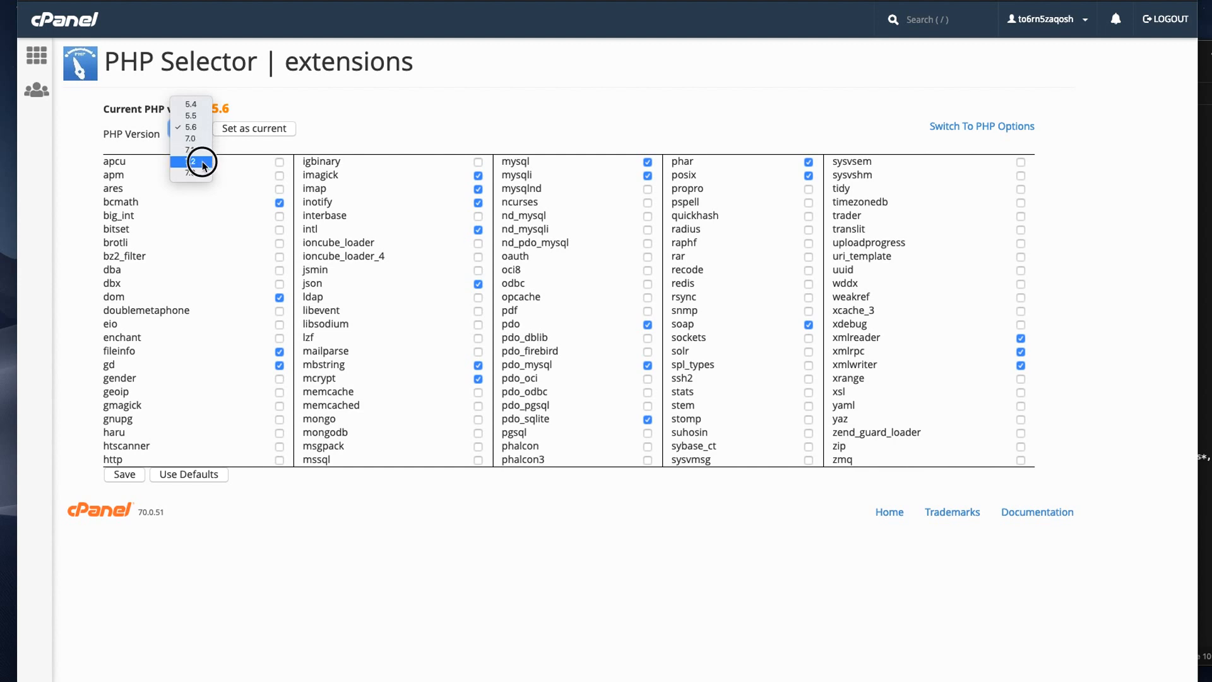
click(190, 163)
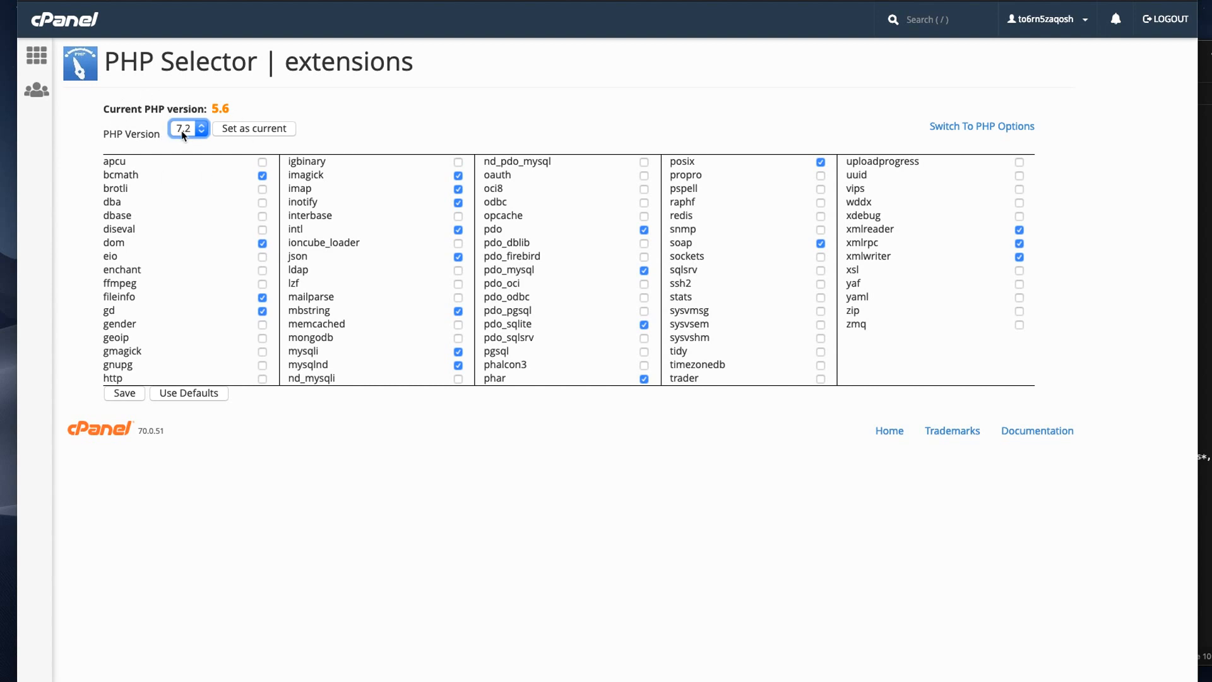
mouse_move(169, 145)
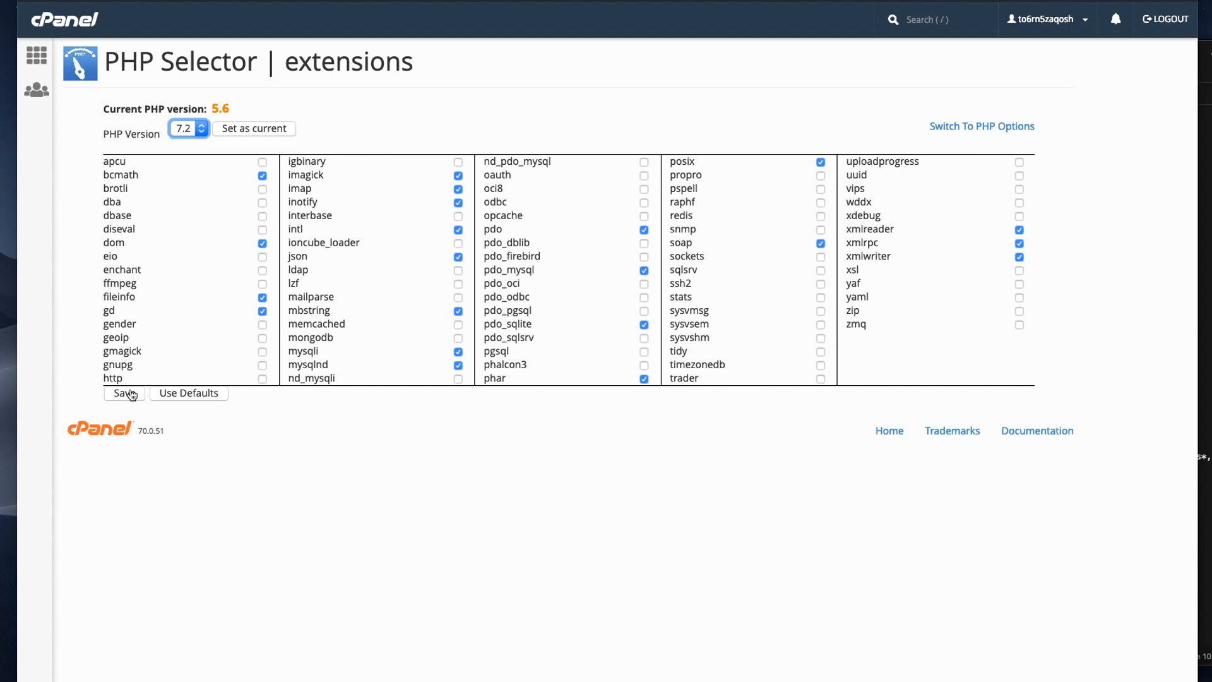
click(123, 393)
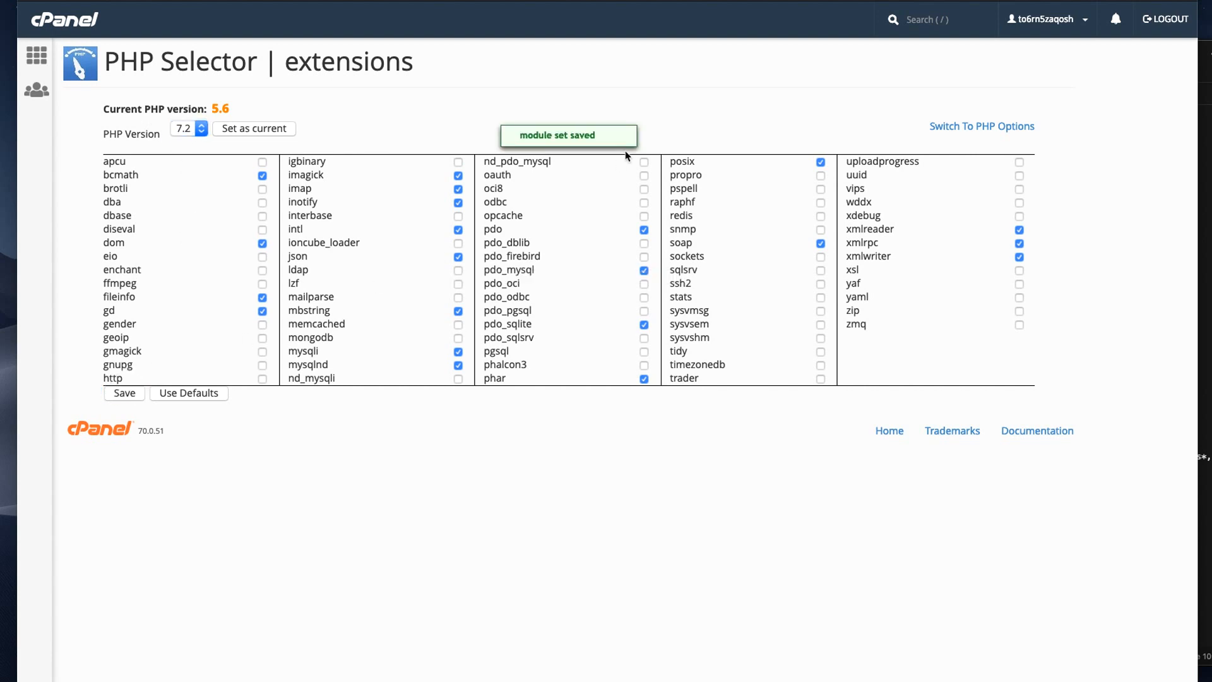
mouse_move(476, 118)
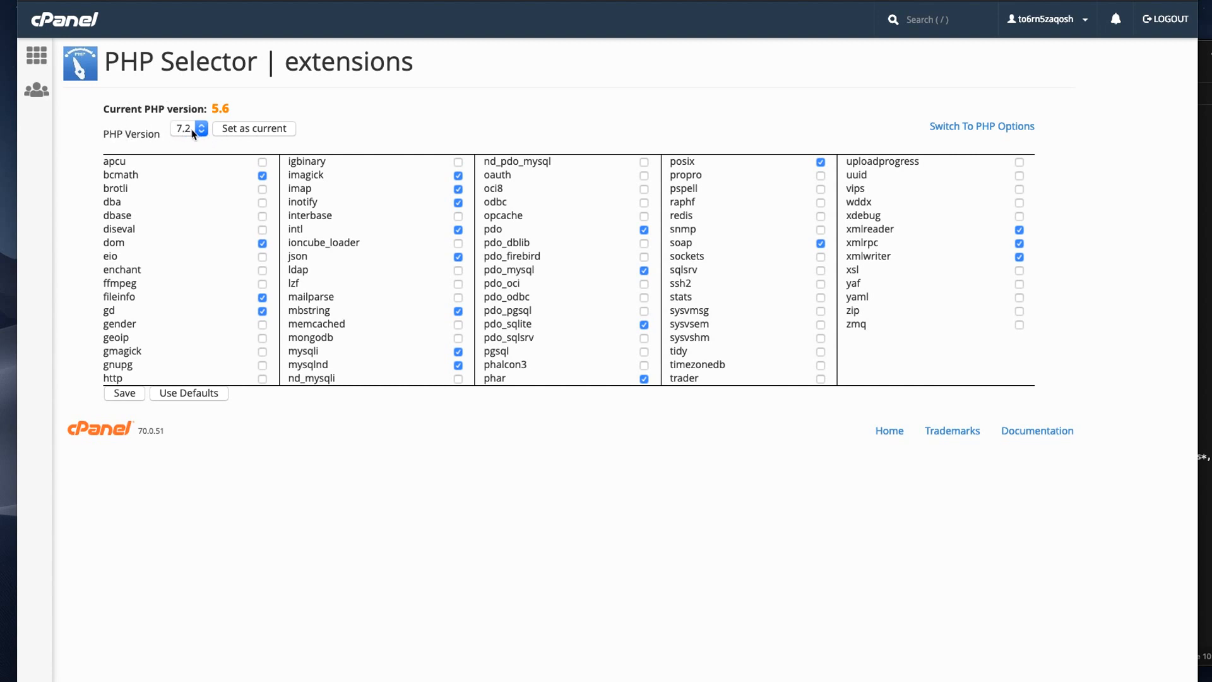
mouse_move(143, 128)
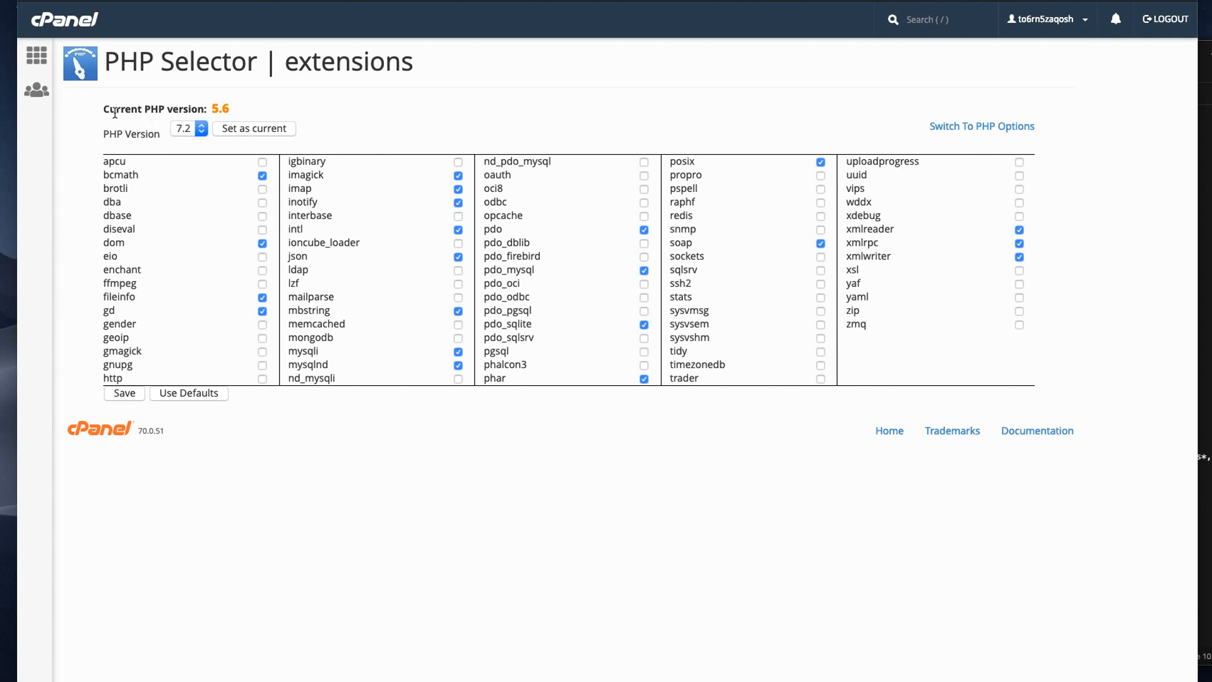
mouse_move(171, 124)
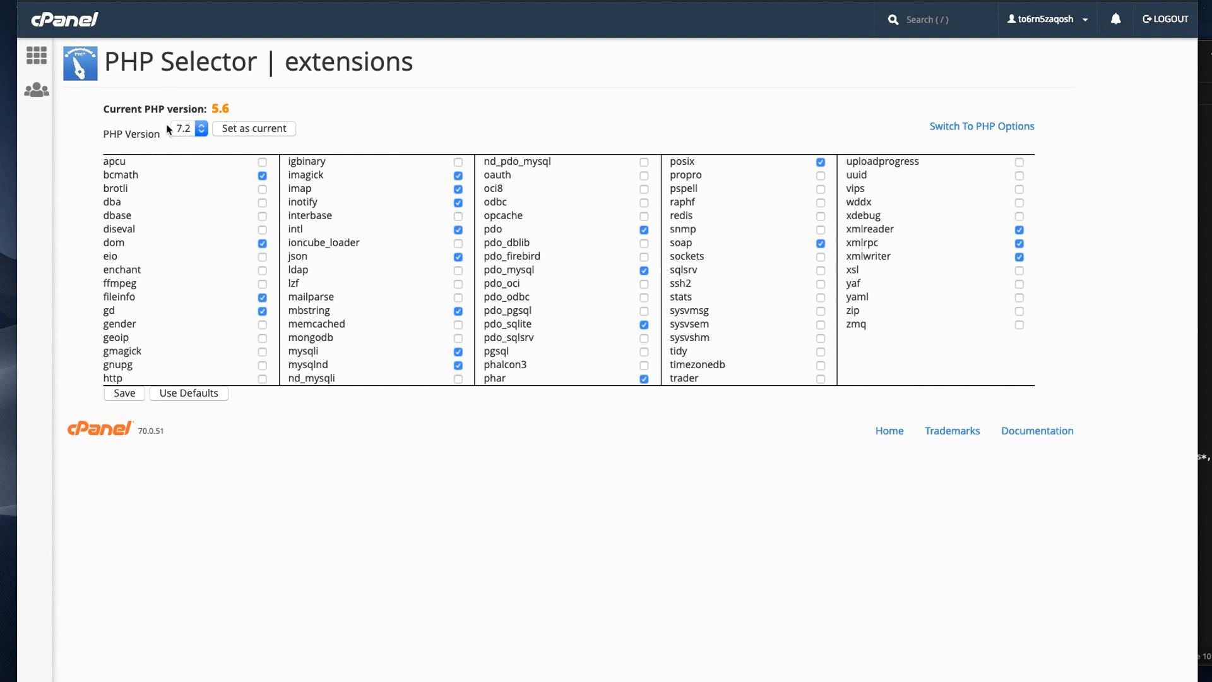
mouse_move(34, 55)
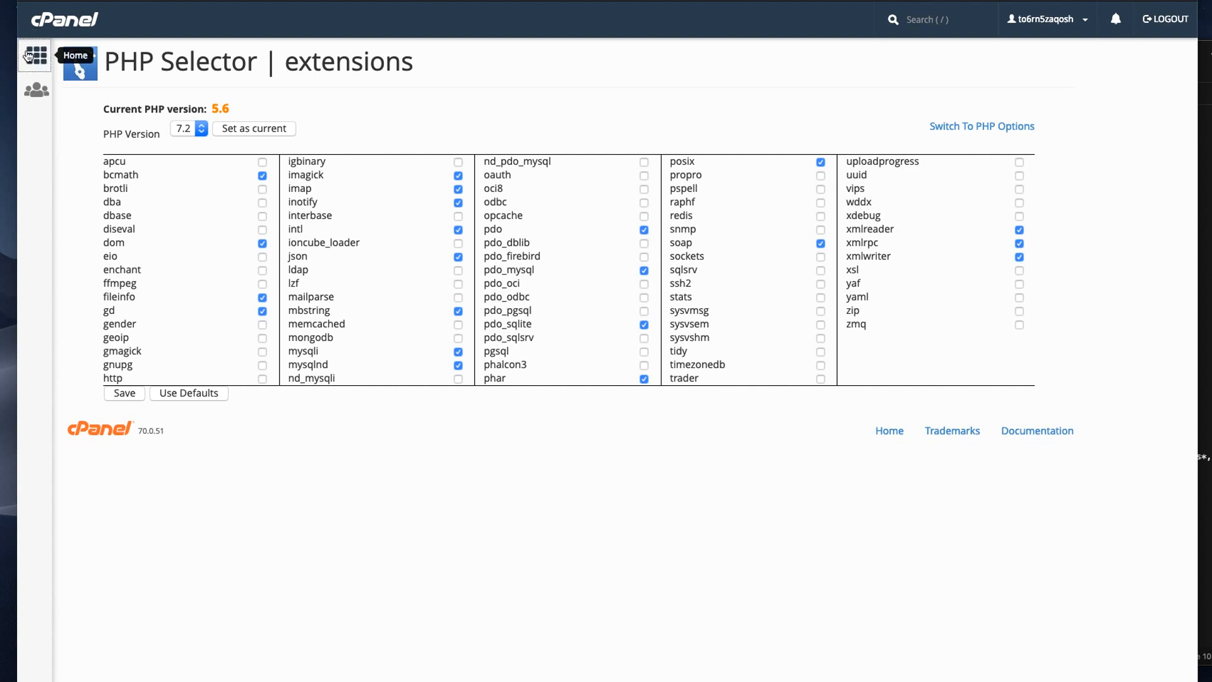
Return to the cPanel home dashboard and bring the Software tools into view
click(34, 55)
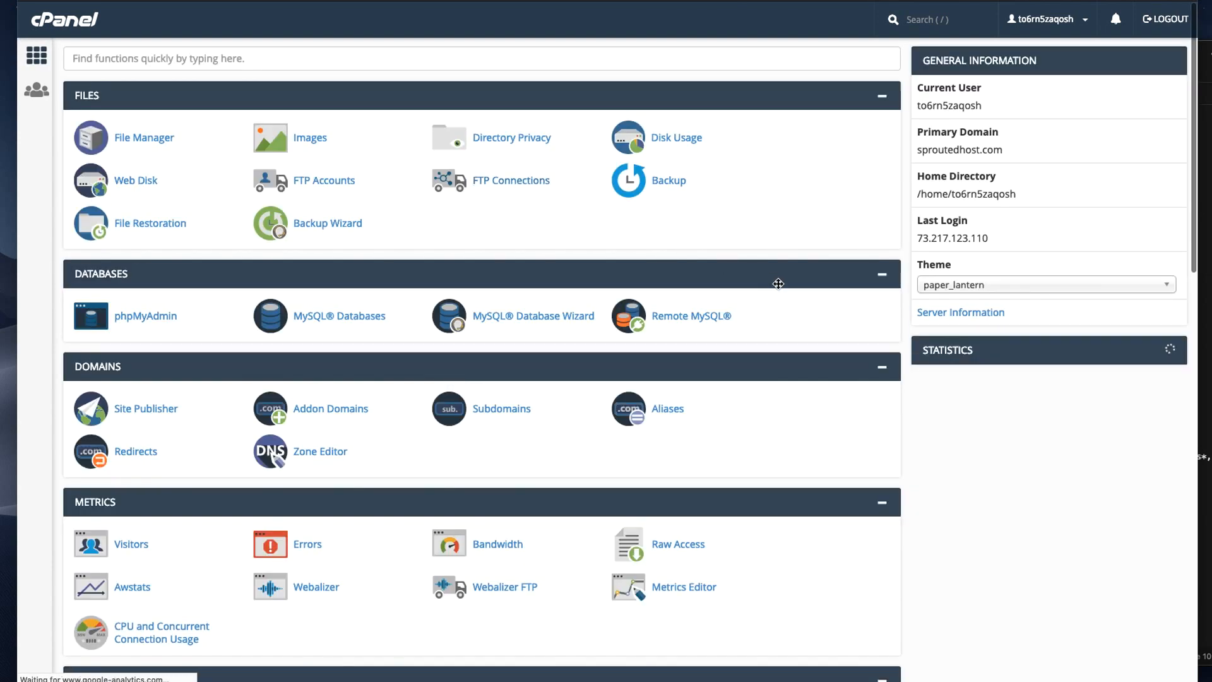
scroll(down, 3)
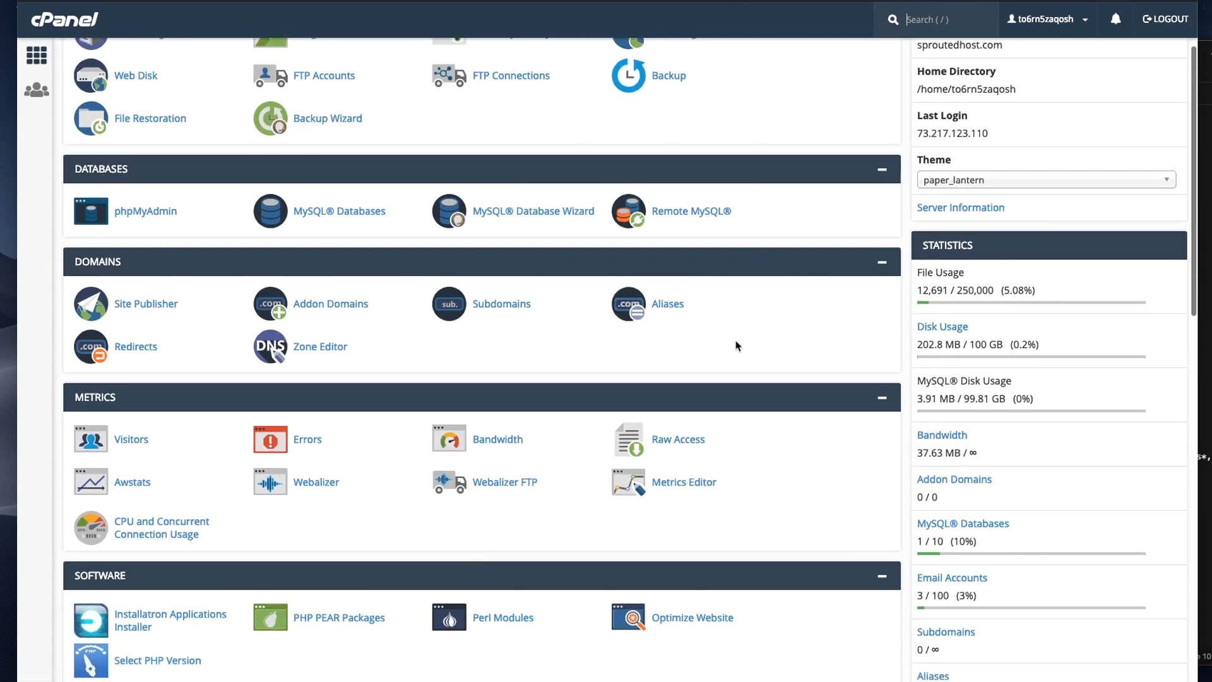
scroll(down, 3)
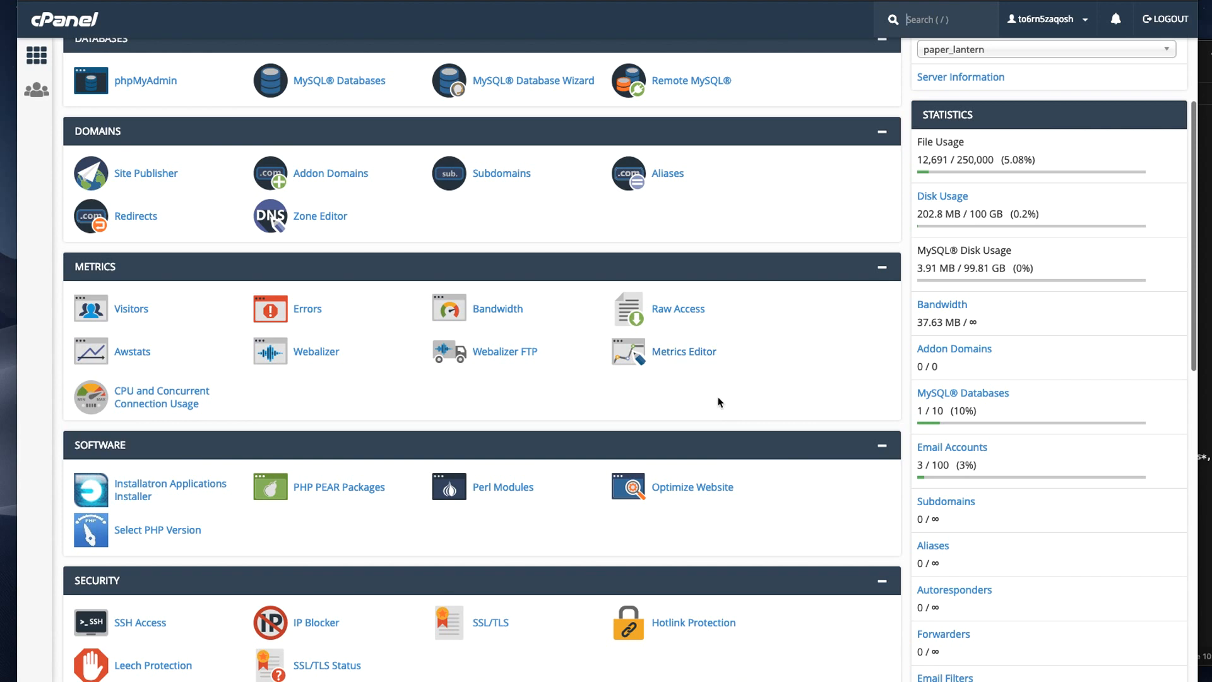
scroll(down, 3)
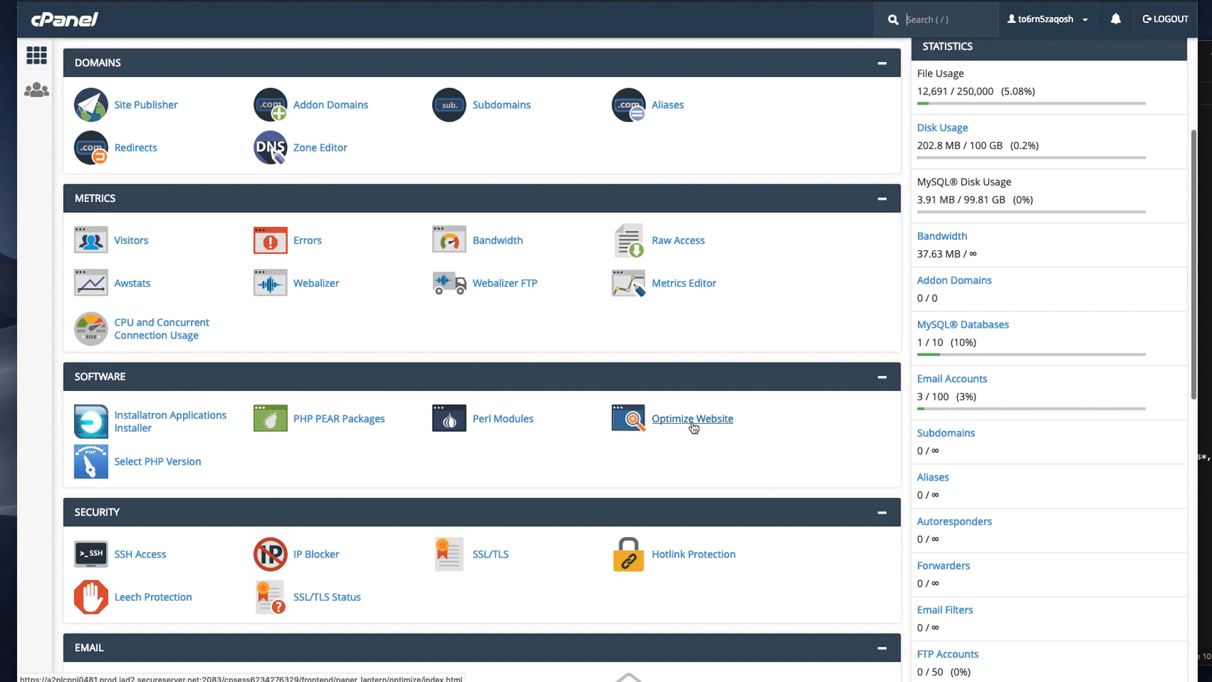
mouse_move(692, 427)
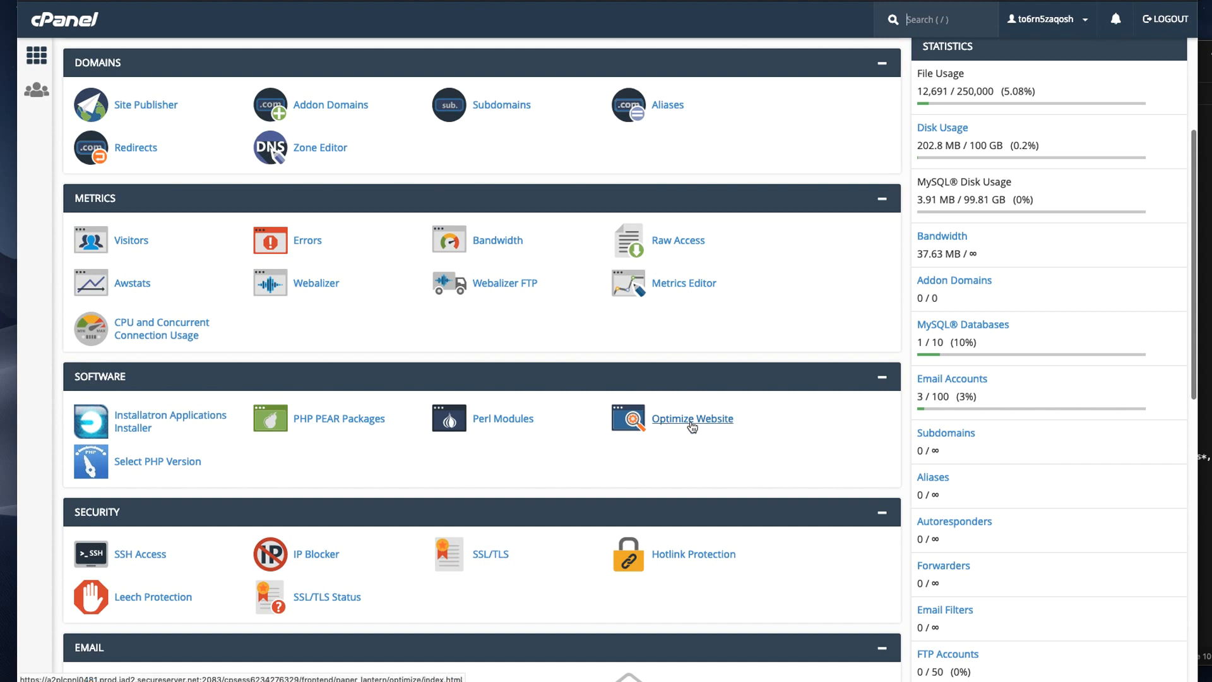
Enable Compress All Content in Optimize Website, update settings, and return home
click(691, 418)
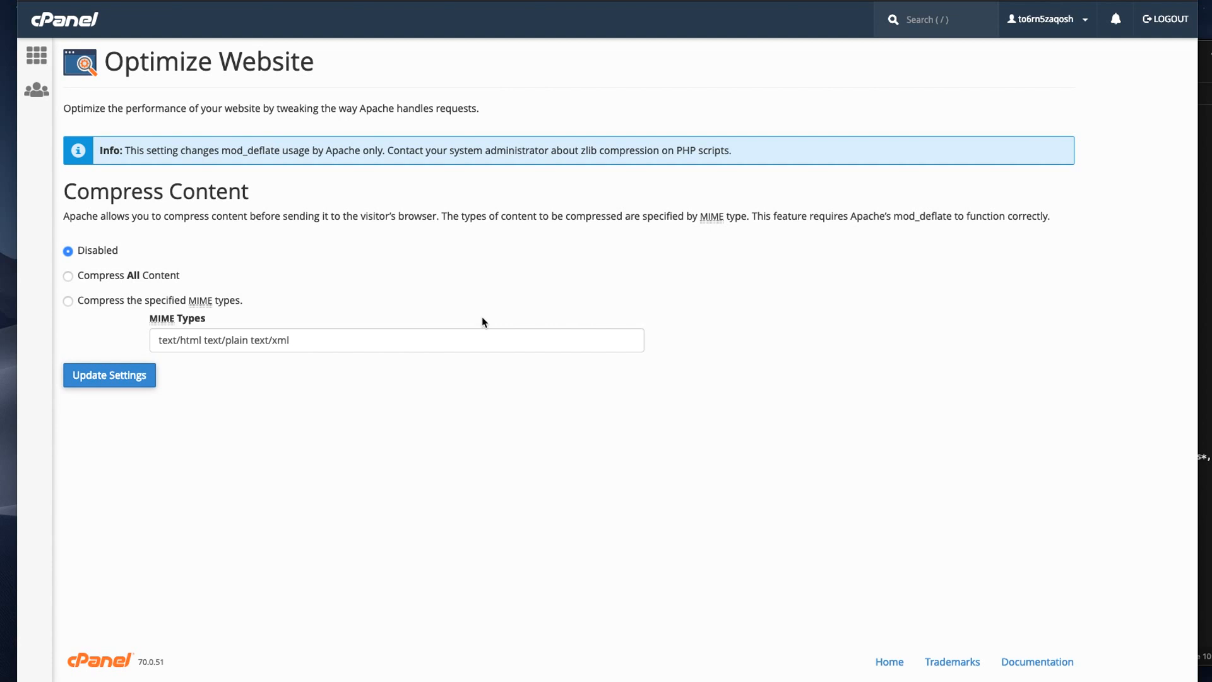
mouse_move(420, 308)
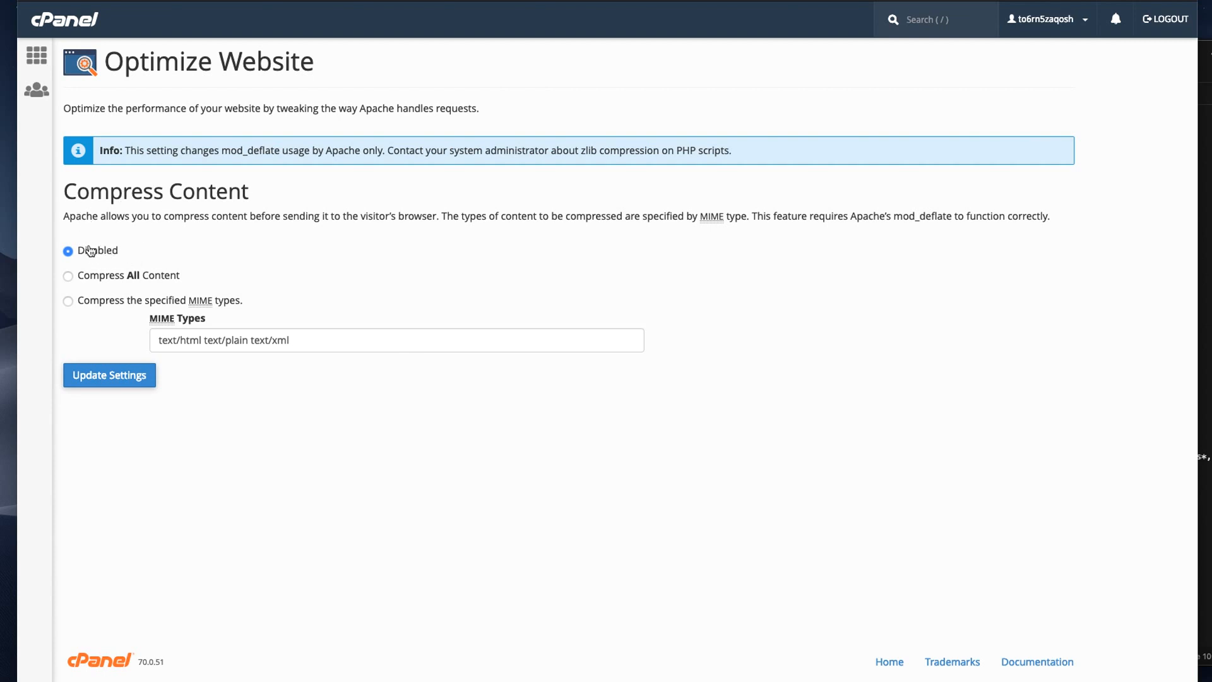
mouse_move(101, 276)
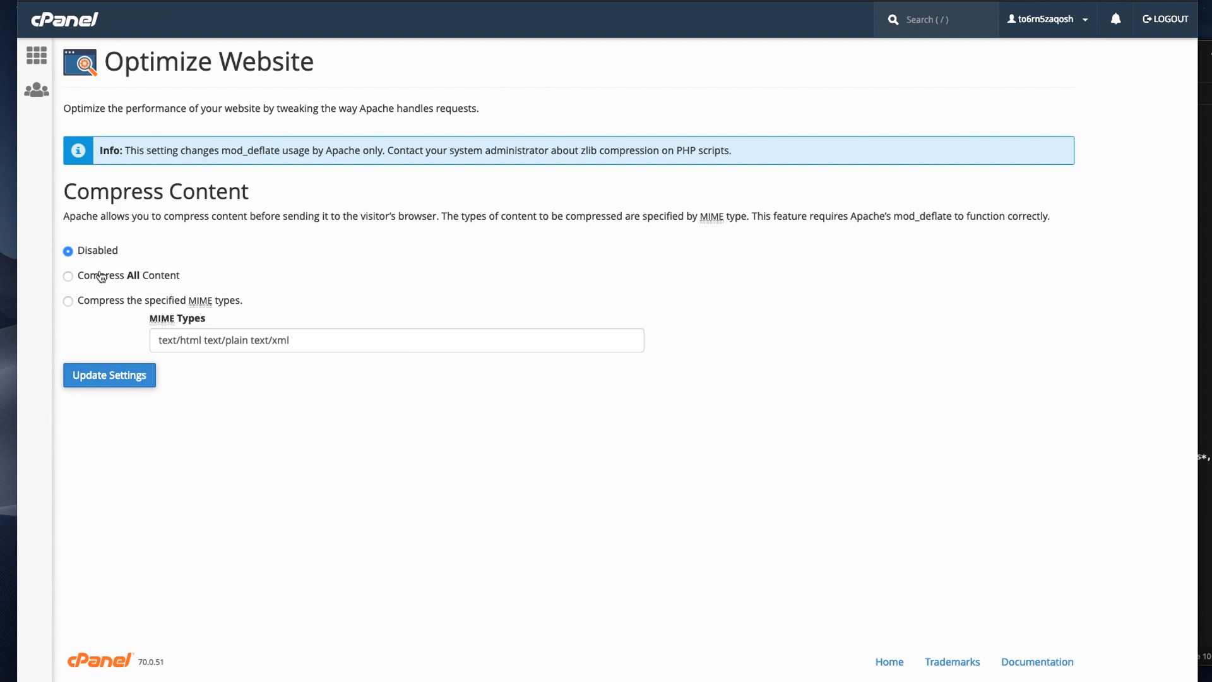
click(68, 275)
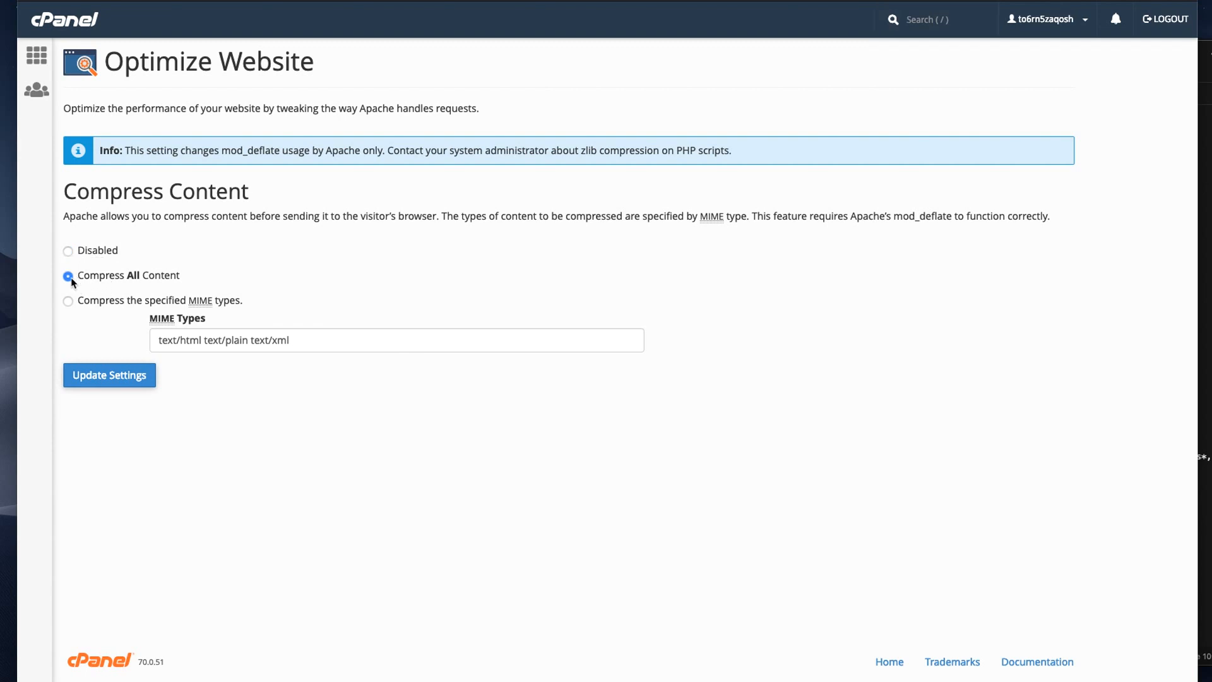
click(109, 375)
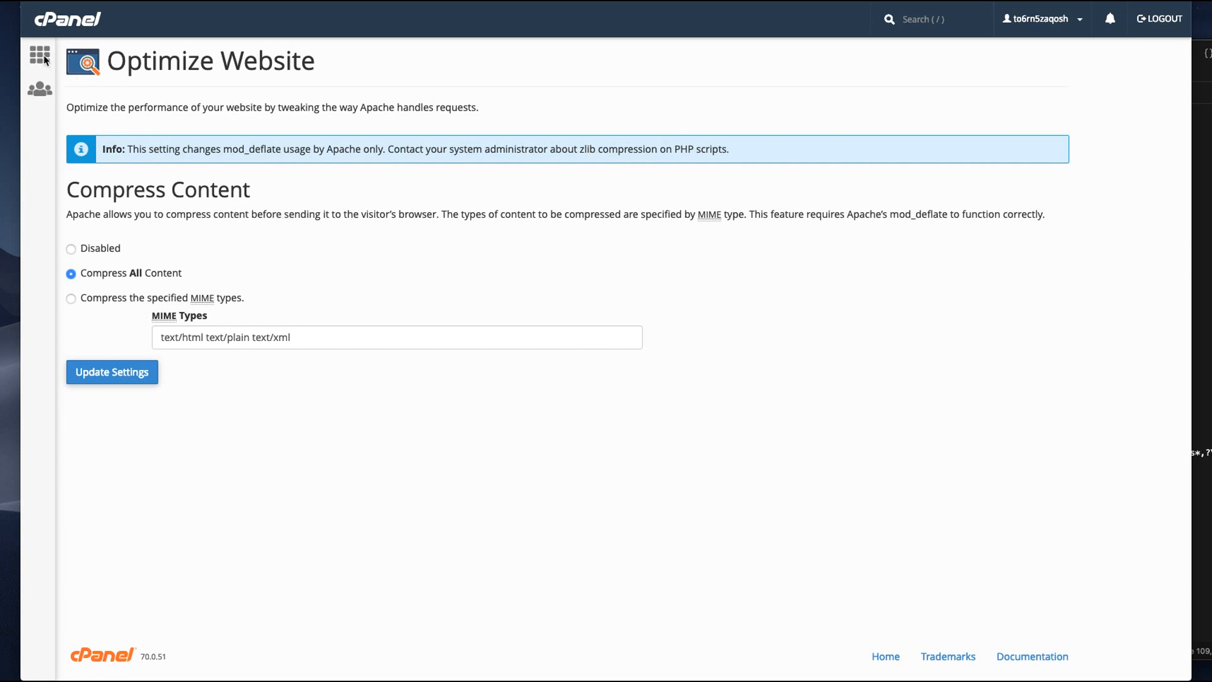
click(39, 54)
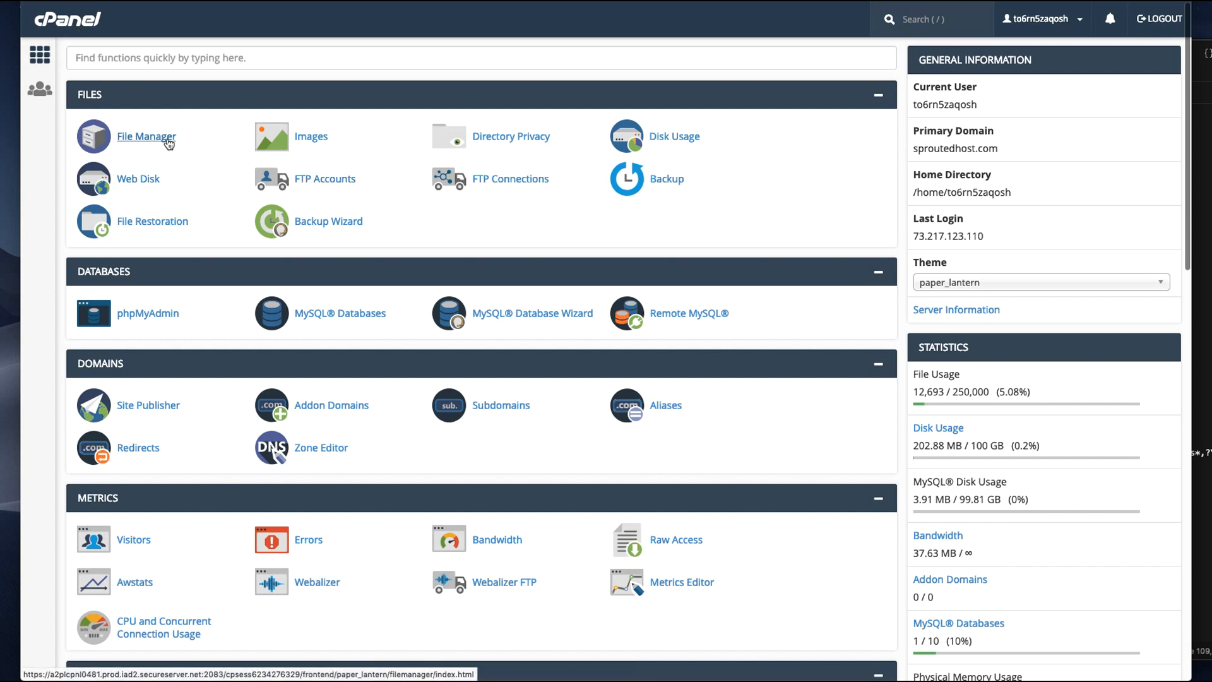
In File Manager, enter public_html and select the .htaccess file
click(145, 136)
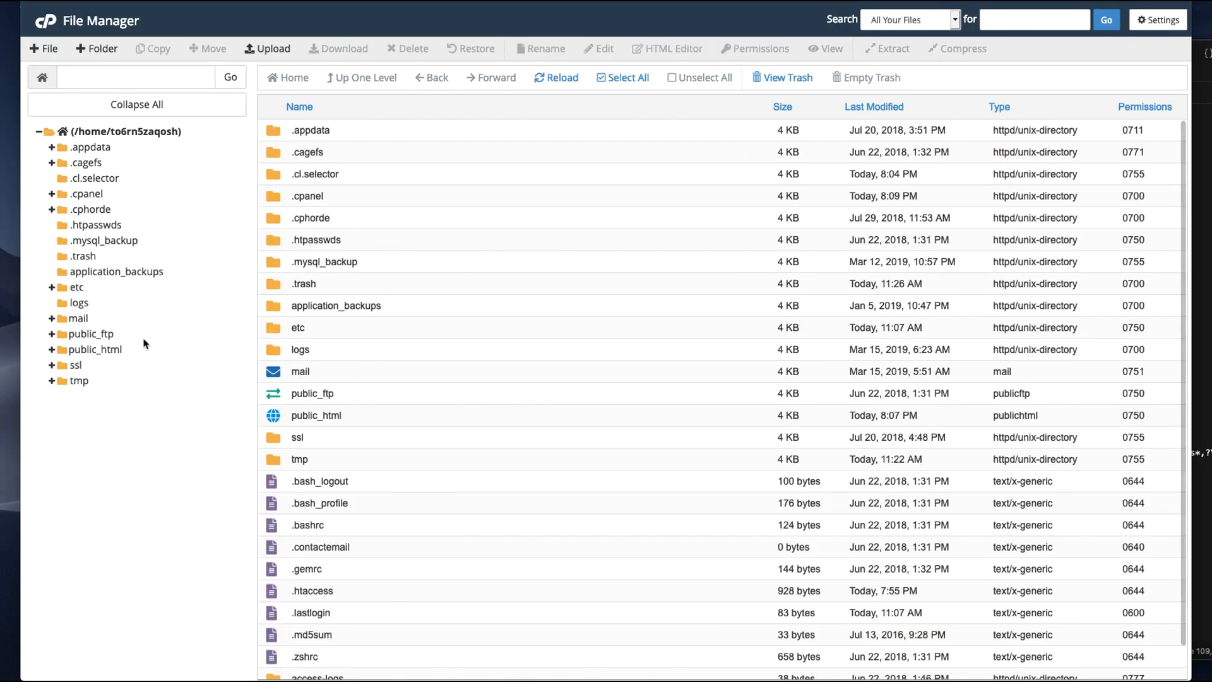
click(96, 349)
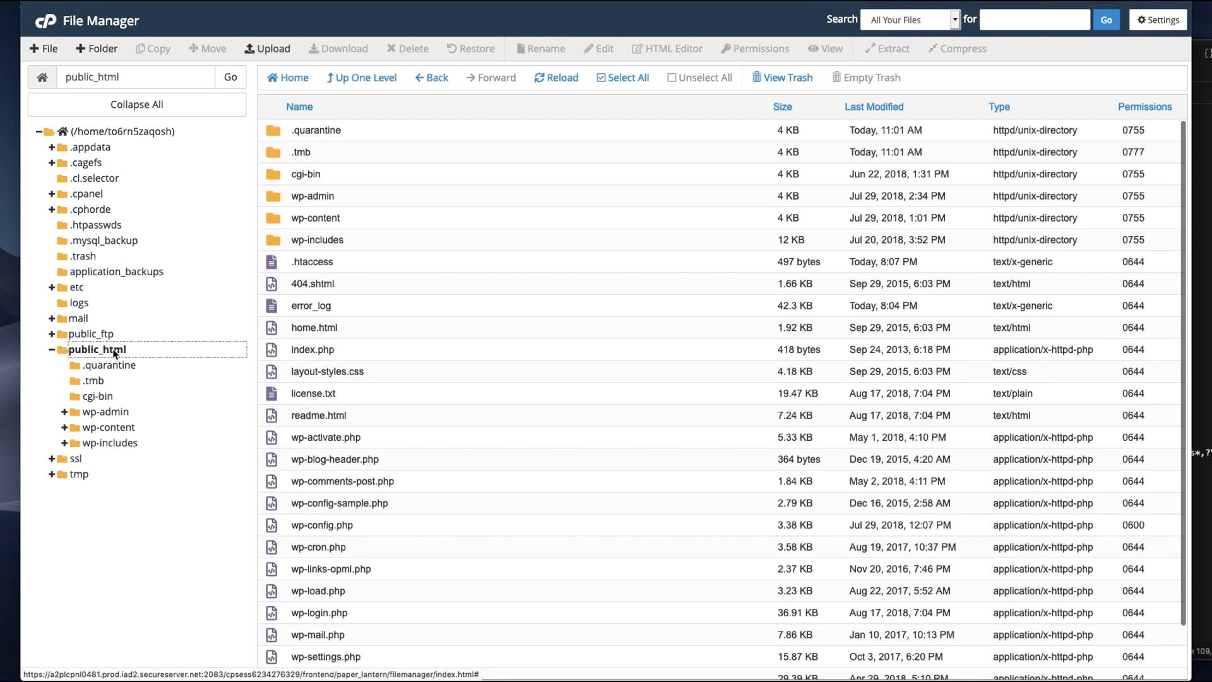
mouse_move(300, 292)
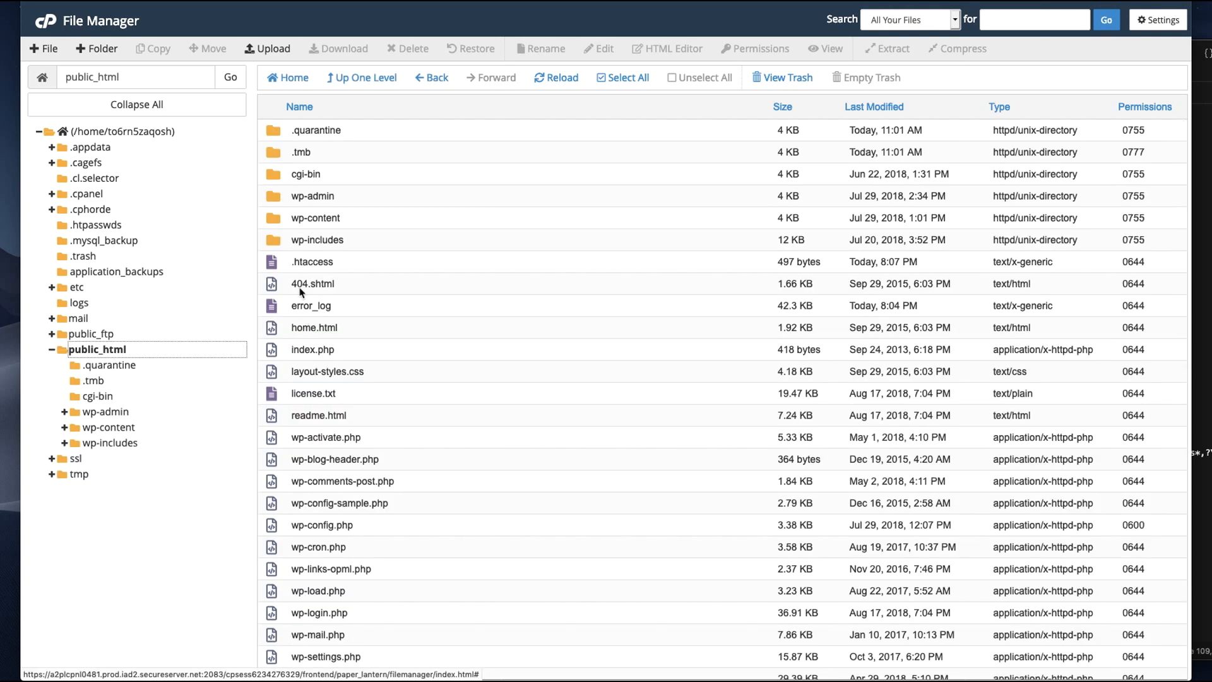
mouse_move(302, 262)
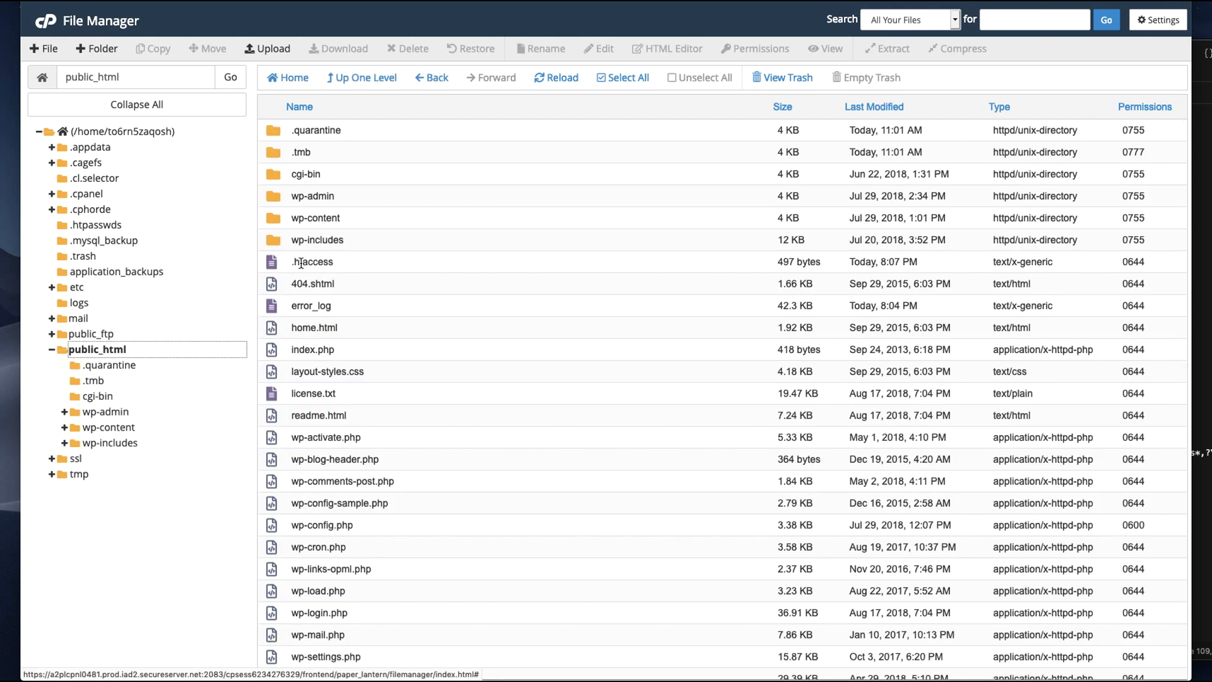
mouse_move(392, 266)
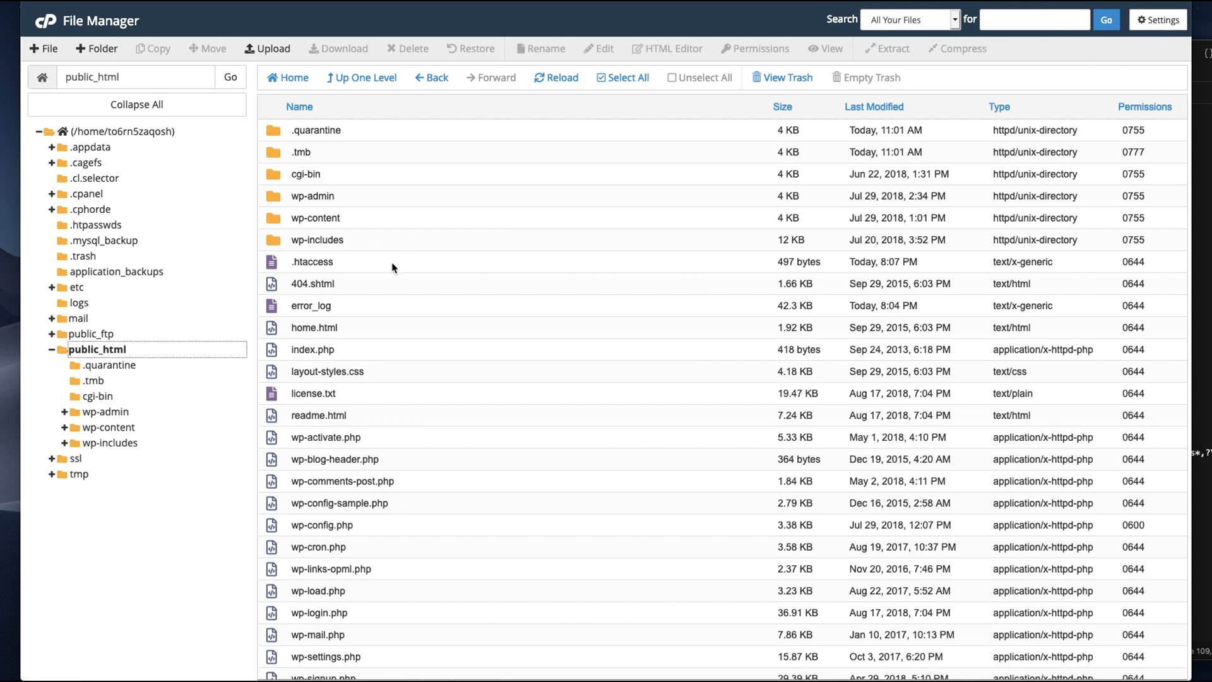
click(311, 261)
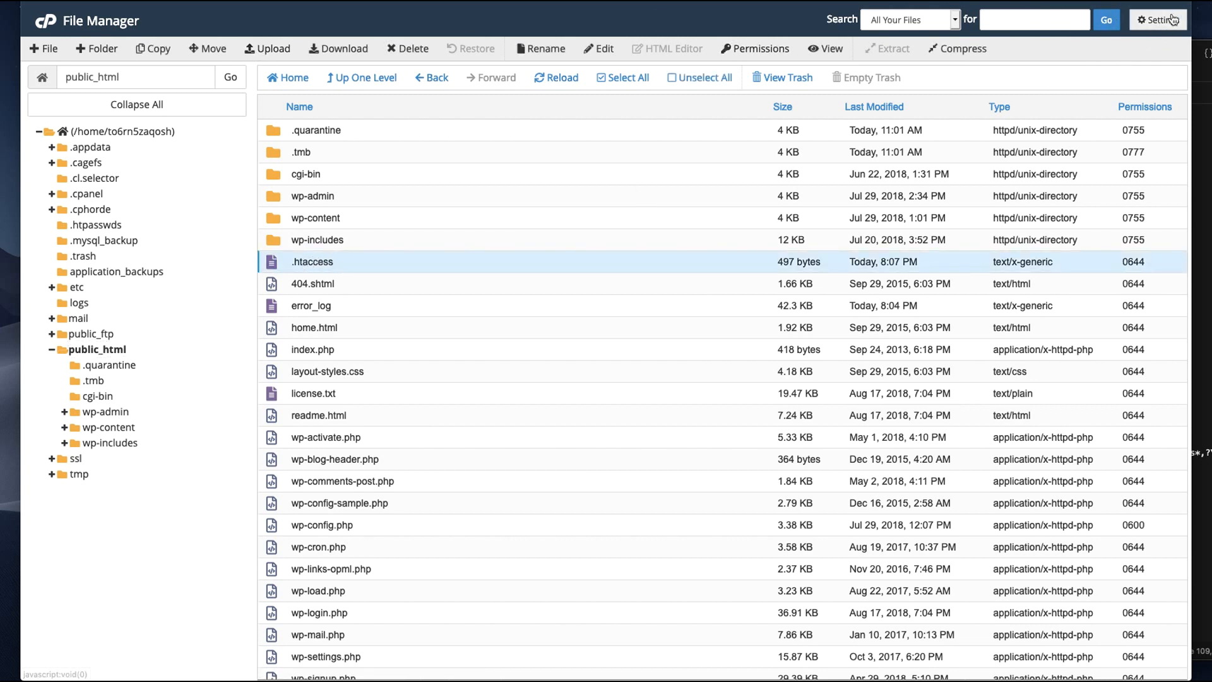
Save File Manager settings with Show Hidden Files enabled, then reselect .htaccess
click(1158, 20)
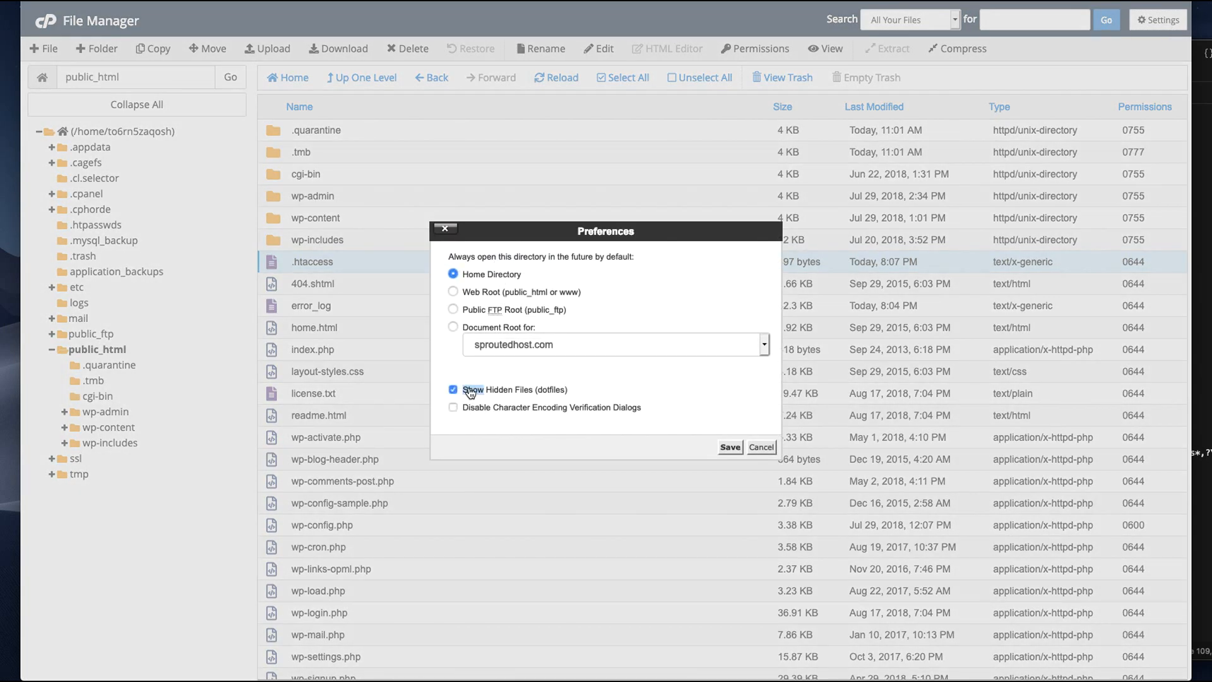
mouse_move(619, 400)
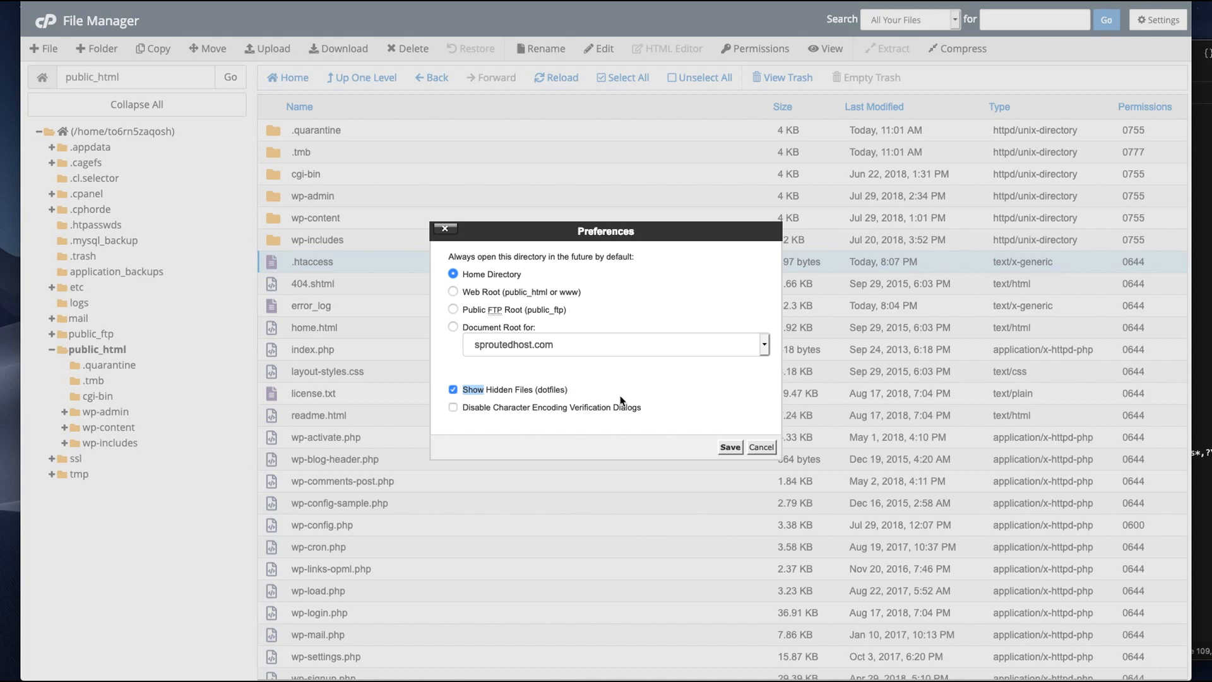
click(727, 447)
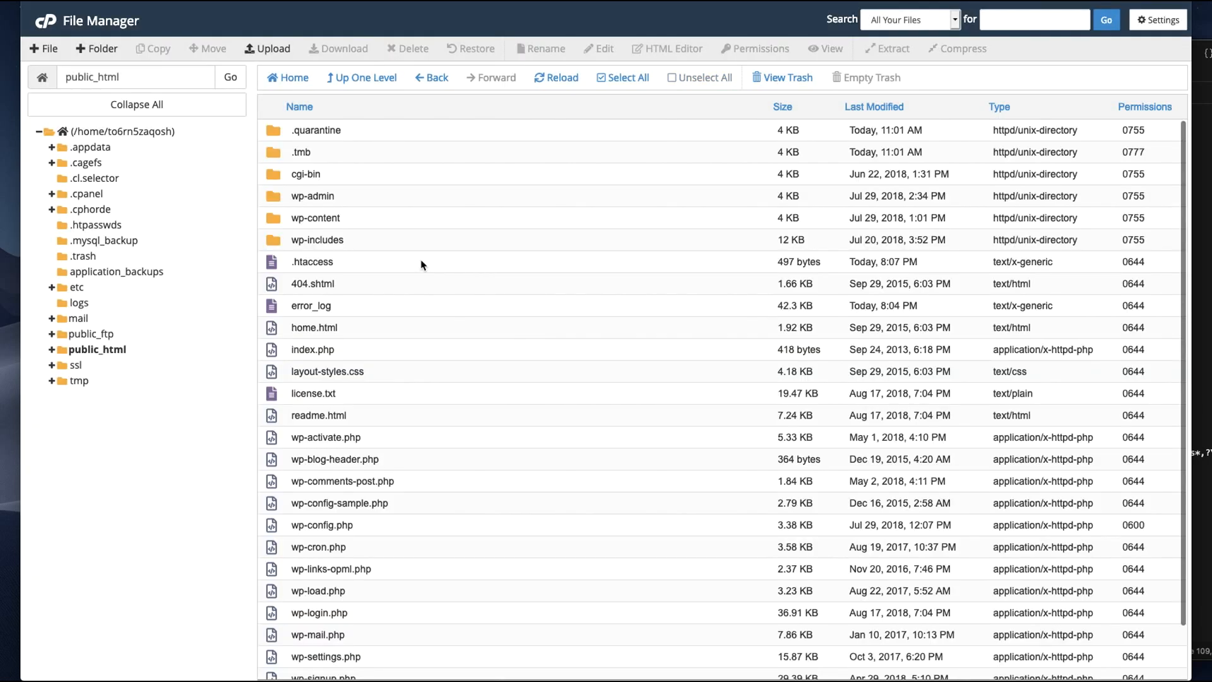
click(311, 261)
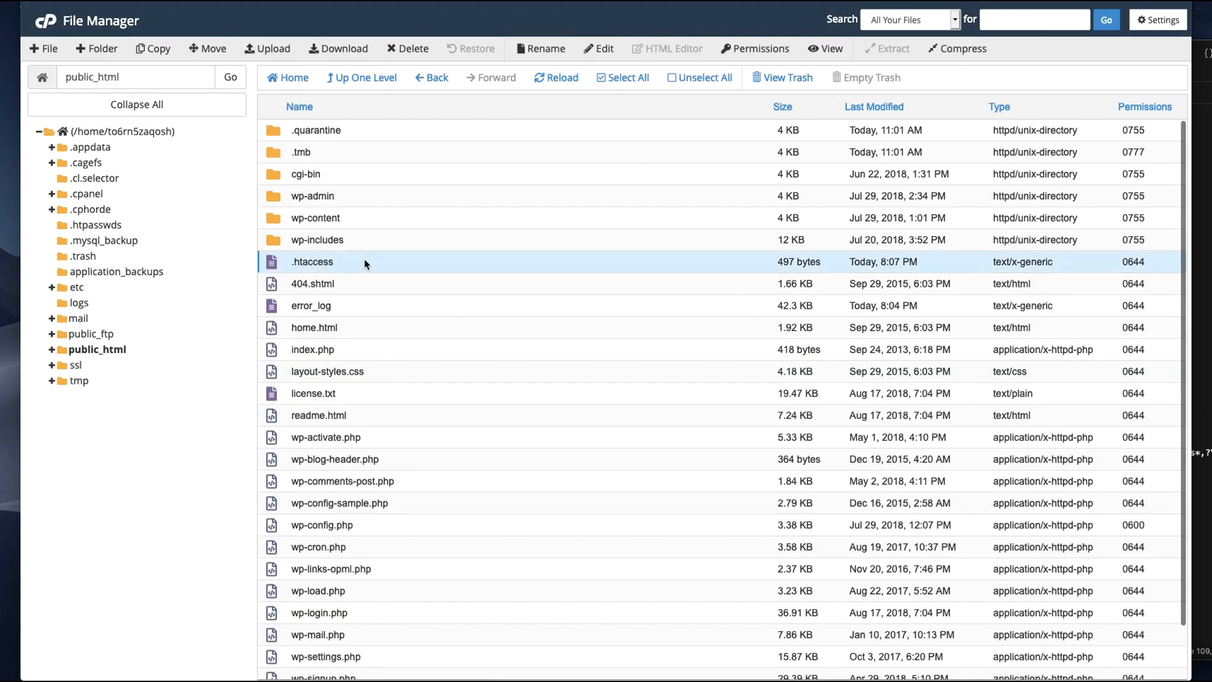
Edit .htaccess from its context menu, loading it in the code editor
right_click(311, 262)
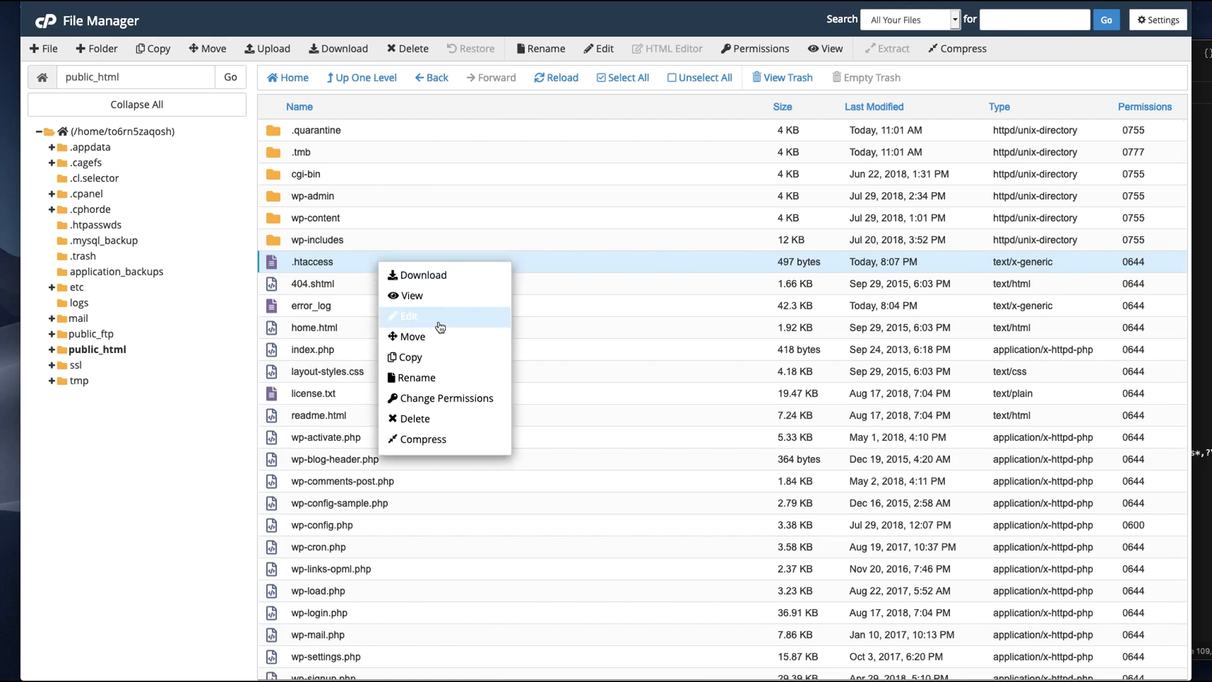
click(407, 317)
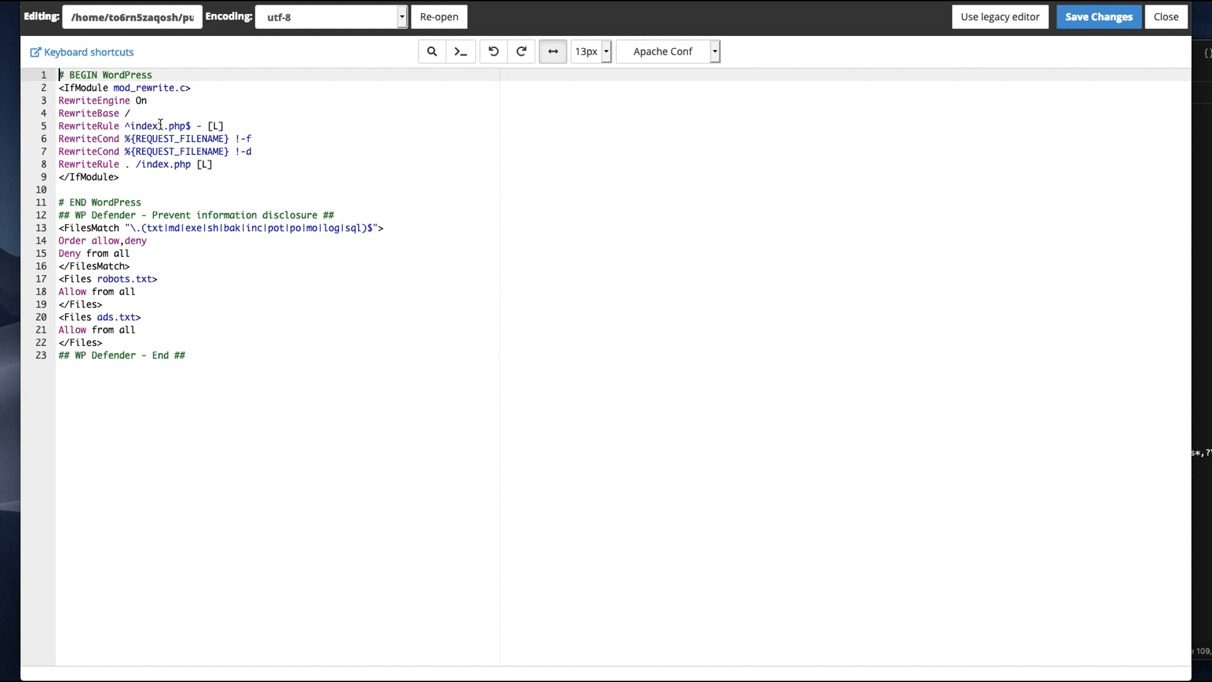
Place the cursor at the start of line 1 of .htaccess to add blank lines above BEGIN WordPress
double_click(108, 75)
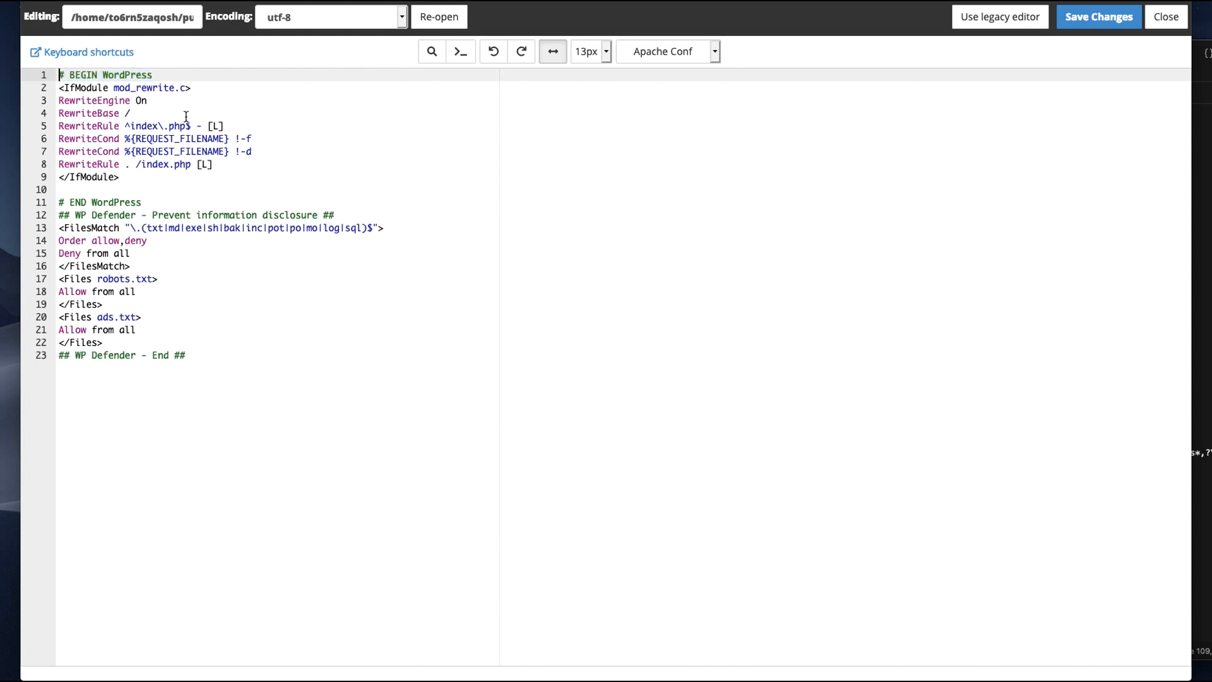
mouse_move(56, 134)
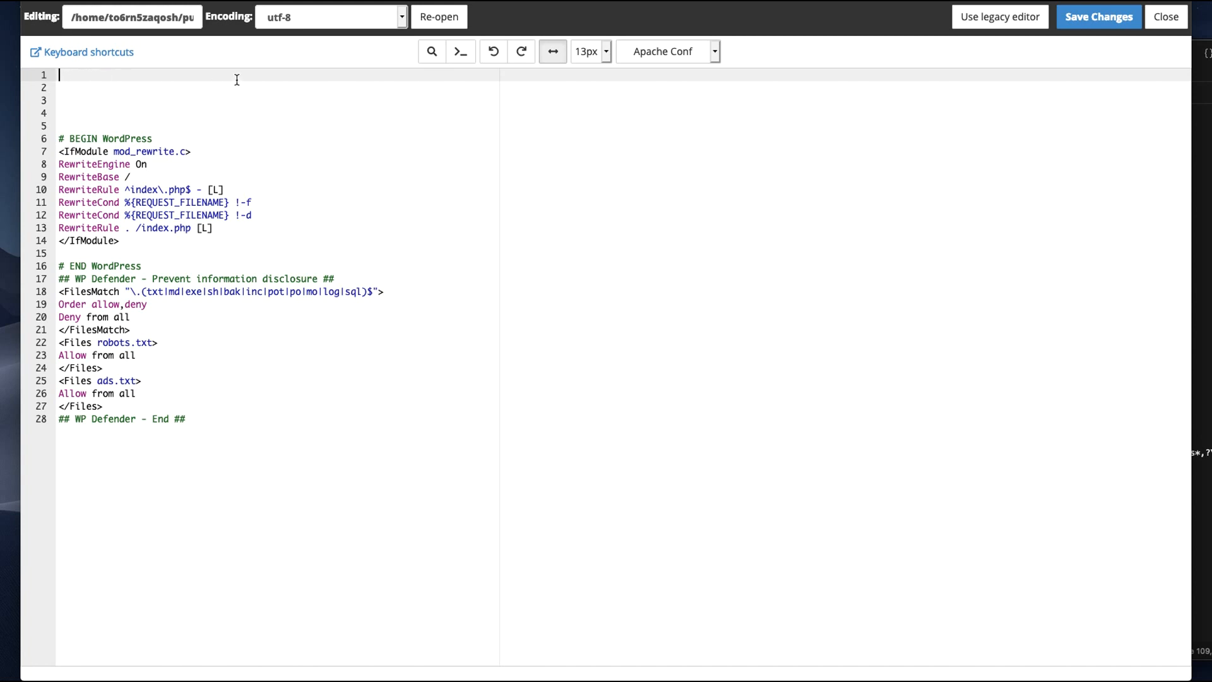
mouse_move(1198, 216)
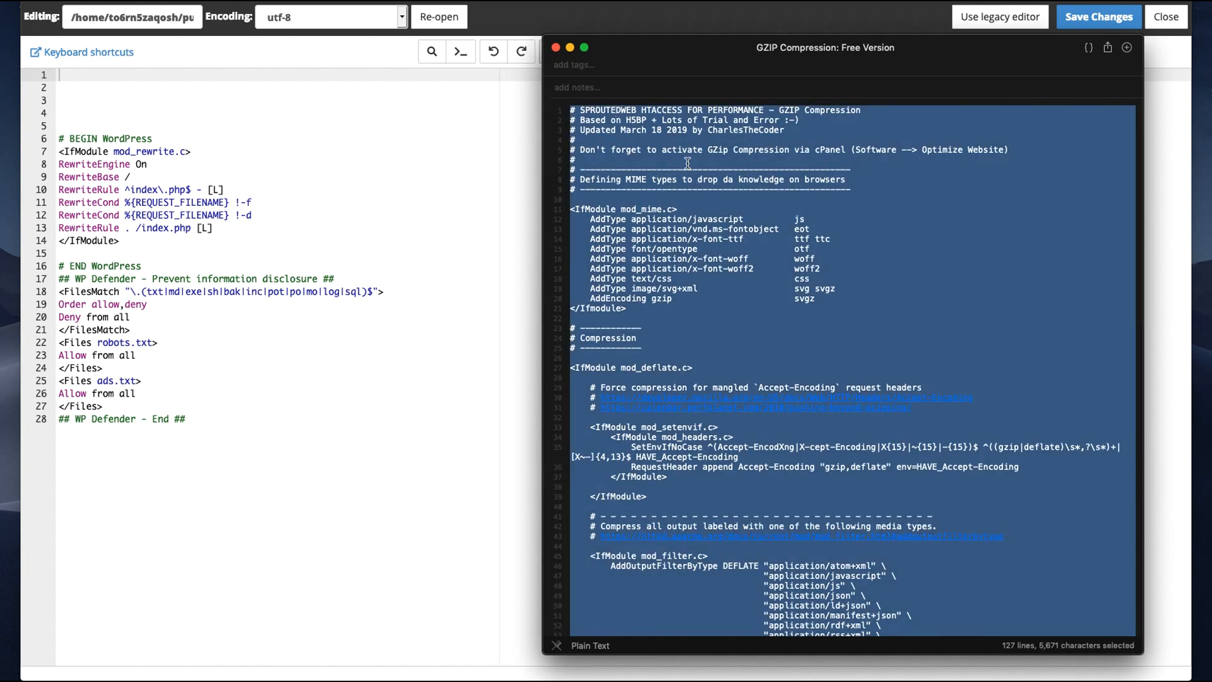
Scroll through the copied GZIP Compression note content before returning to the editor
scroll(down, 3)
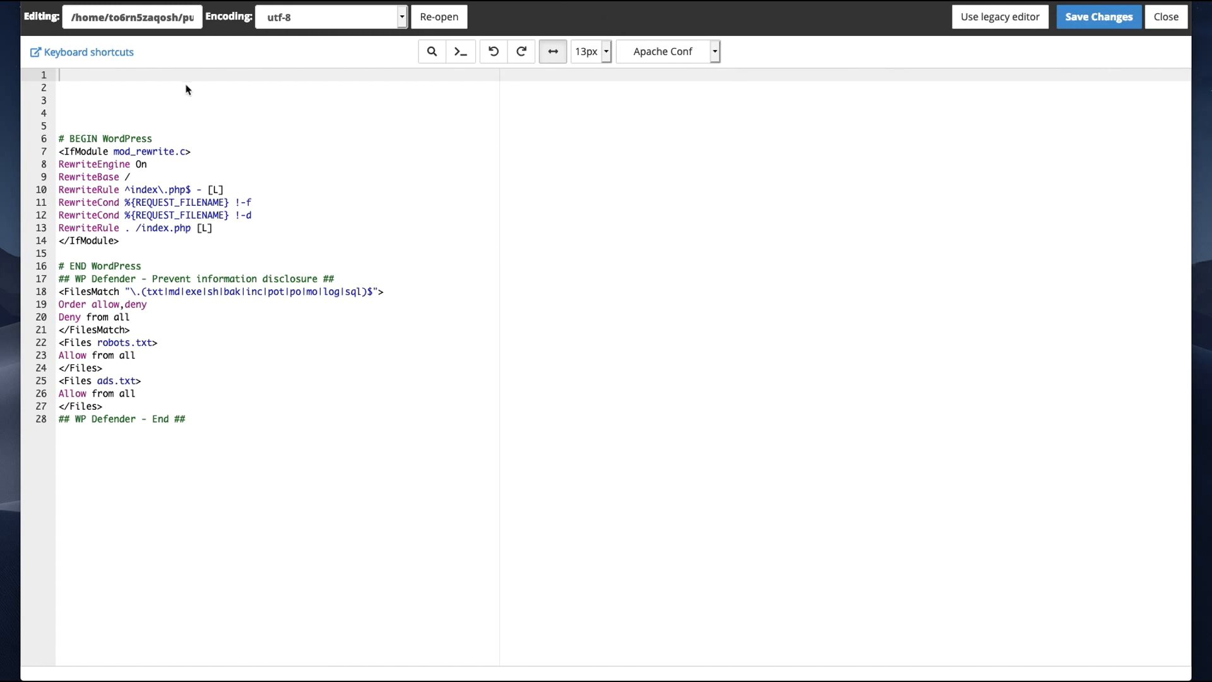
Review the gzip rules pasted at the top of .htaccess and clear the selection highlight
scroll(down, 3)
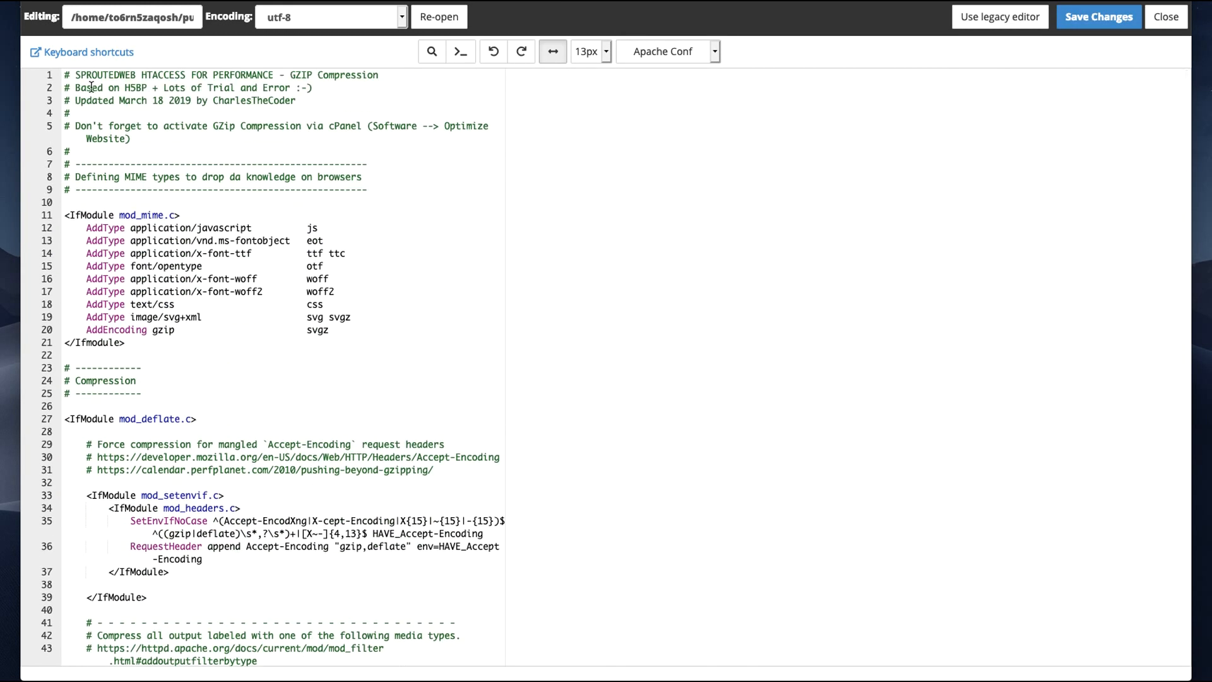
scroll(down, 3)
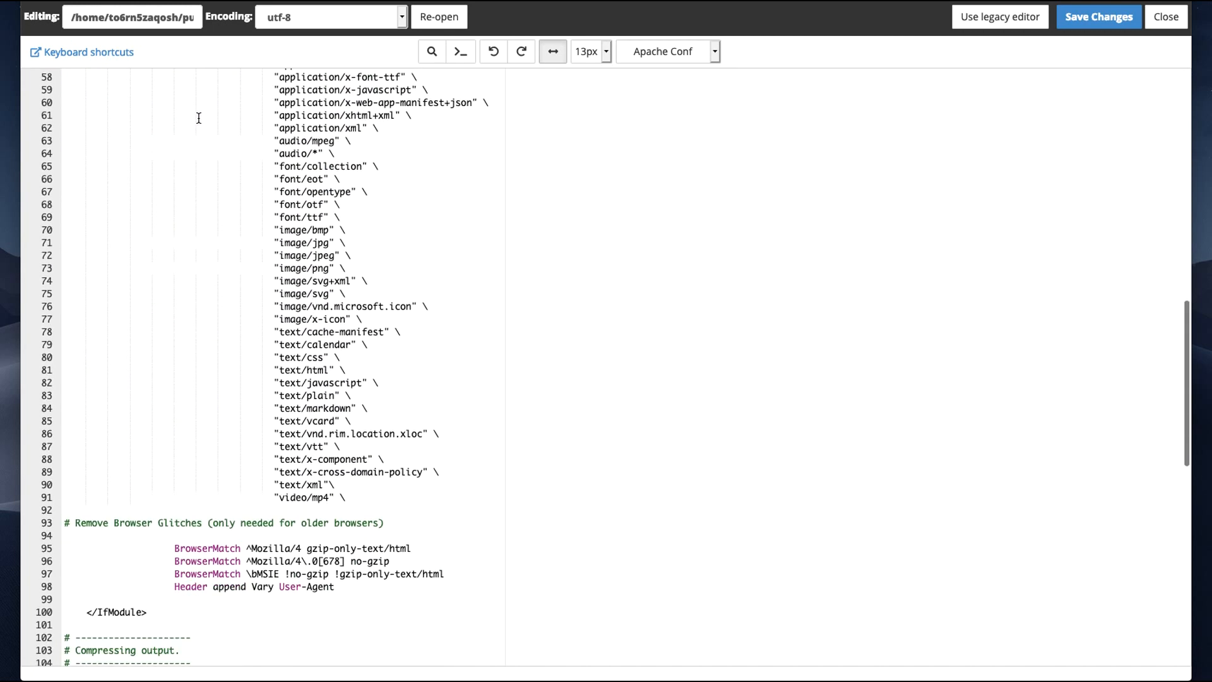
scroll(down, 3)
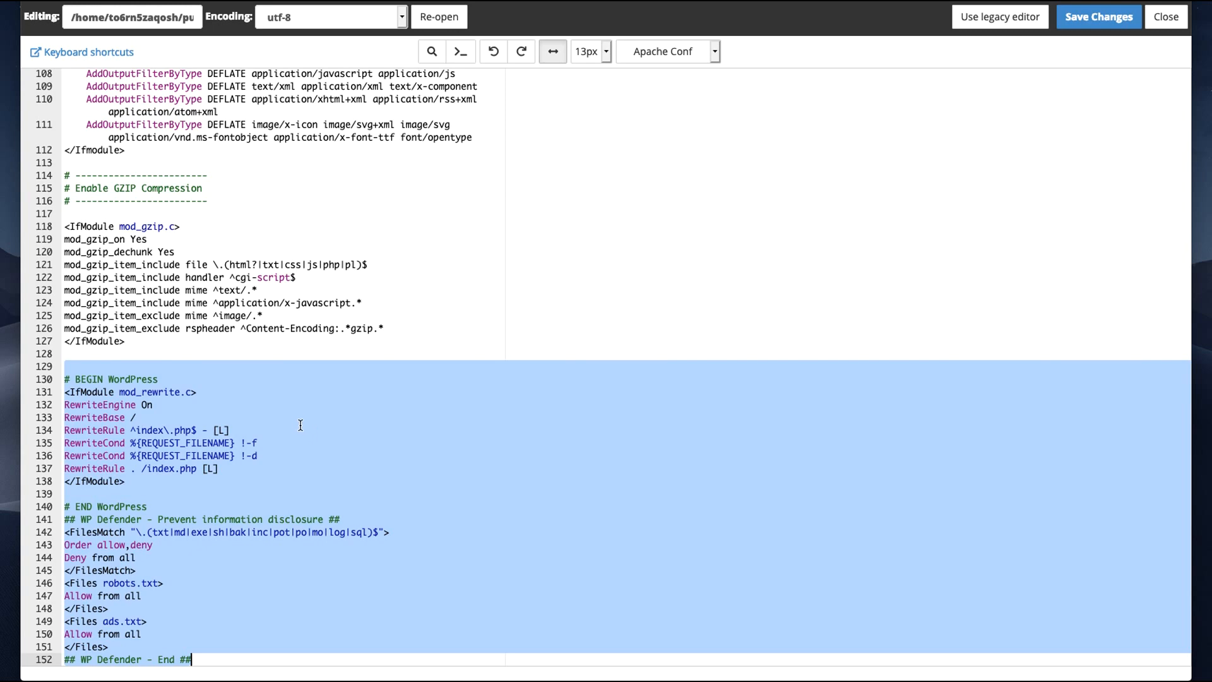
click(134, 418)
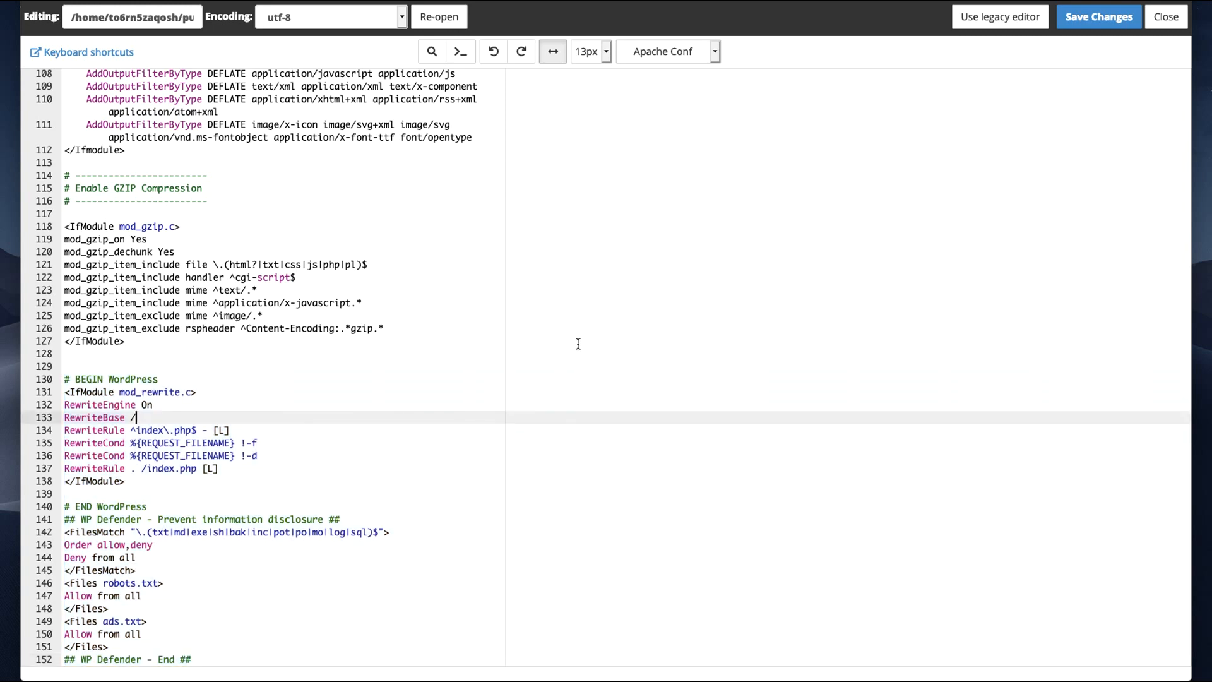
Save the updated .htaccess in the File Manager editor and close it
click(1098, 16)
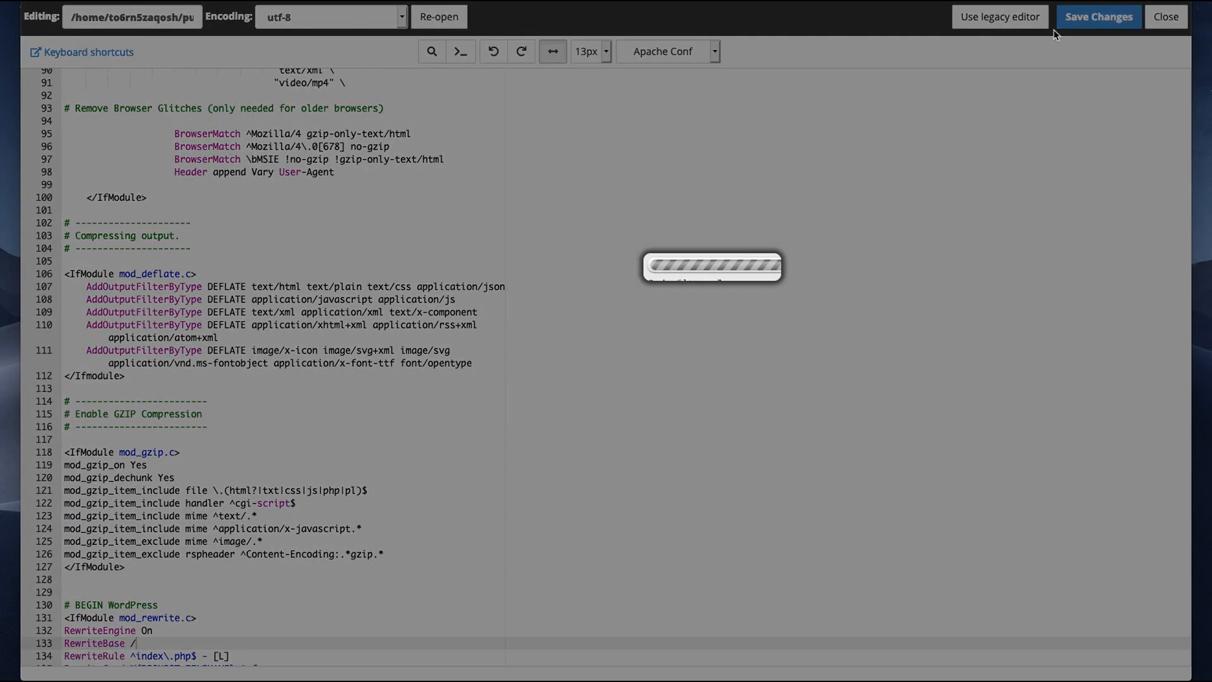
click(1098, 16)
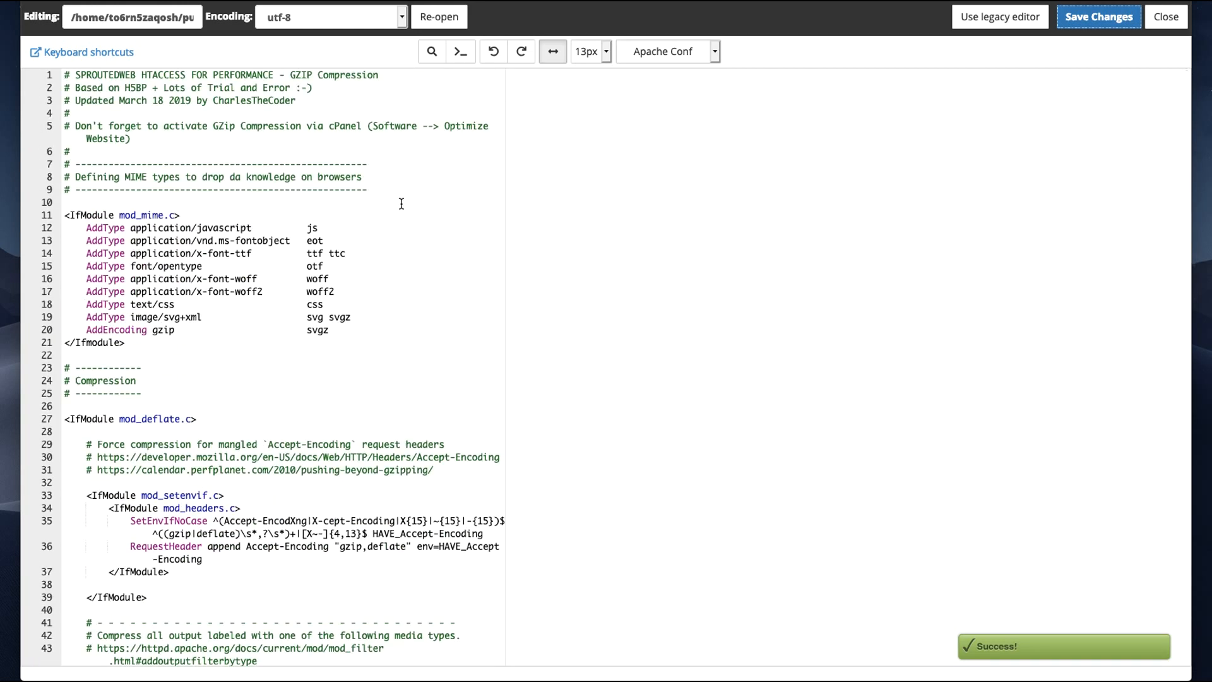
click(1166, 17)
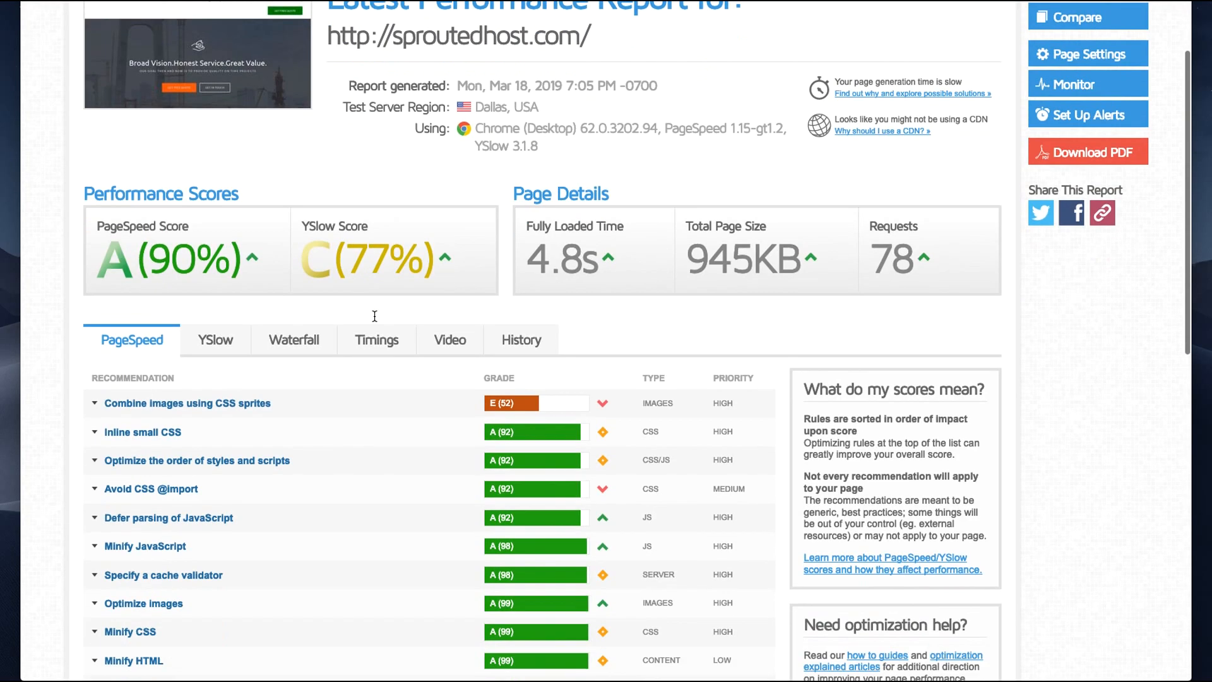
Check the YSlow recommendations showing Compress components with gzip at A (100)
scroll(down, 3)
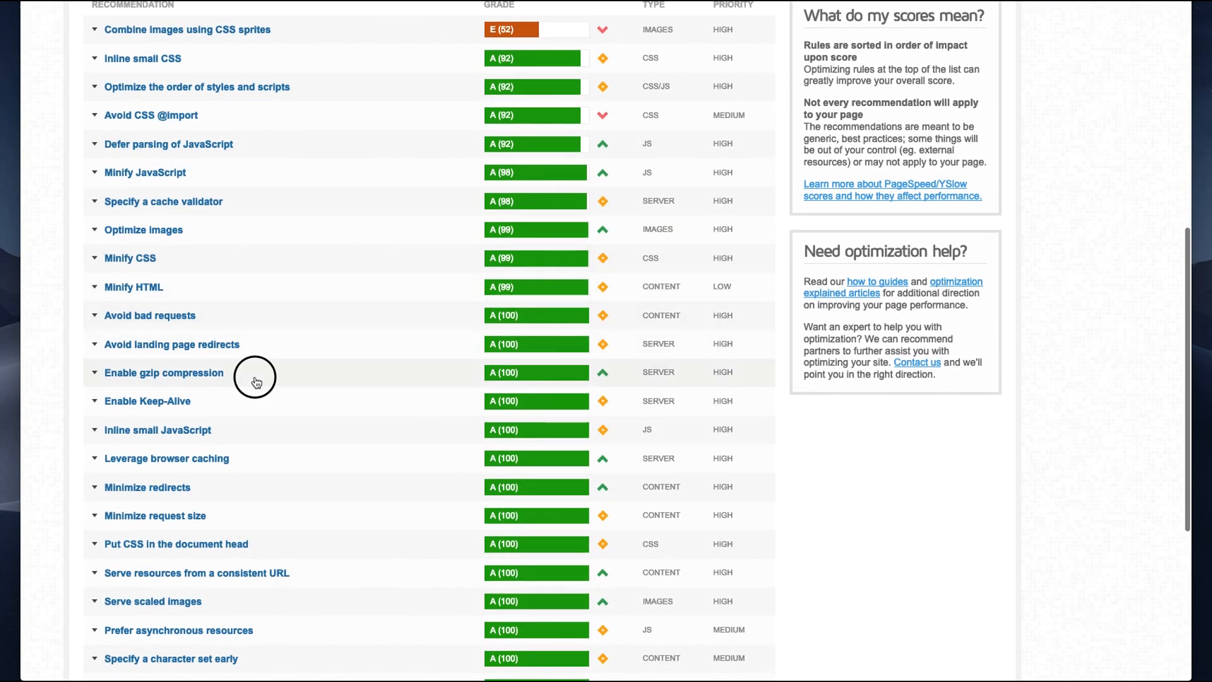
click(163, 372)
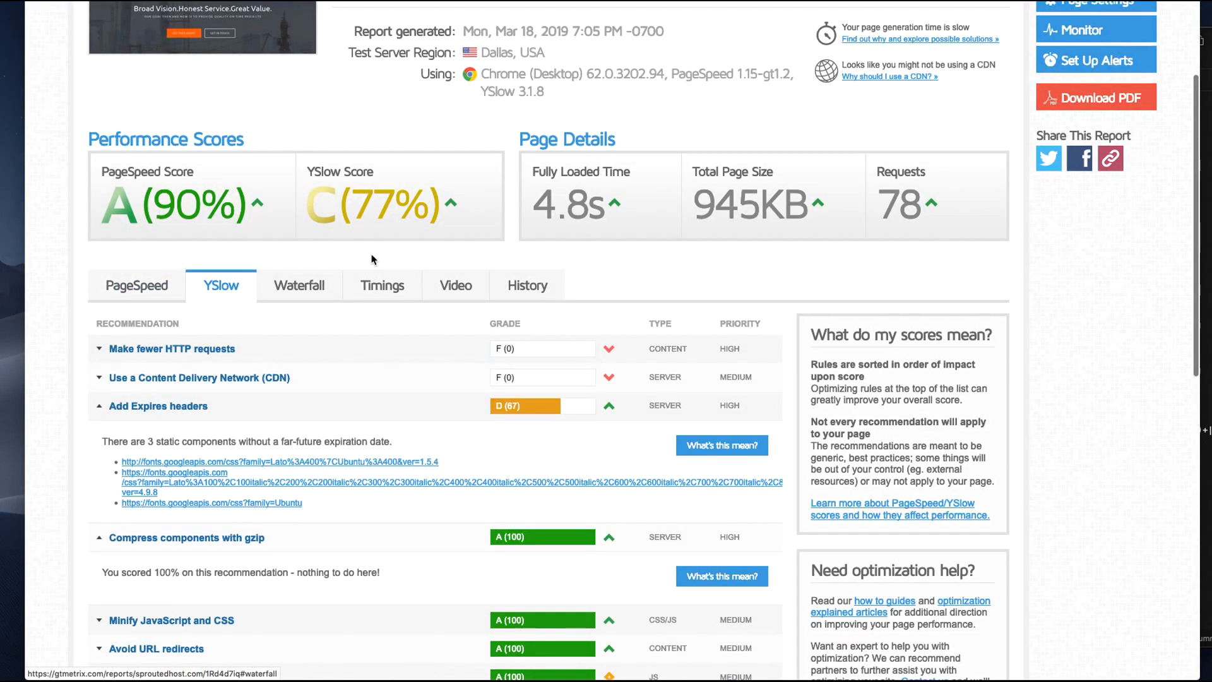
scroll(down, 3)
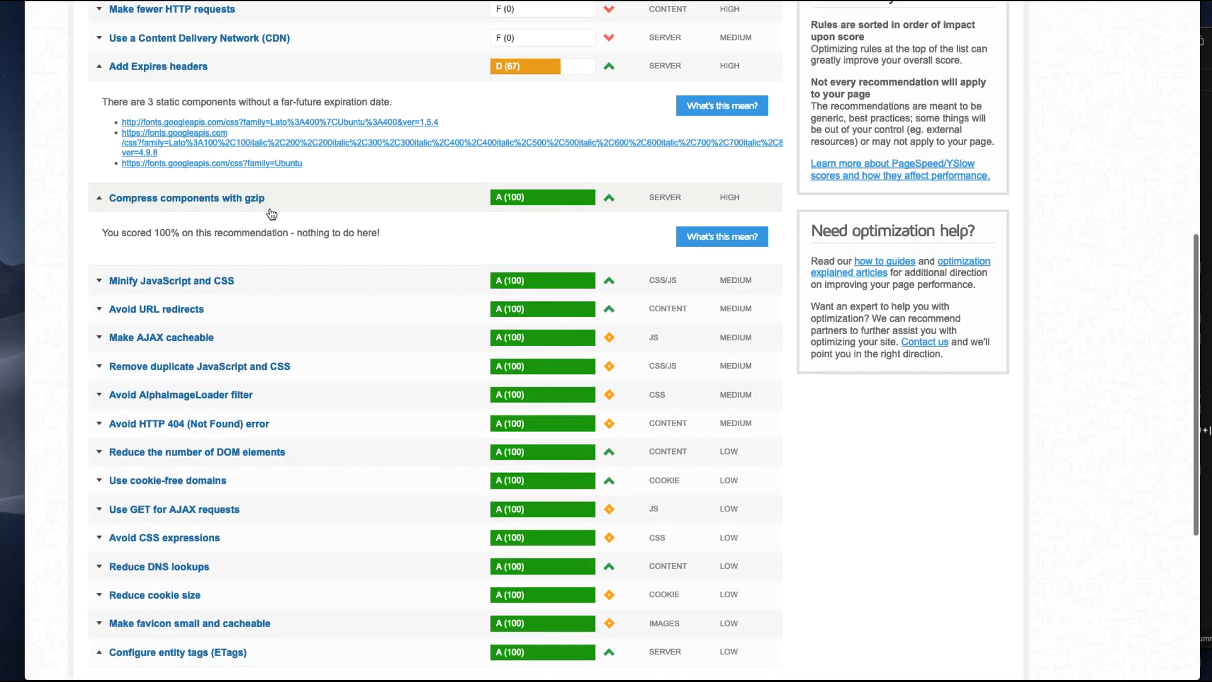
scroll(down, 3)
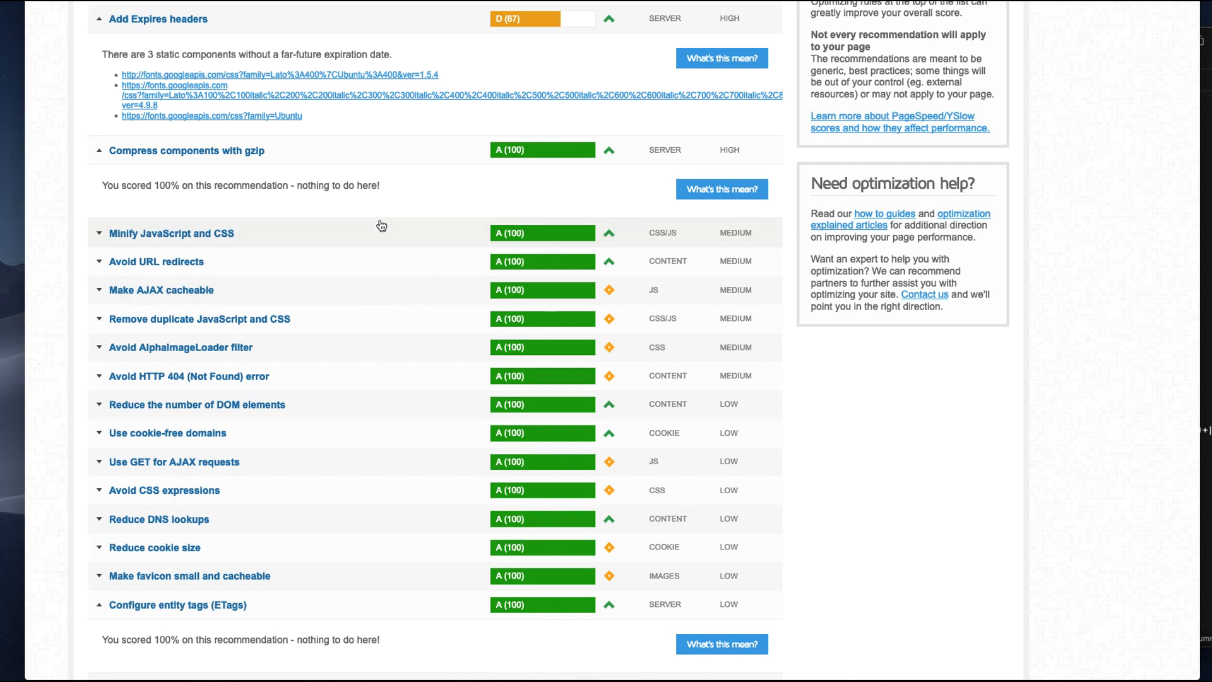
mouse_move(409, 206)
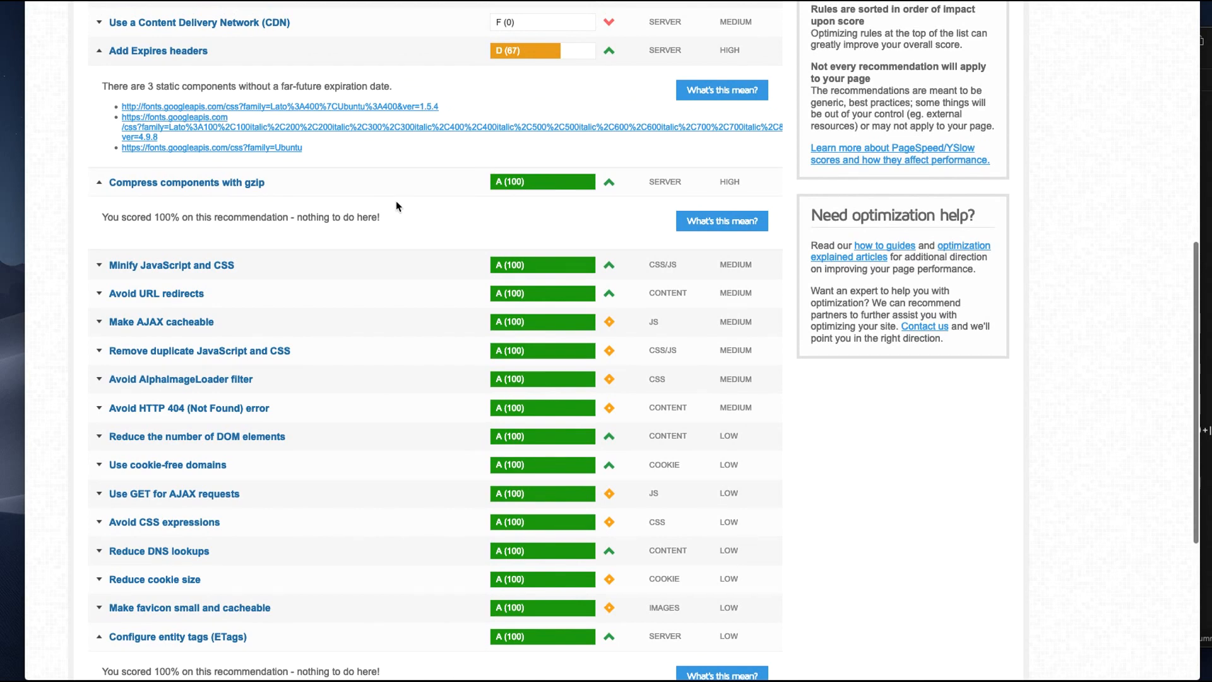
Check the PageSpeed recommendations showing Enable gzip compression at 100 with nothing to do
scroll(down, 3)
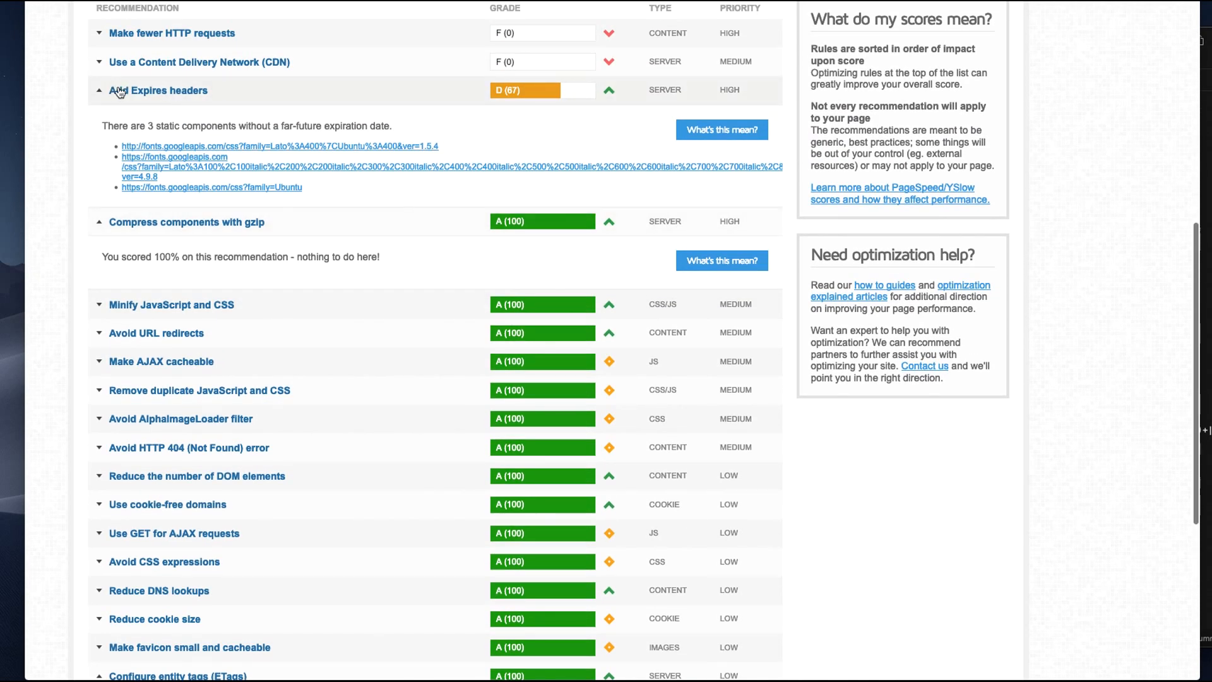
scroll(down, 3)
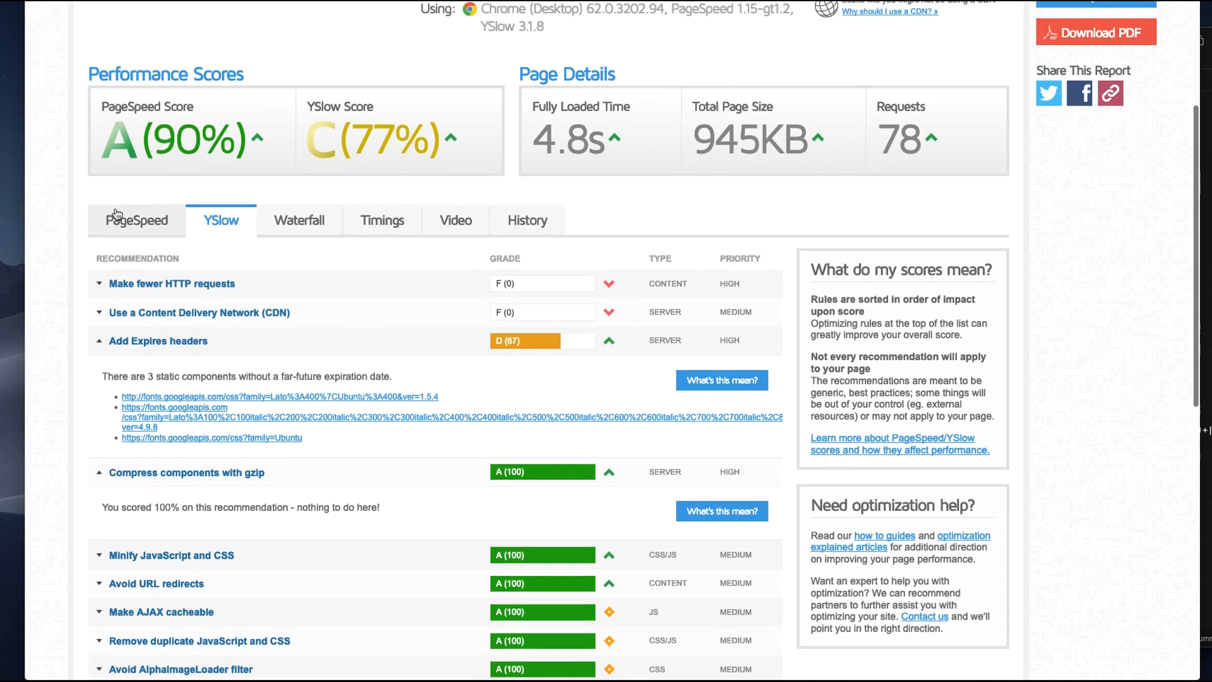
scroll(down, 3)
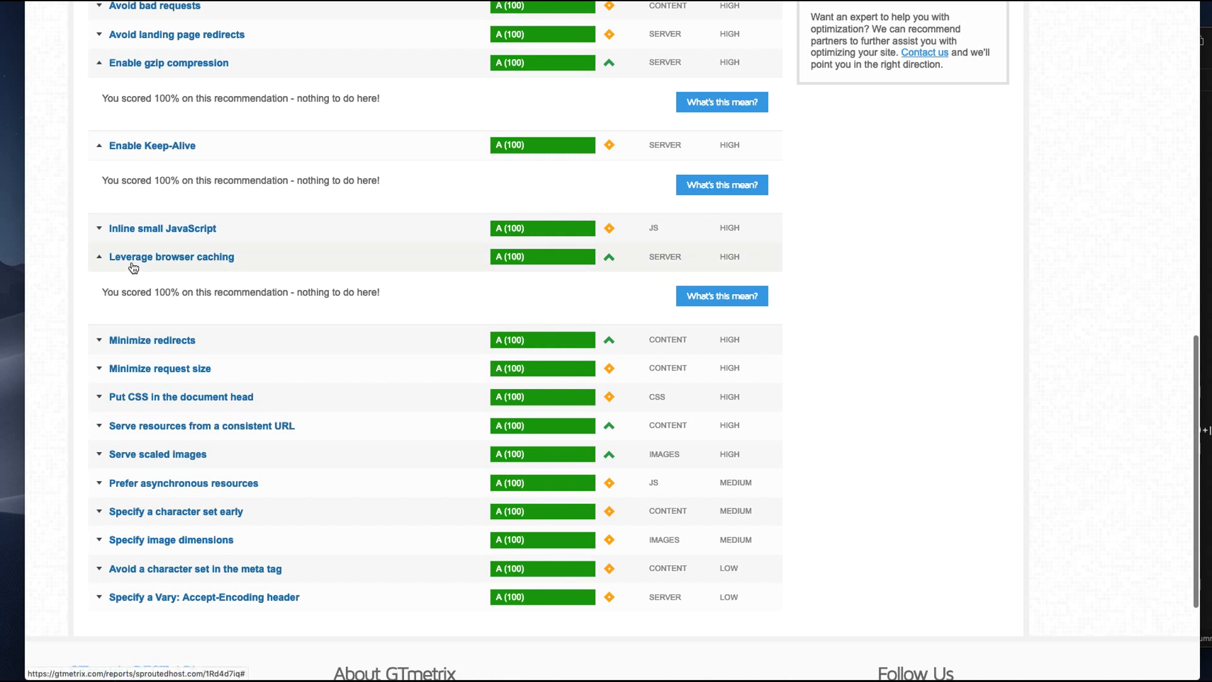
mouse_move(314, 276)
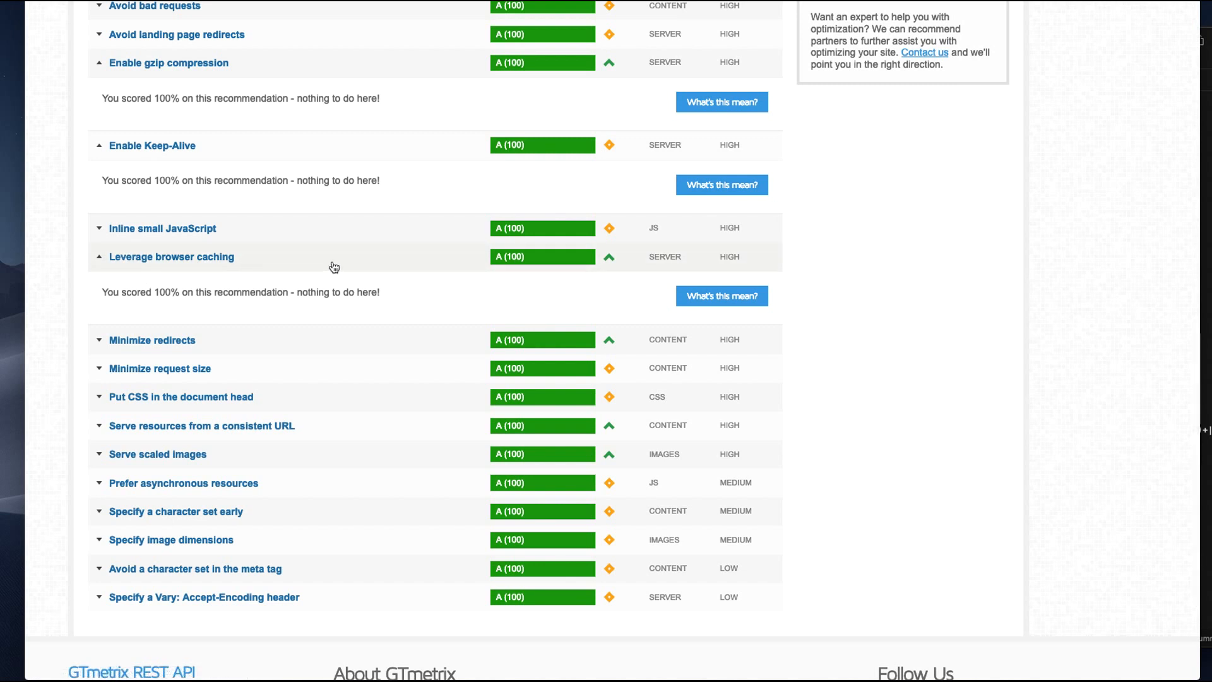
mouse_move(422, 193)
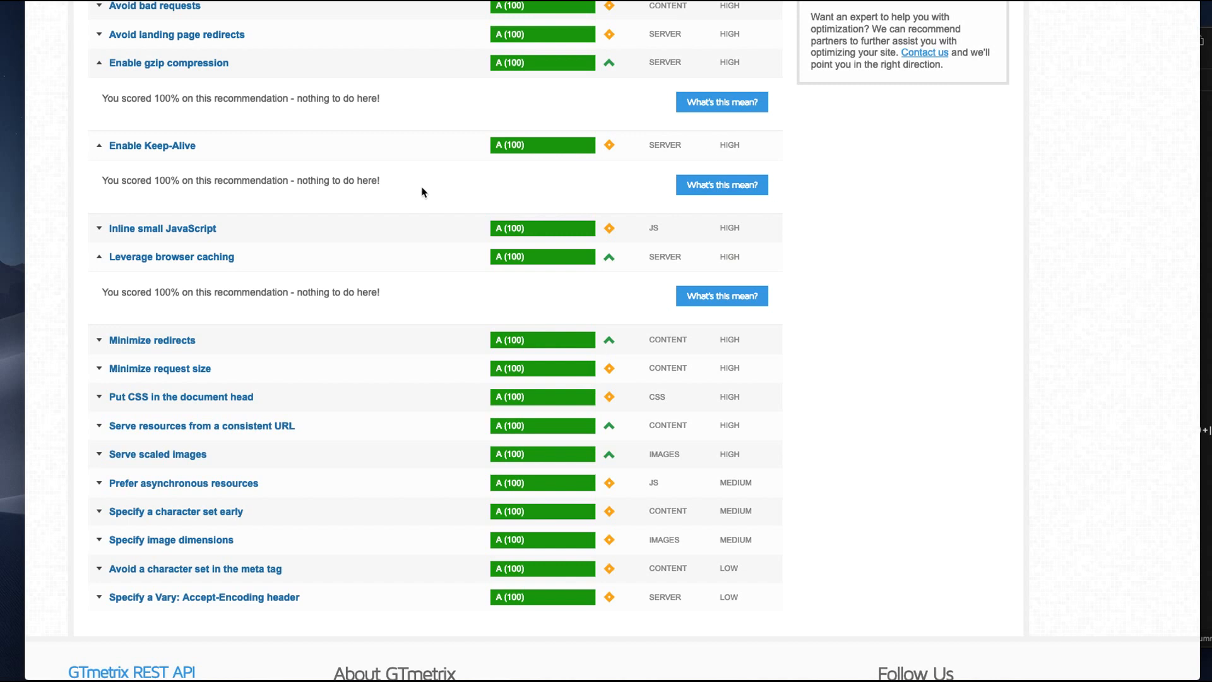
mouse_move(1208, 161)
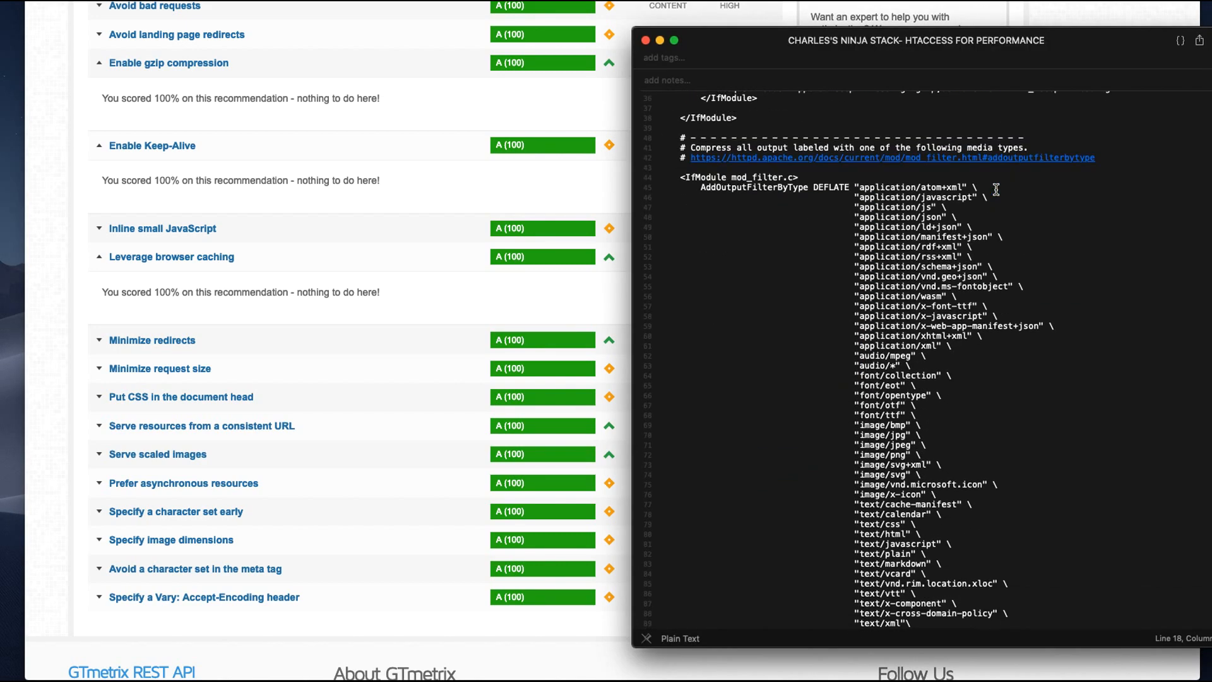
Scroll the note's compression media types and Leverage Browser Cache sections, then bring the next window forward
scroll(down, 3)
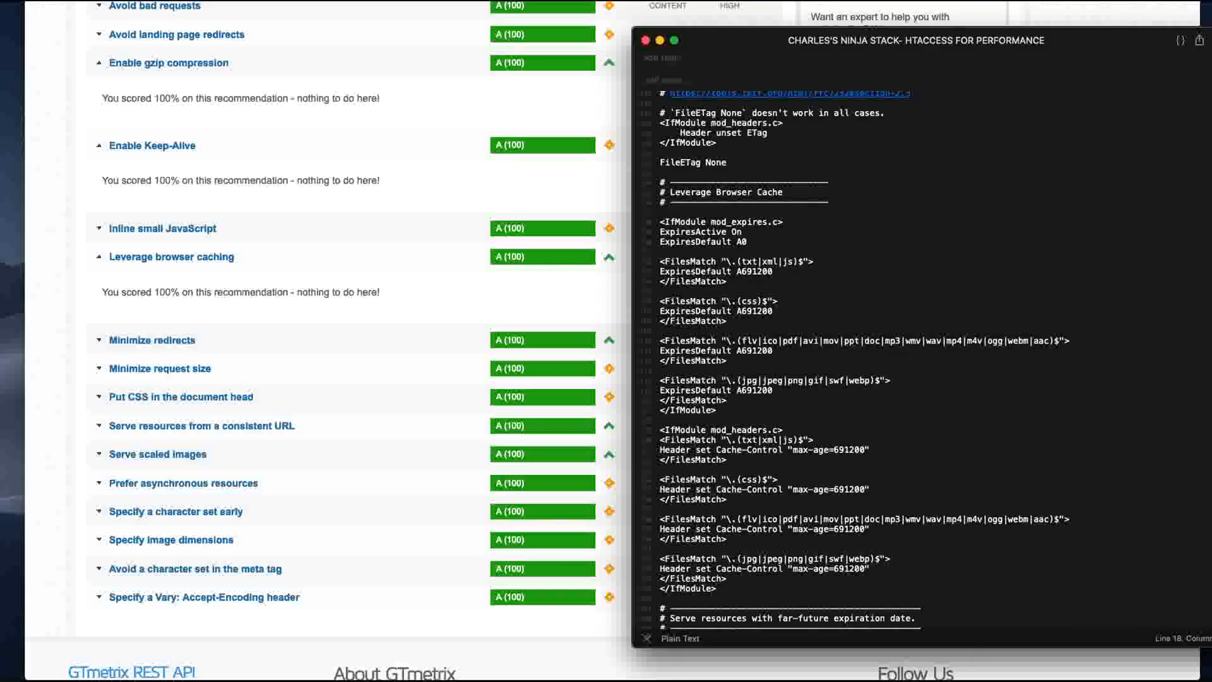
click(643, 40)
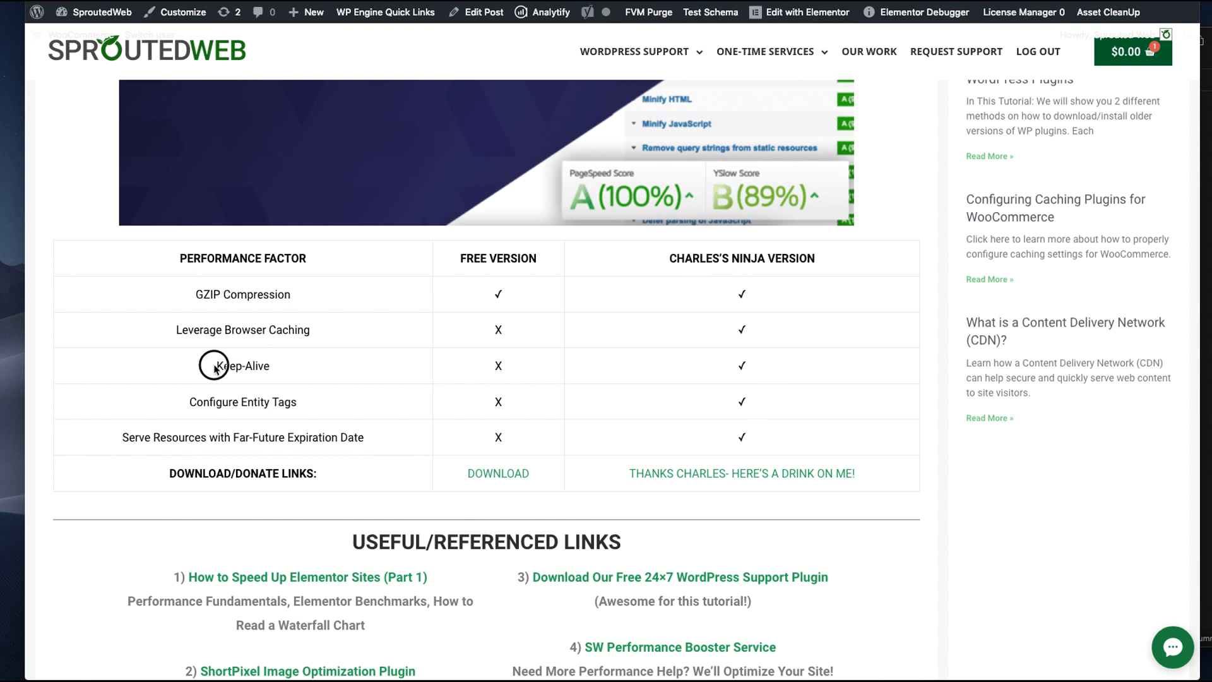
Highlight the Serve Resources with Far-Future Expiration Date row and browse the free-versus-Ninja comparison table
double_click(243, 402)
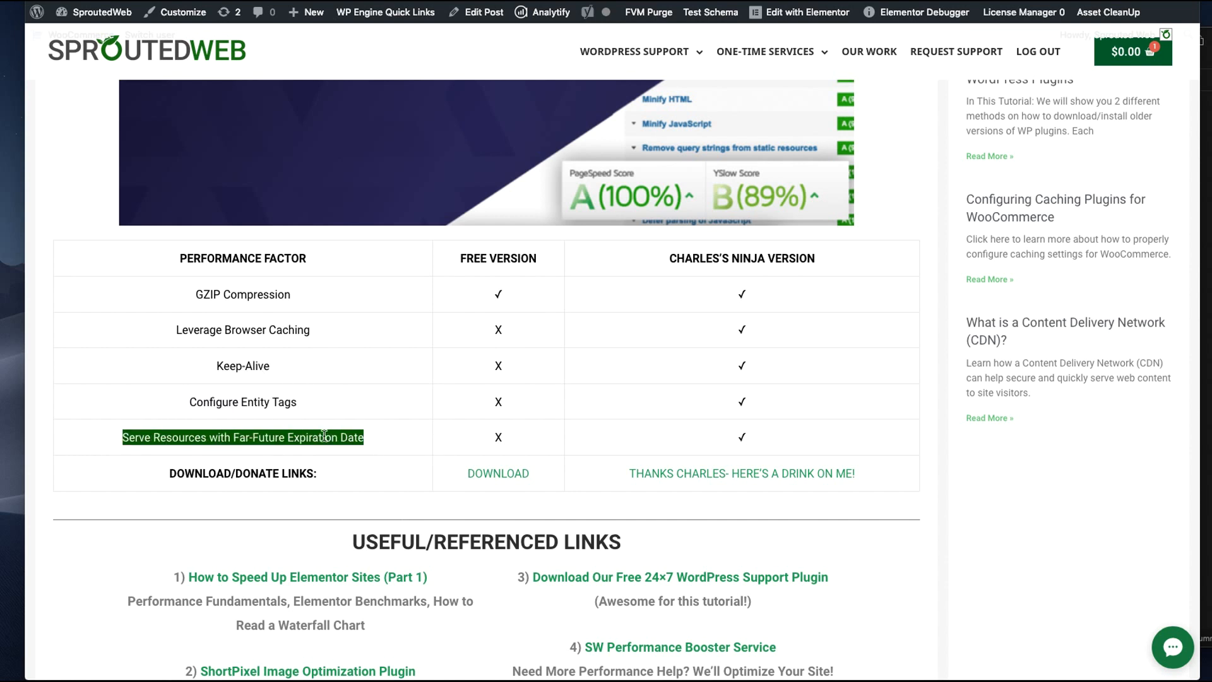
mouse_move(779, 356)
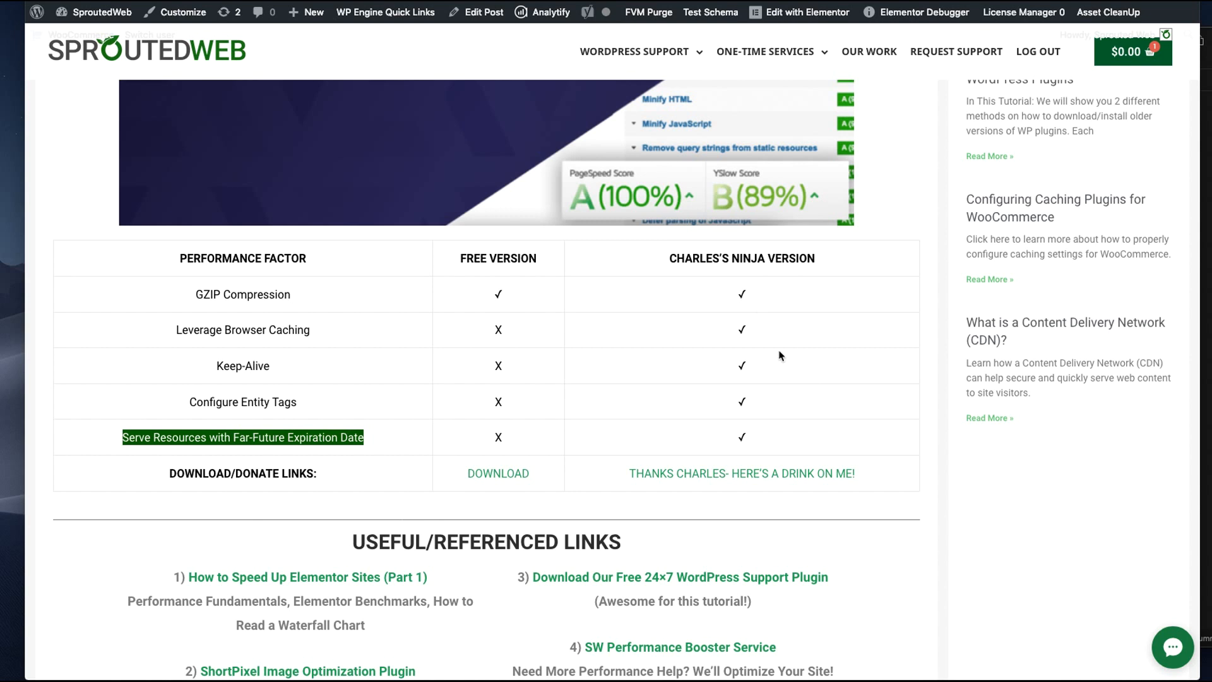
scroll(down, 3)
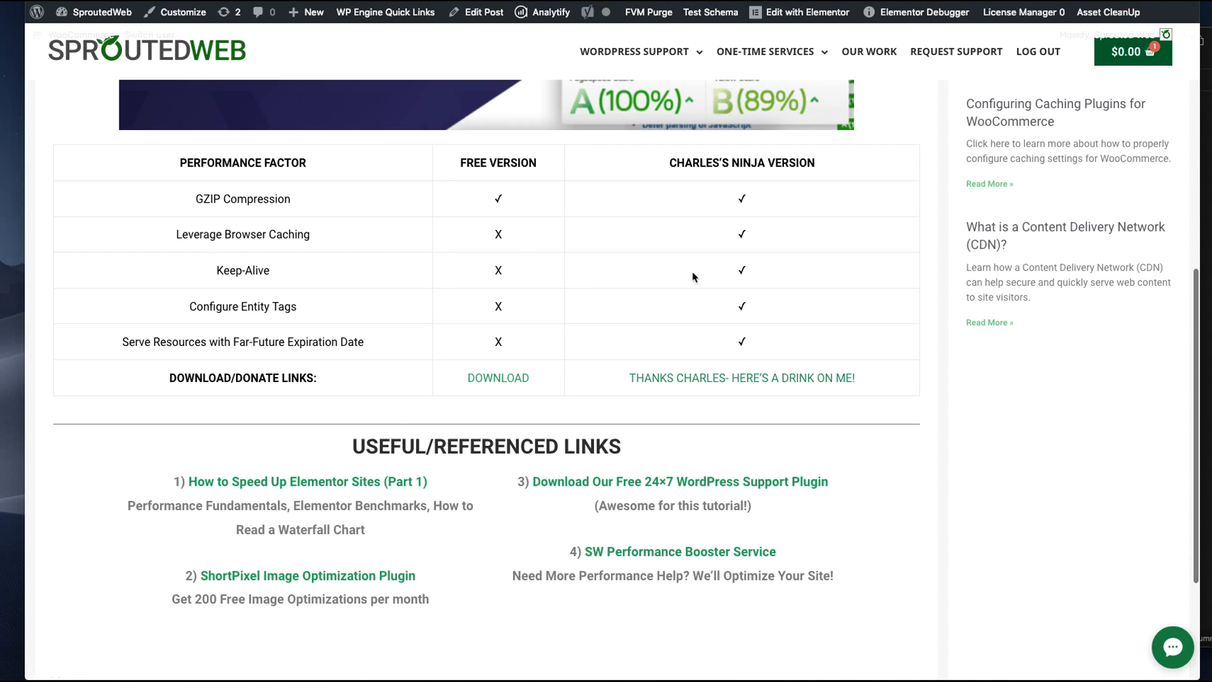
click(765, 51)
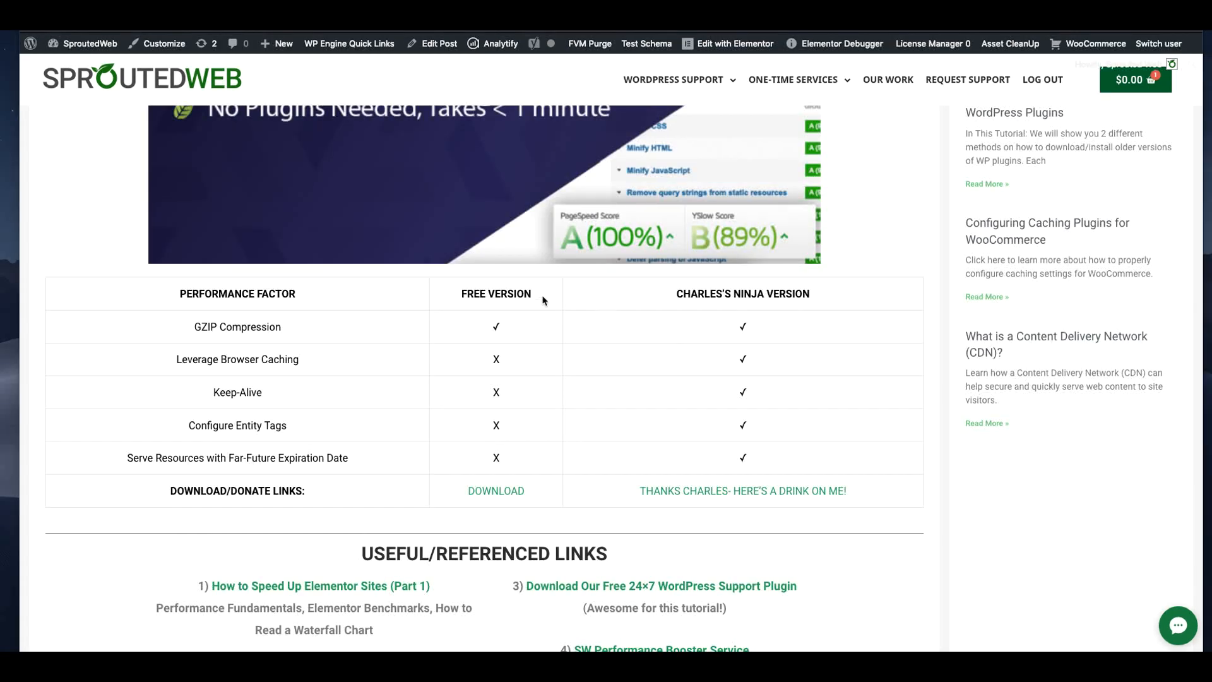
mouse_move(494, 288)
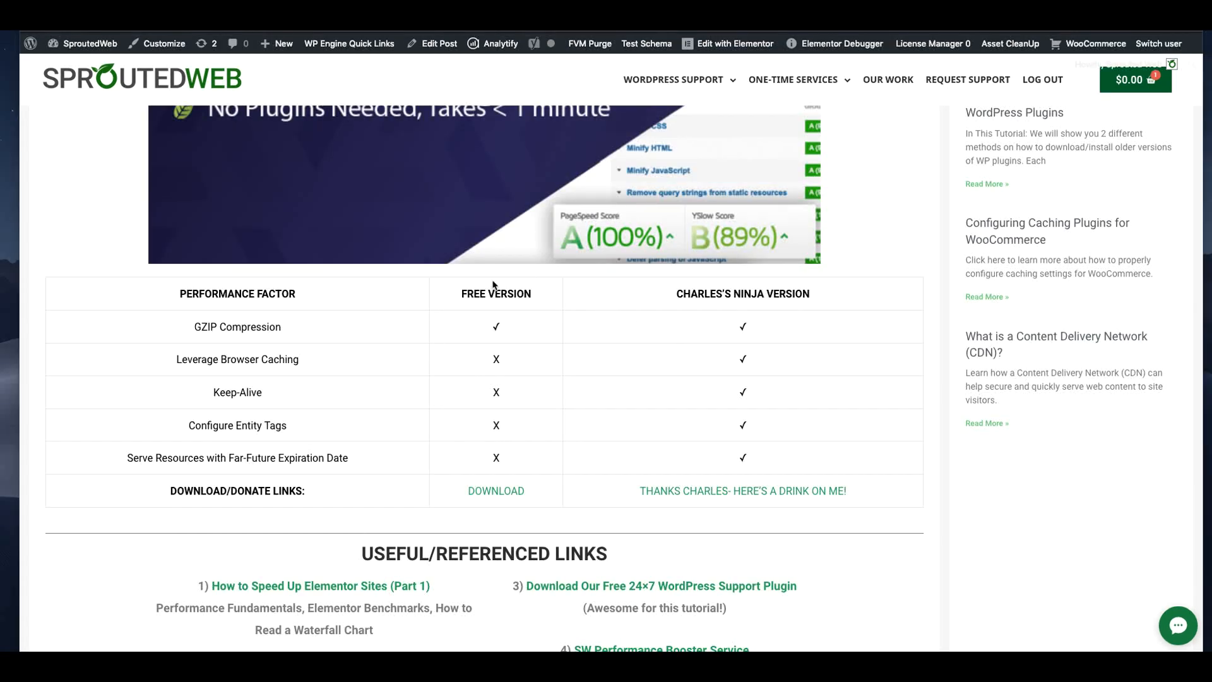
scroll(down, 3)
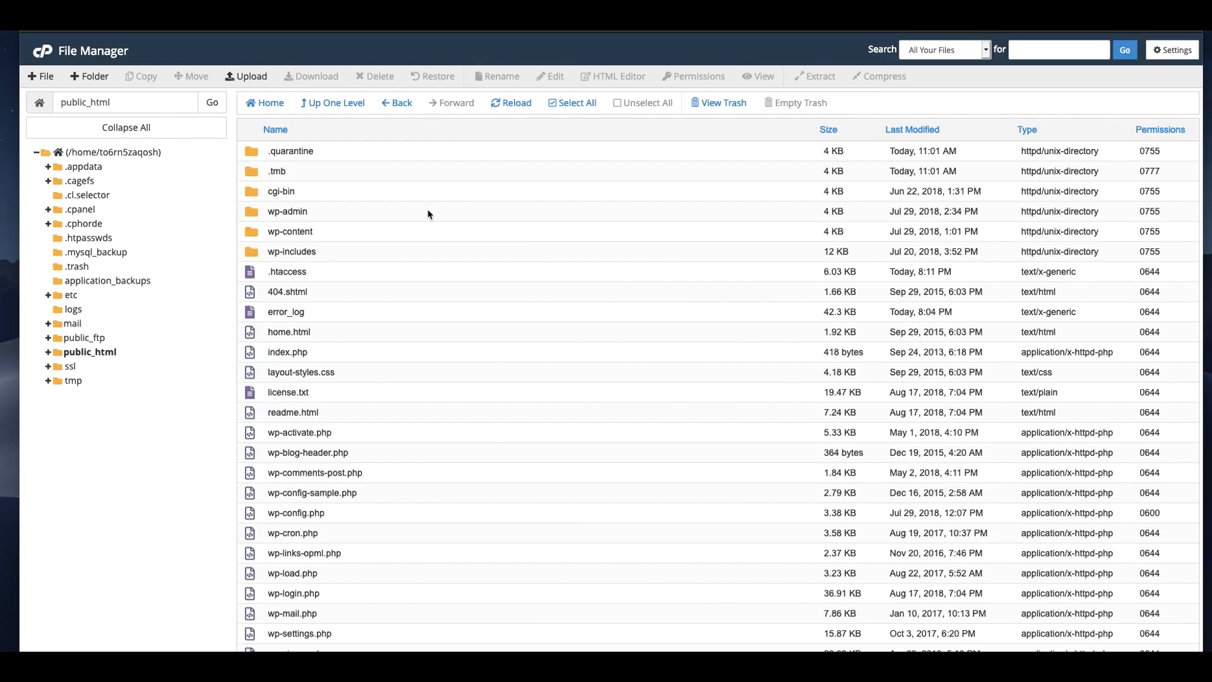
Select .htaccess in public_html, view its context-menu actions, and dismiss the menu
click(287, 271)
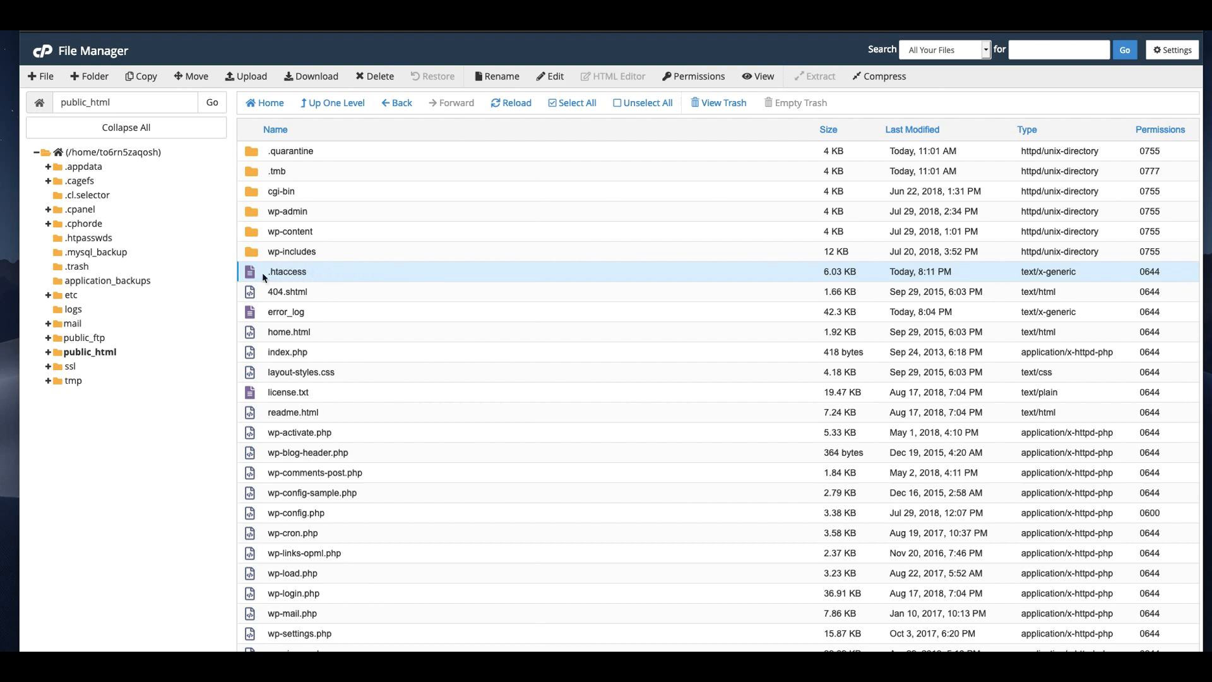
right_click(287, 271)
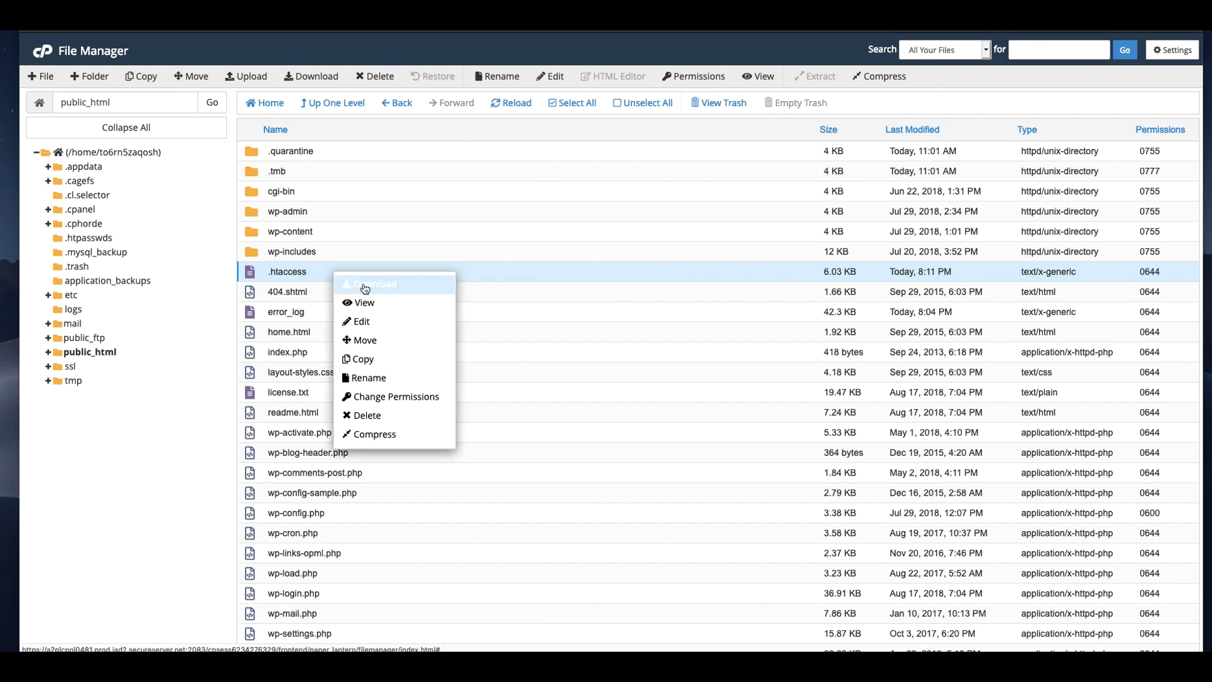
click(349, 272)
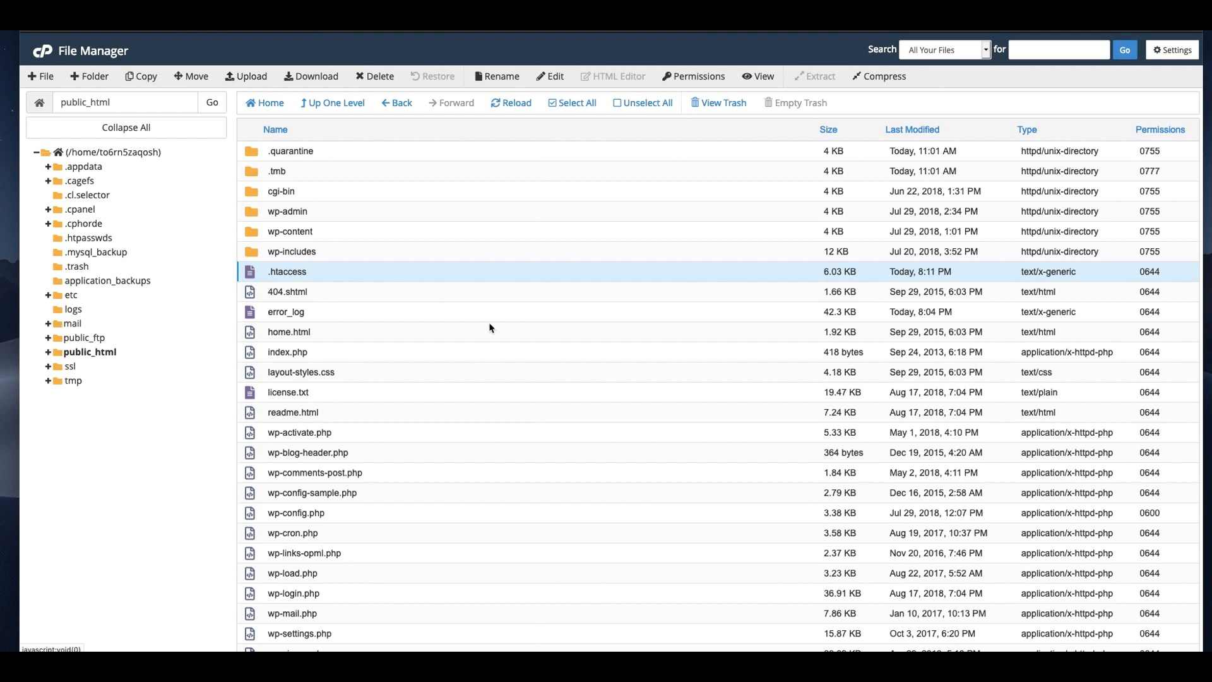
mouse_move(355, 256)
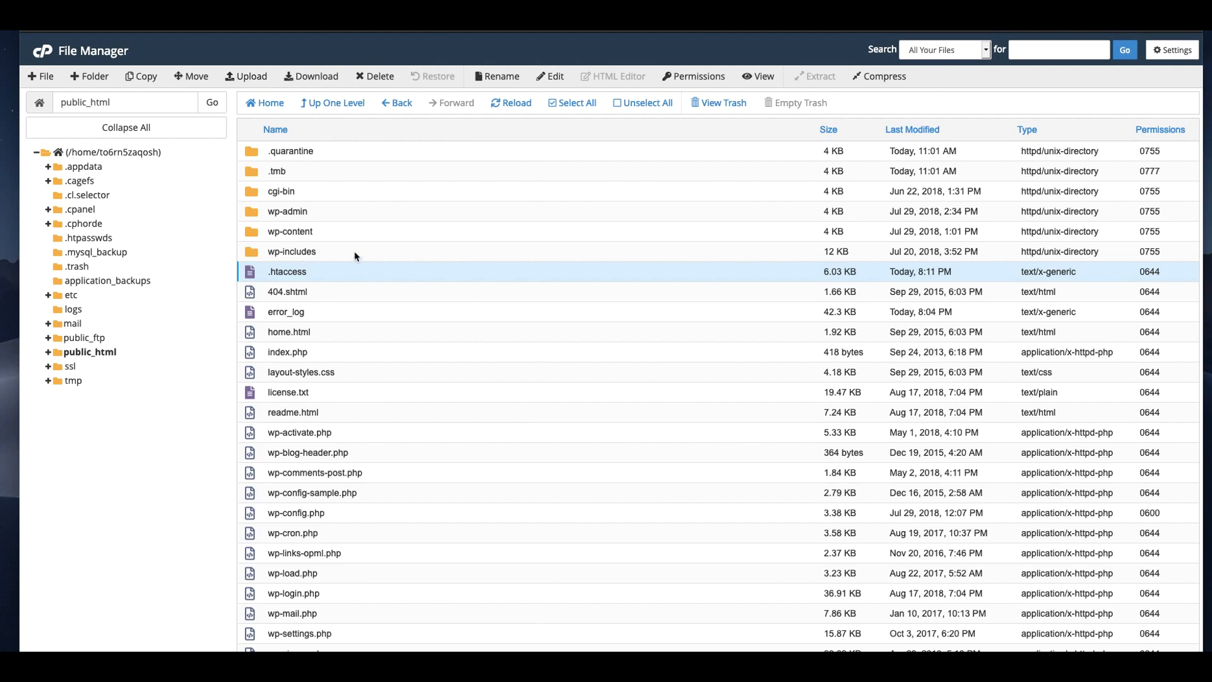
mouse_move(328, 274)
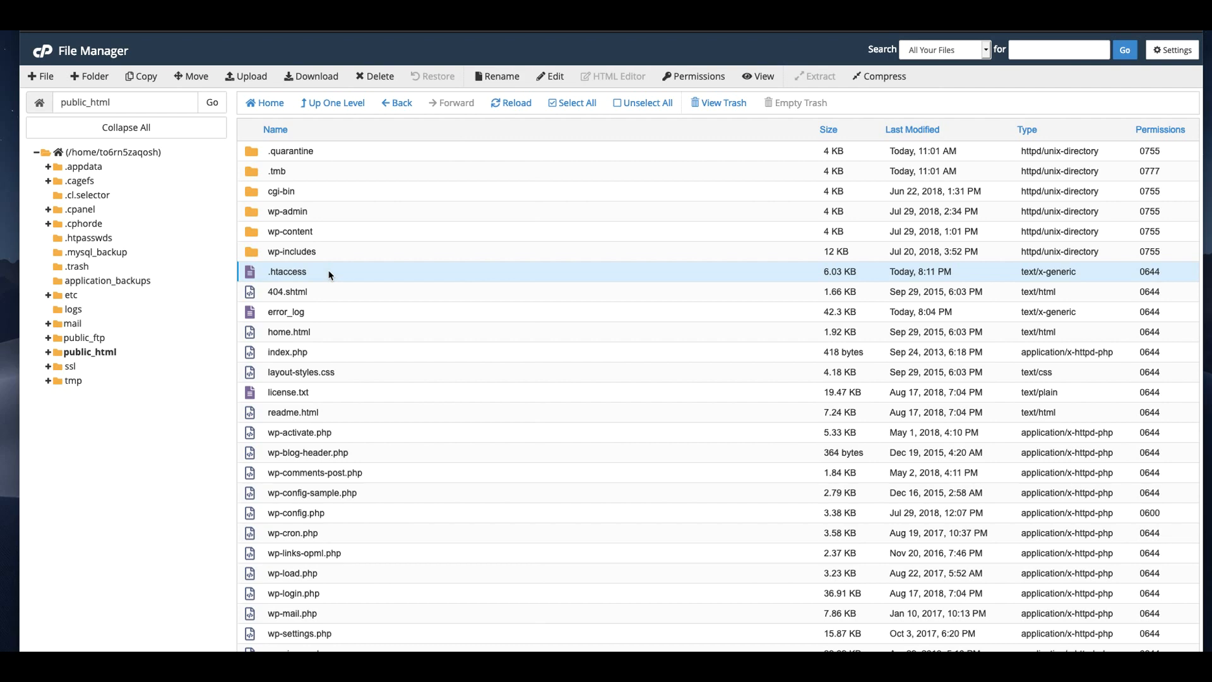
Reopen .htaccess in the code editor and highlight the Enable GZIP Compression mod_gzip rule lines
click(550, 76)
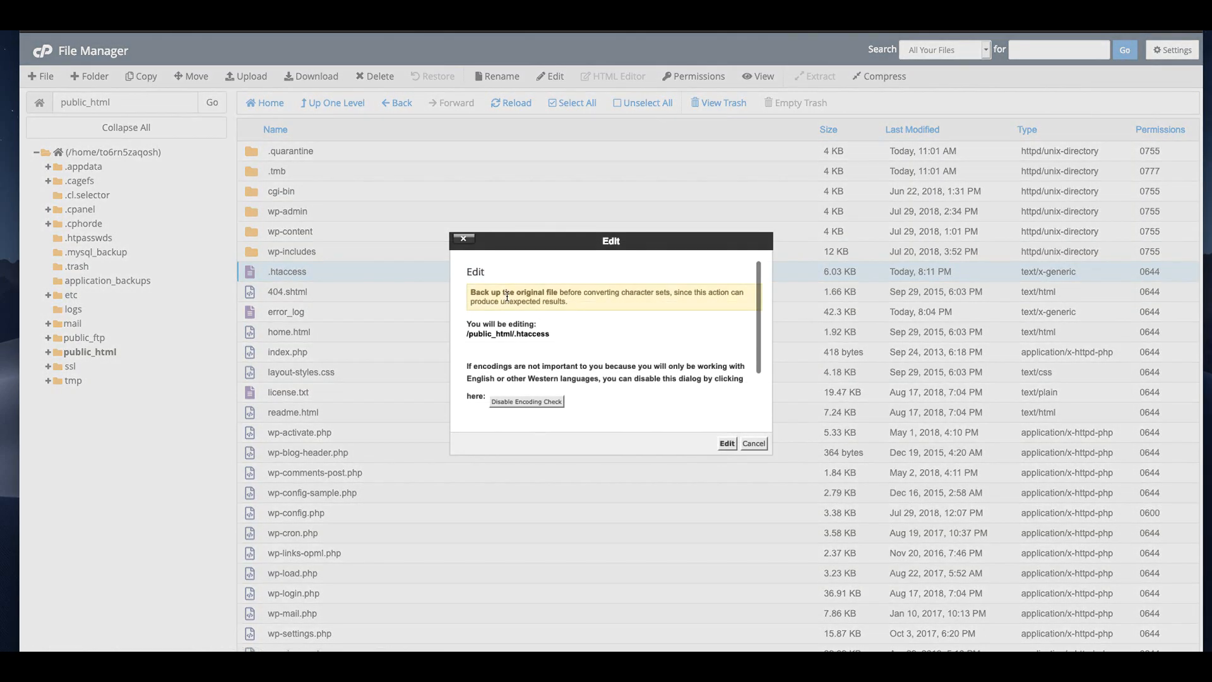
click(725, 443)
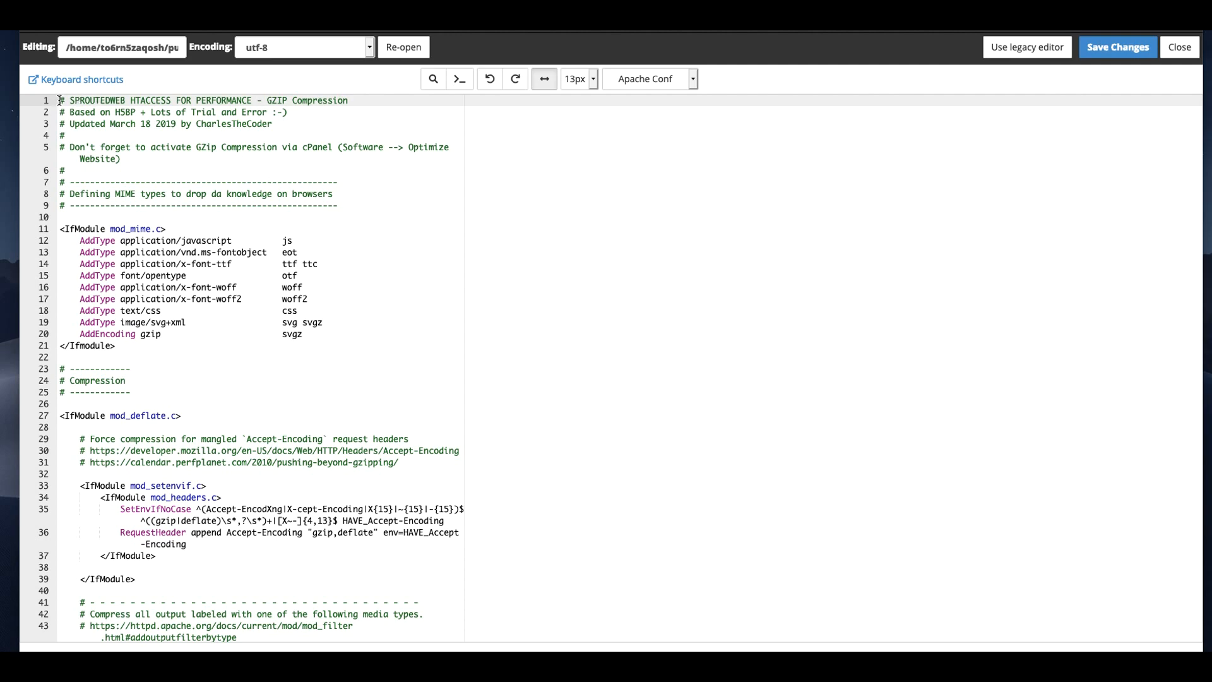
scroll(down, 3)
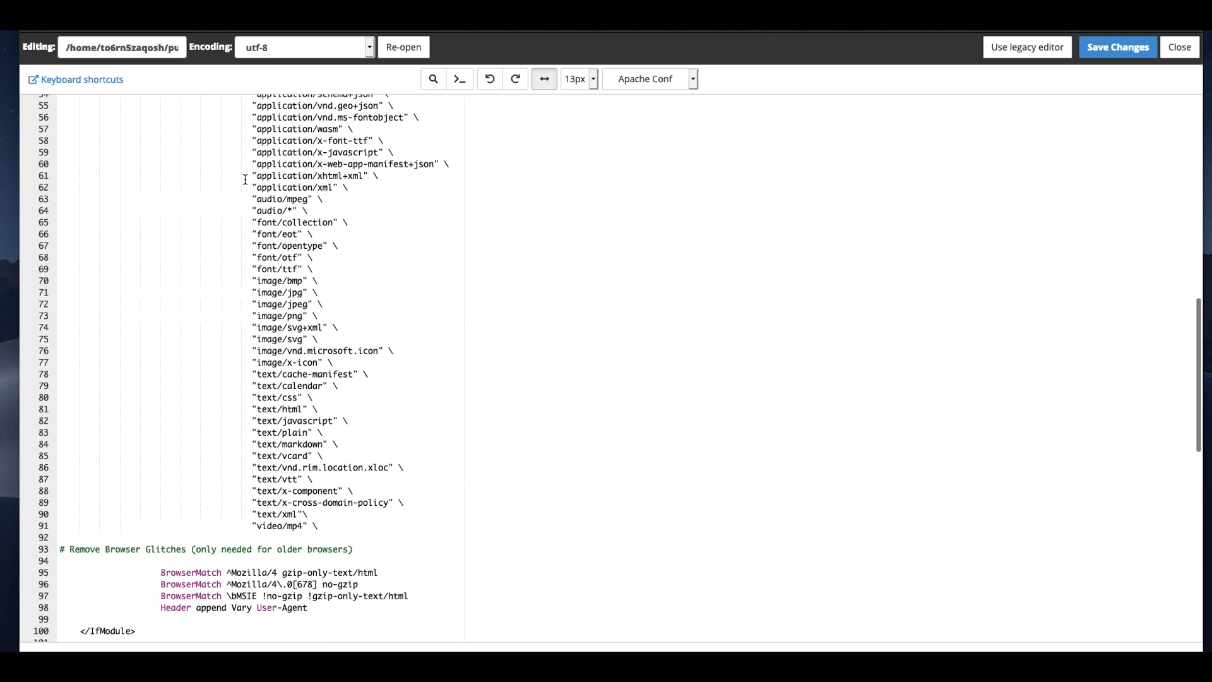
scroll(down, 3)
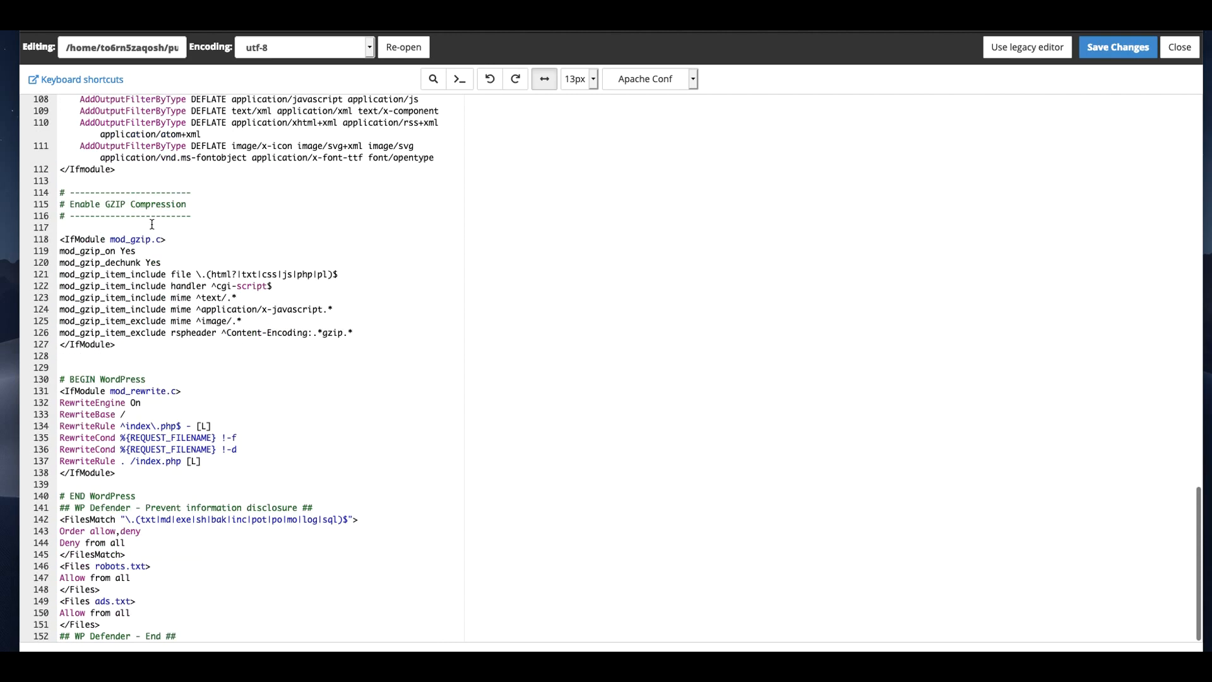
drag(58, 251, 114, 344)
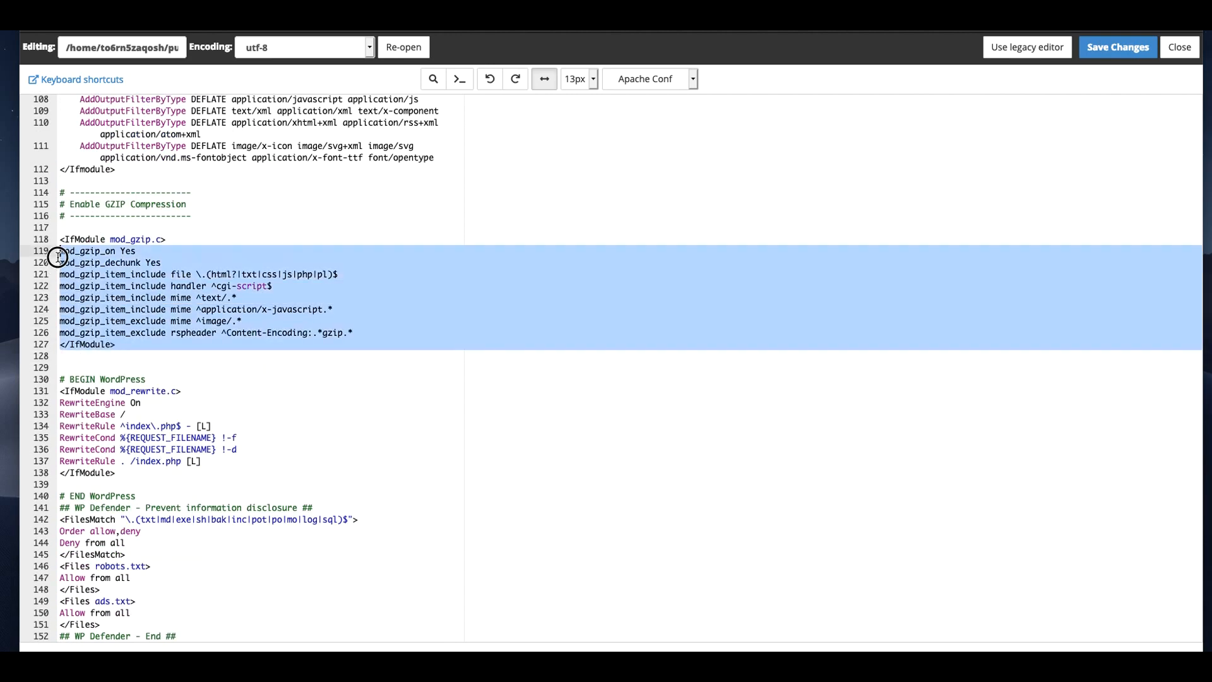